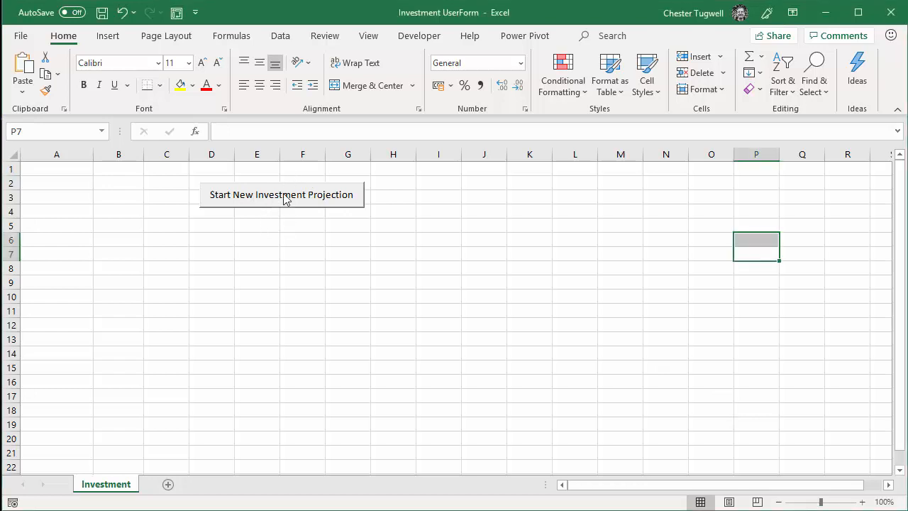
# Step: Run the projection form with investment 10000, term 15 years and rate 3% to write the report
pyautogui.click(281, 195)
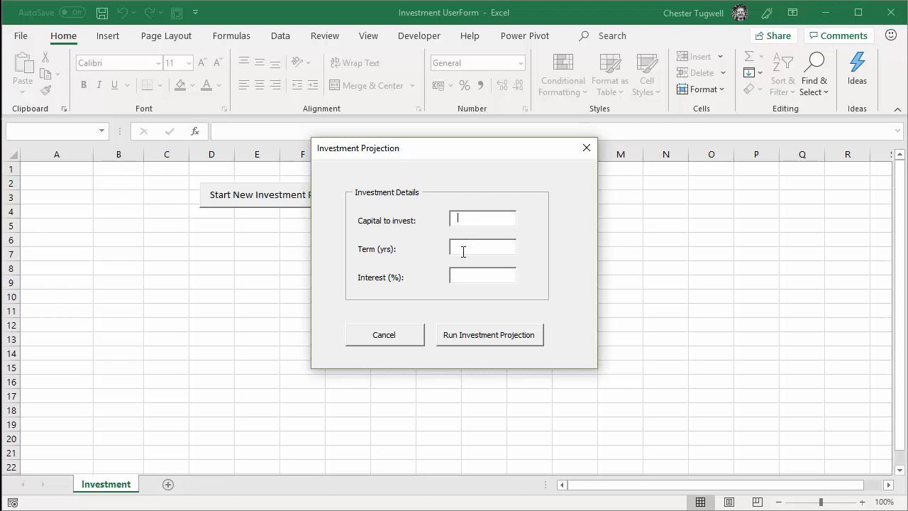
pyautogui.write('10000')
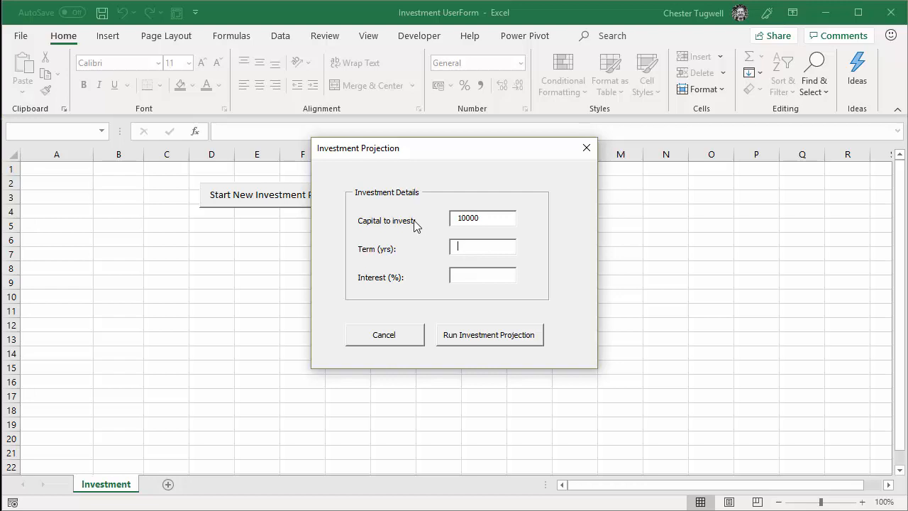
pyautogui.write('15')
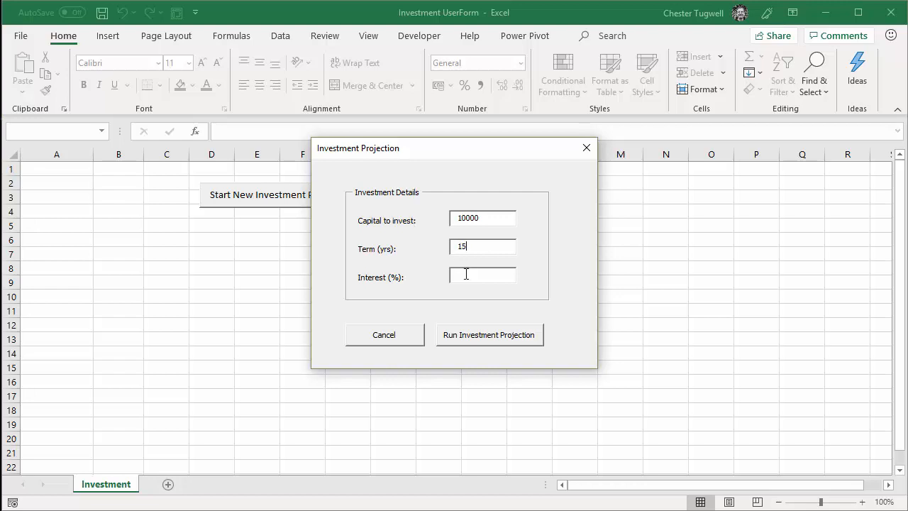
pyautogui.write('3')
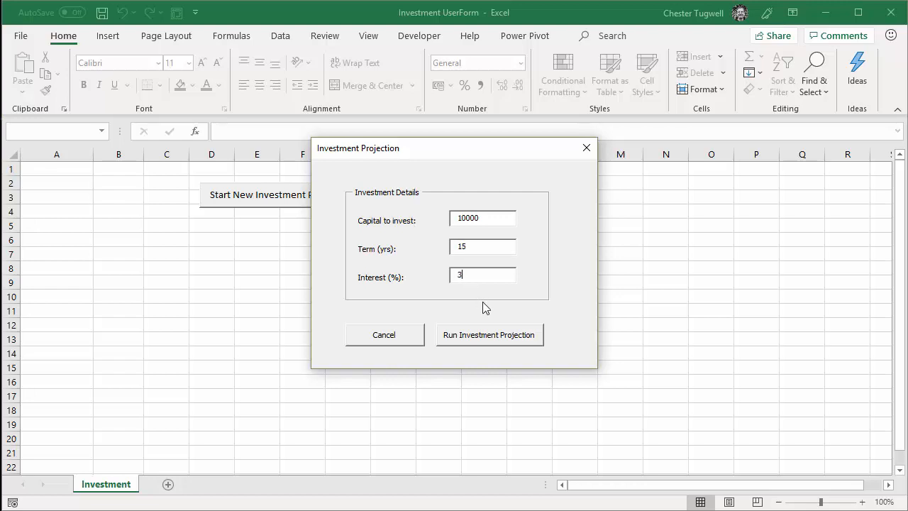
pyautogui.moveTo(462, 292)
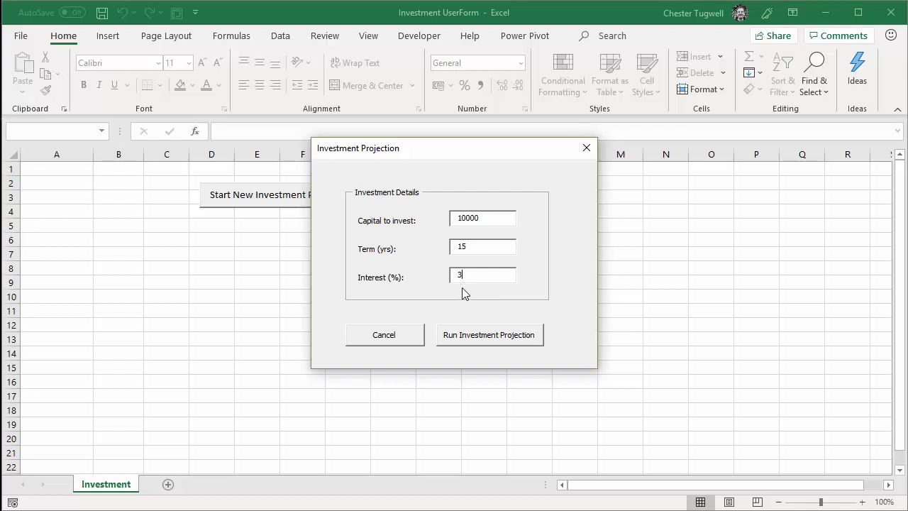
pyautogui.click(488, 335)
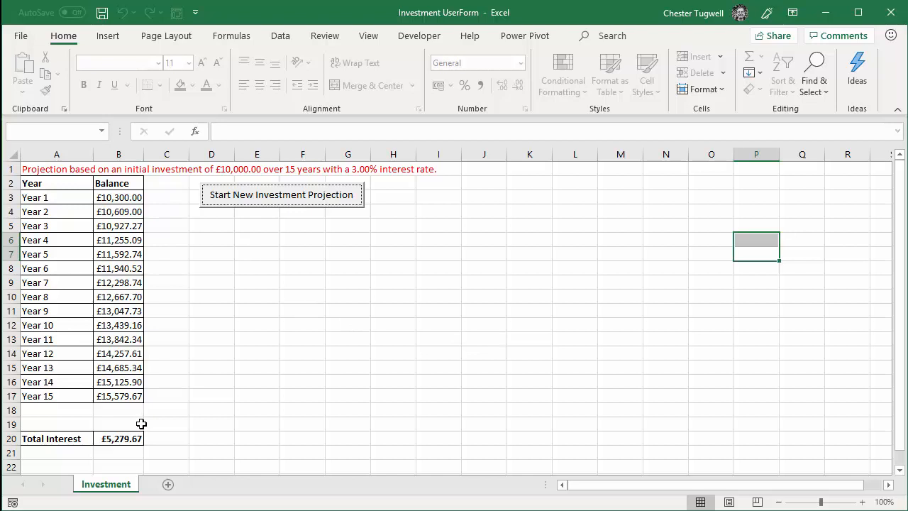
# Step: Show the Investment macro code in the Visual Basic editor from the Developer ribbon
pyautogui.click(420, 35)
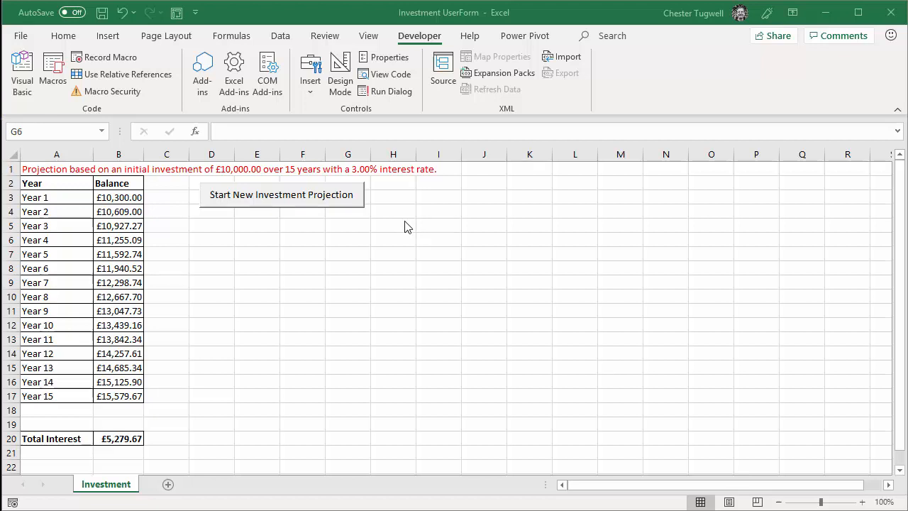
pyautogui.click(348, 238)
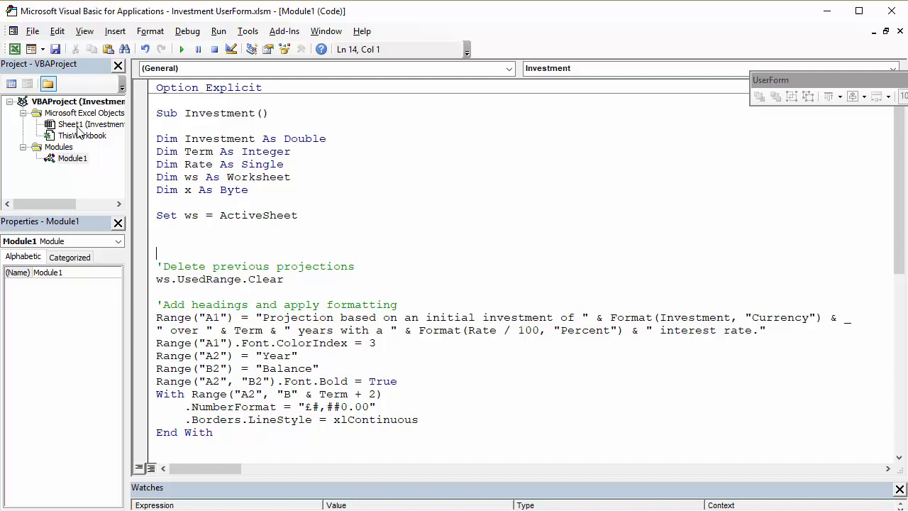
pyautogui.moveTo(115, 31)
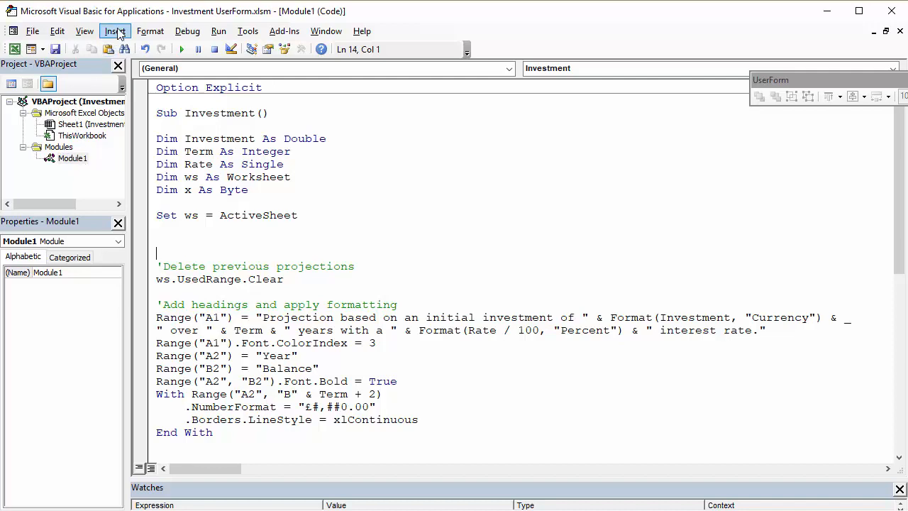
pyautogui.click(115, 31)
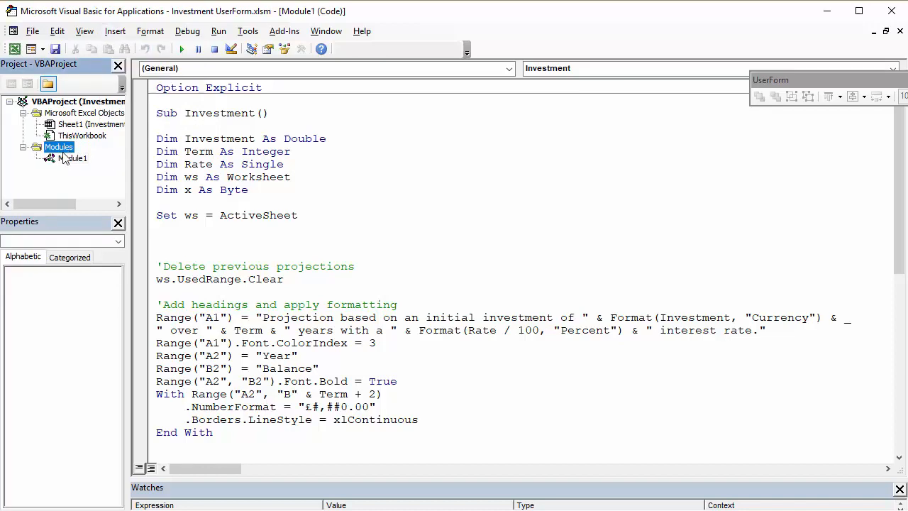
pyautogui.click(72, 157)
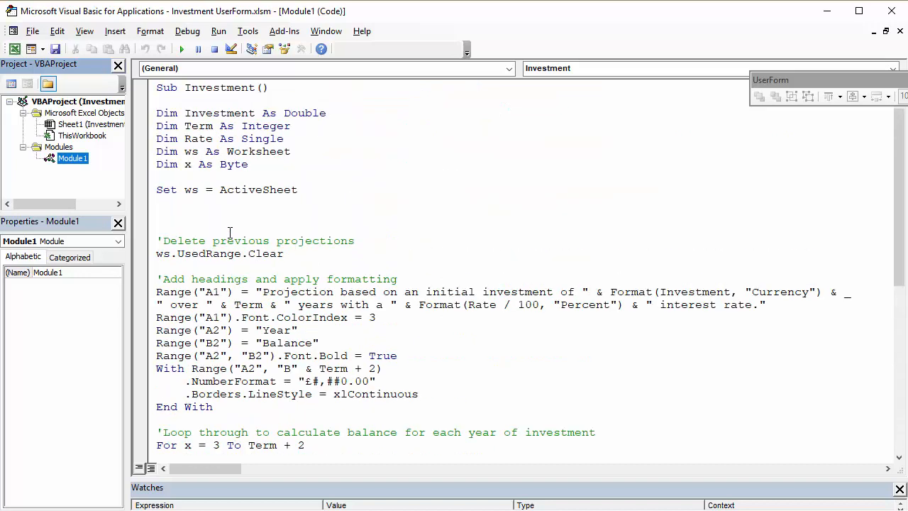
pyautogui.moveTo(230, 232)
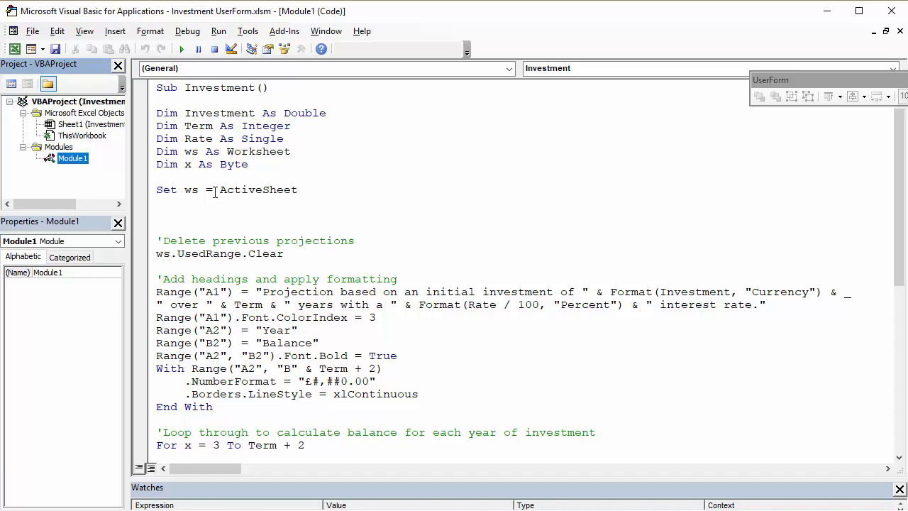
pyautogui.scroll(-3)
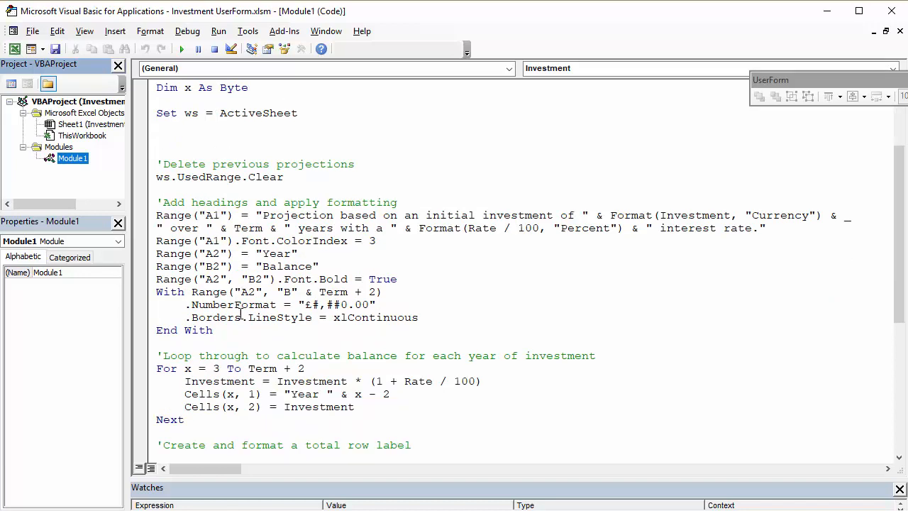
pyautogui.scroll(-3)
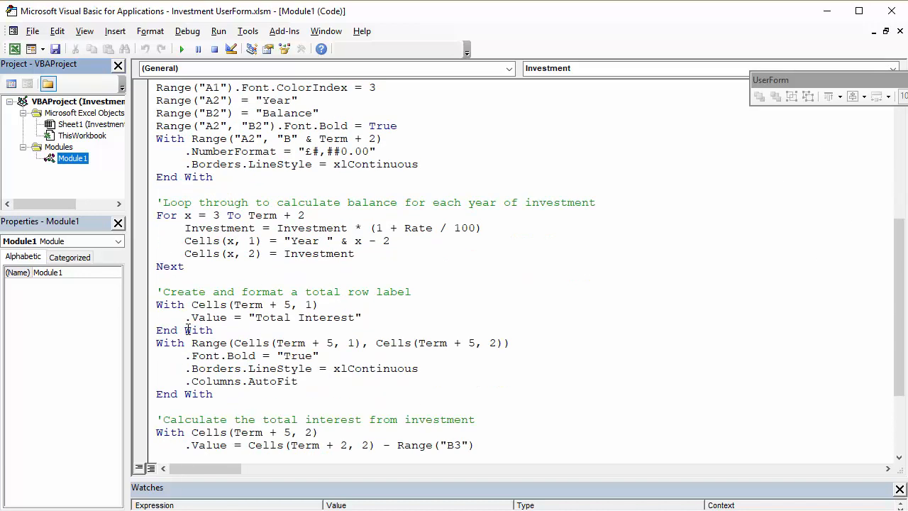
pyautogui.scroll(-3)
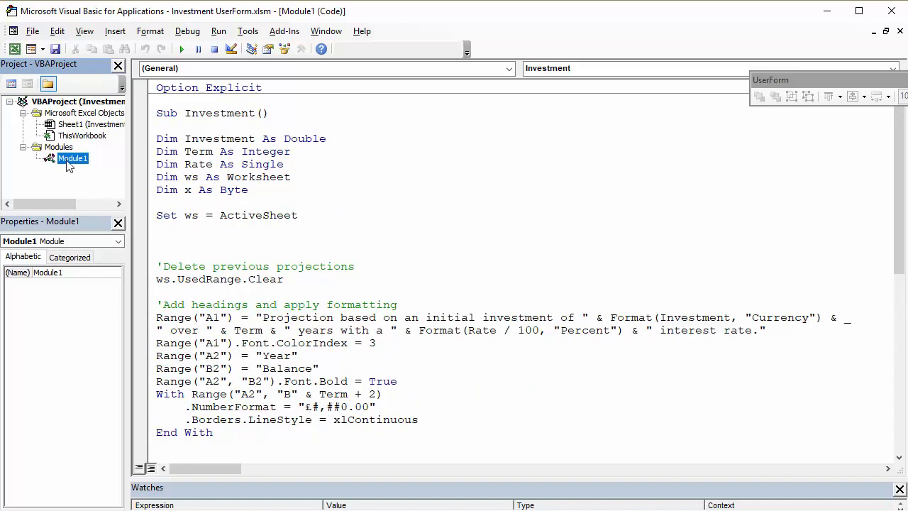
pyautogui.click(210, 190)
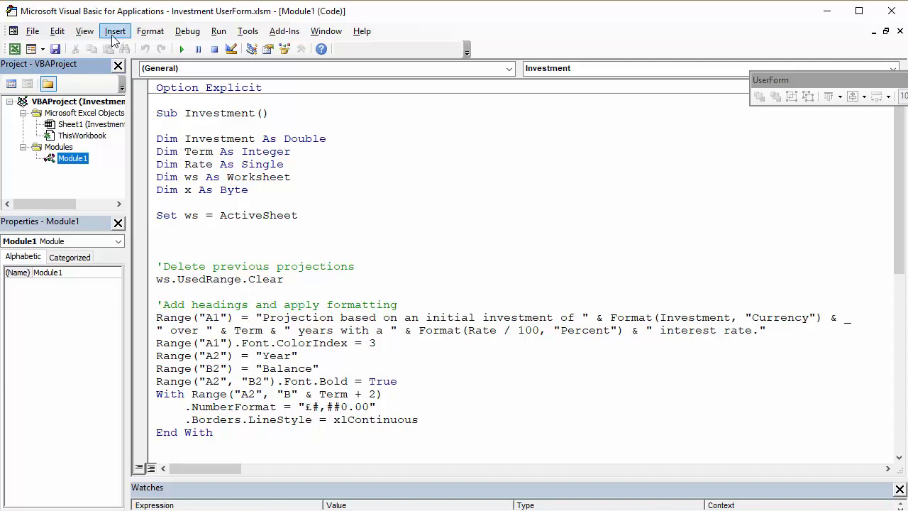
# Step: Insert UserForm1, move the Toolbox palette aside and select the blank form surface
pyautogui.click(115, 31)
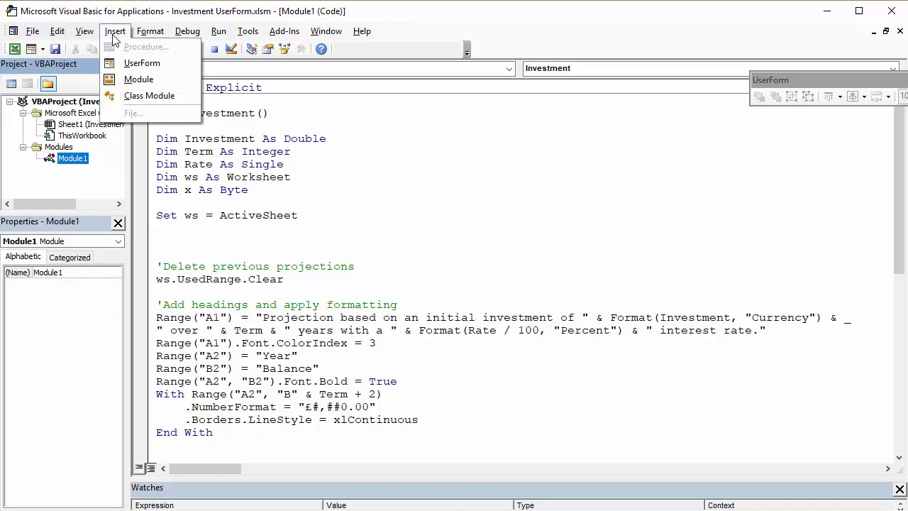
pyautogui.click(142, 63)
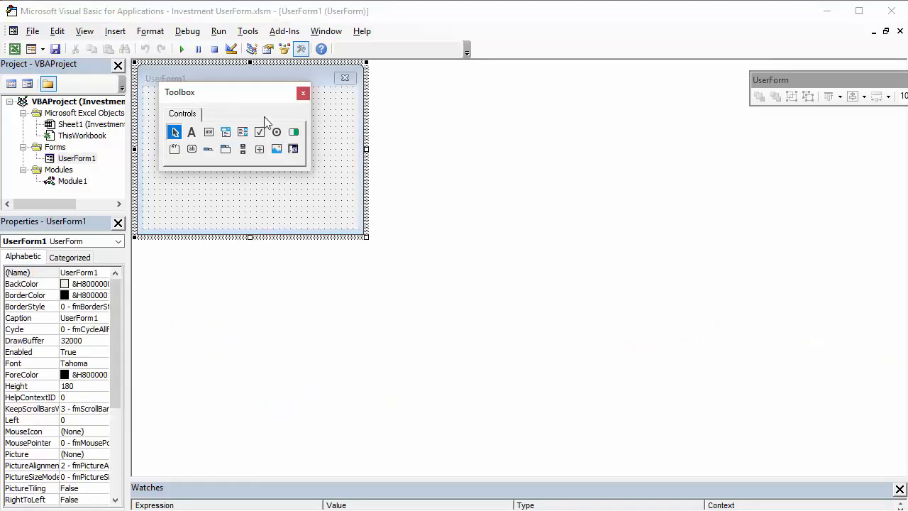
pyautogui.moveTo(179, 92); pyautogui.dragTo(424, 136)
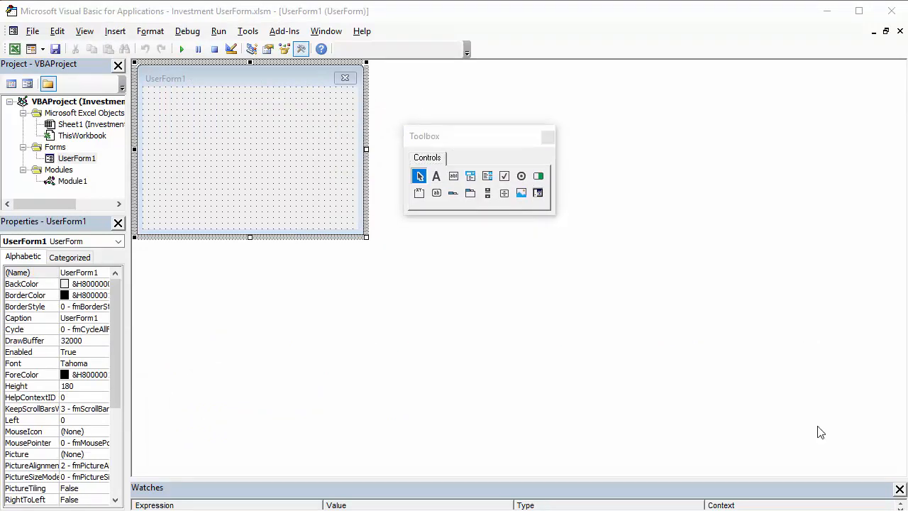
pyautogui.moveTo(369, 290)
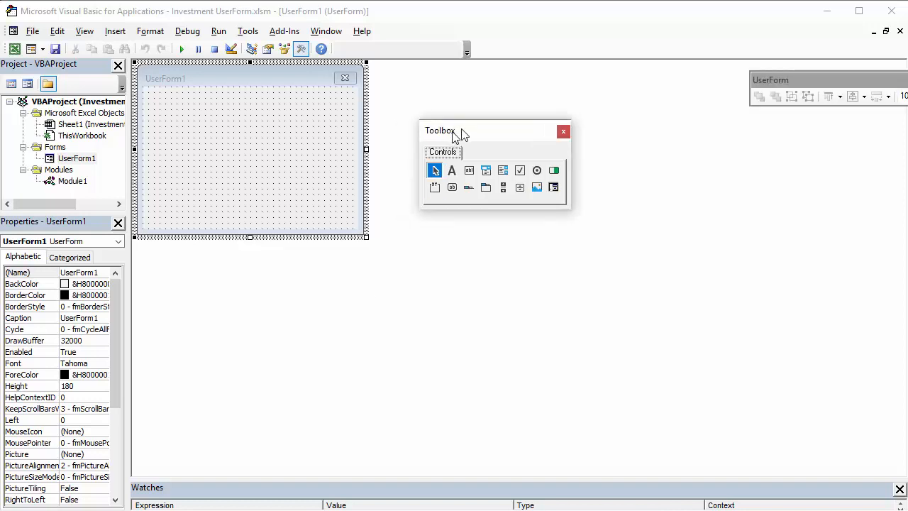
pyautogui.moveTo(454, 130); pyautogui.dragTo(460, 113)
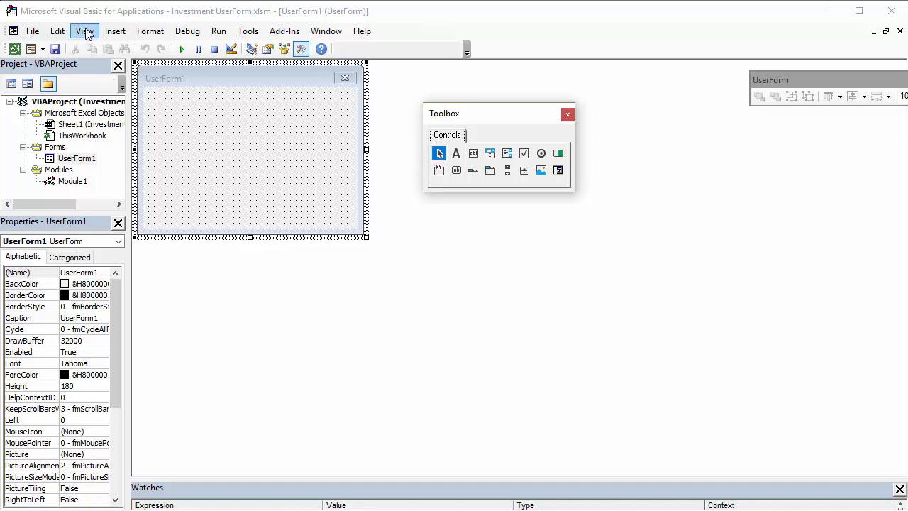
pyautogui.click(84, 31)
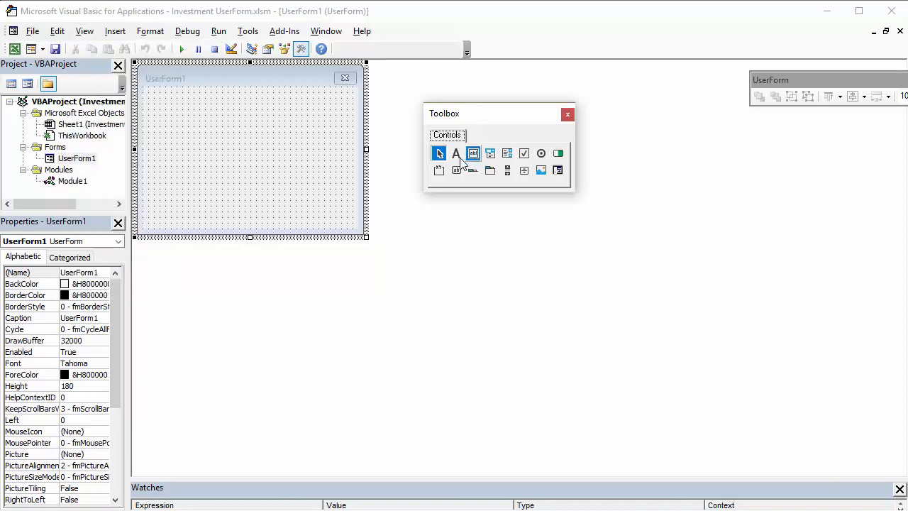
pyautogui.moveTo(457, 154)
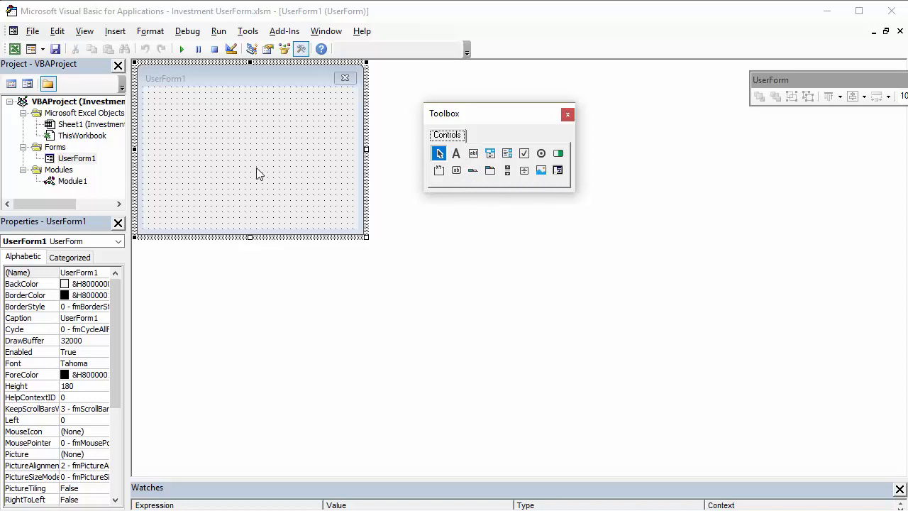
pyautogui.moveTo(261, 171)
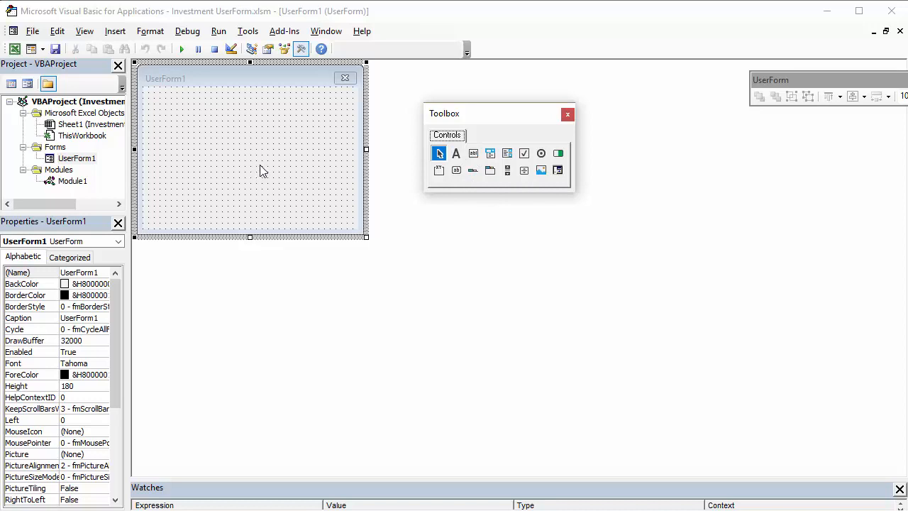
pyautogui.click(568, 114)
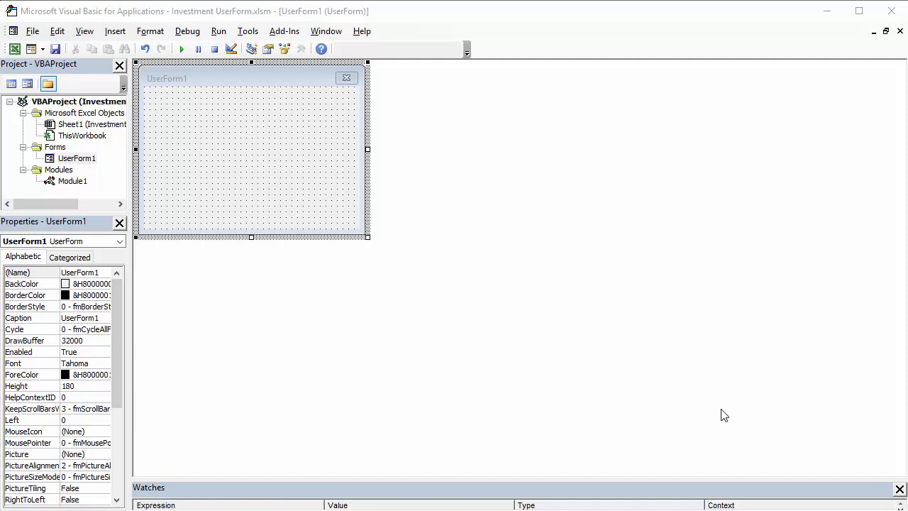
pyautogui.moveTo(170, 86)
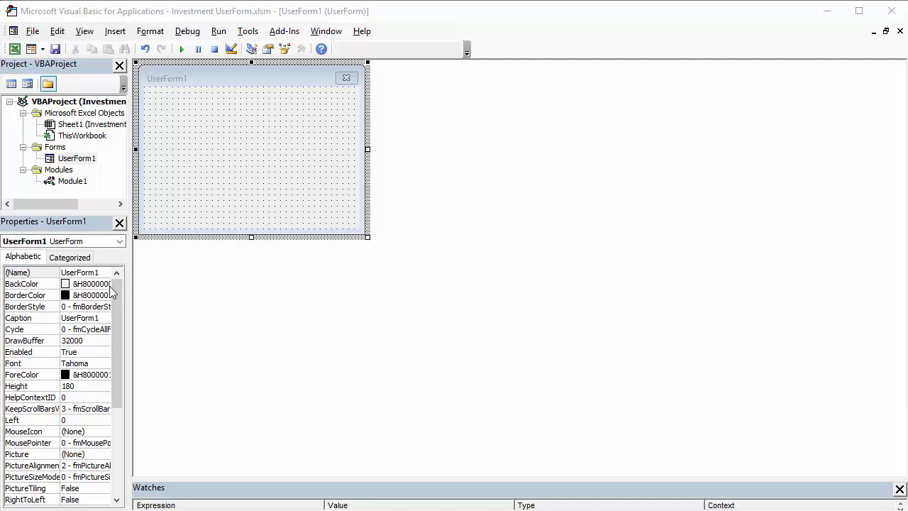
pyautogui.moveTo(17, 228)
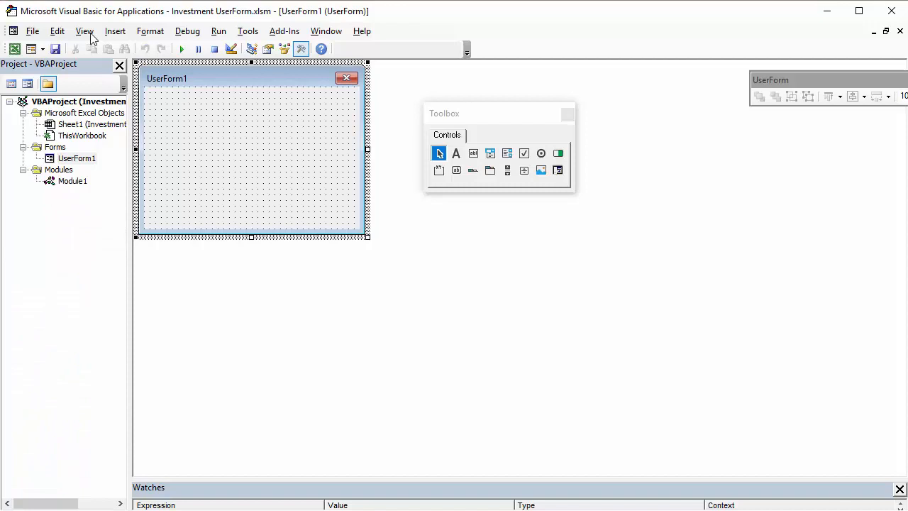
# Step: Show the Properties window and name the form frmInvestmentProj
pyautogui.click(84, 32)
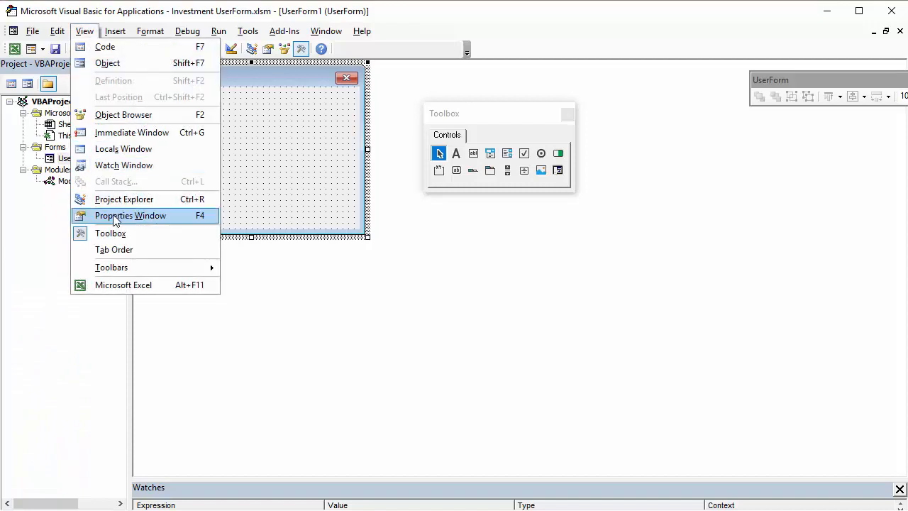
pyautogui.click(130, 216)
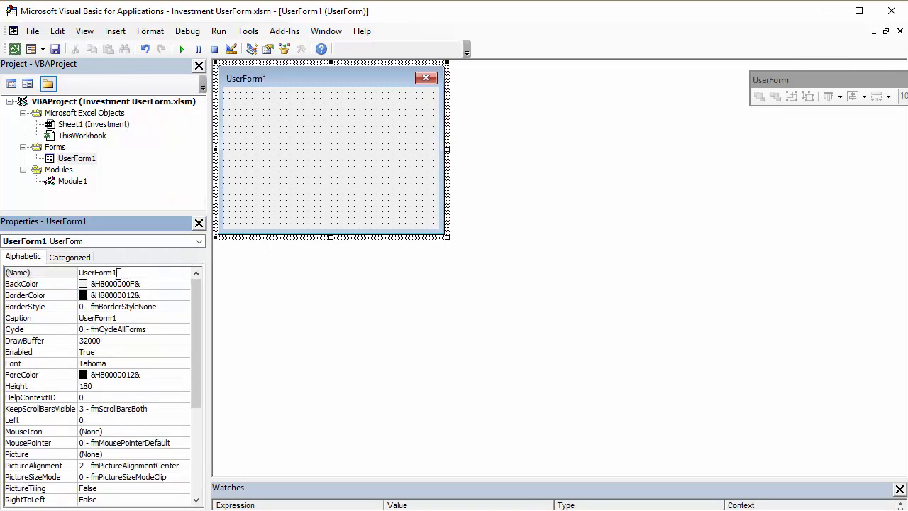
pyautogui.write('frm')
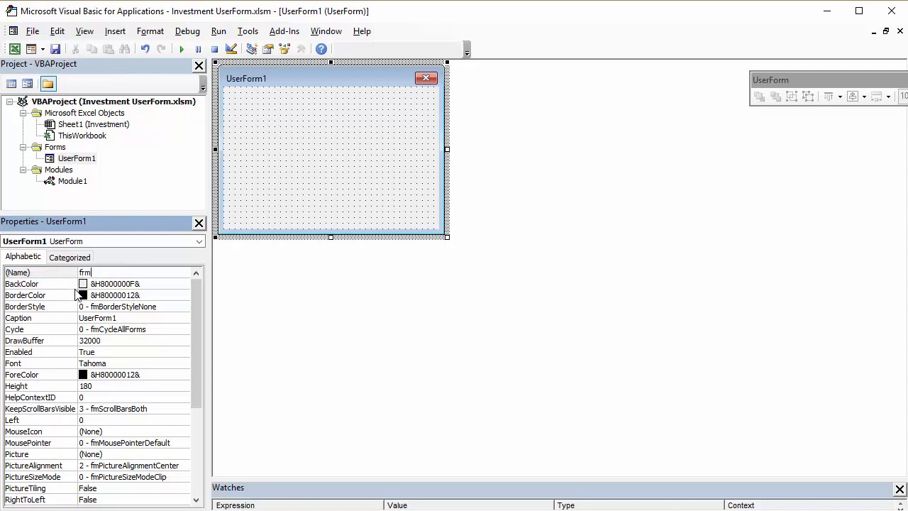
pyautogui.write('In')
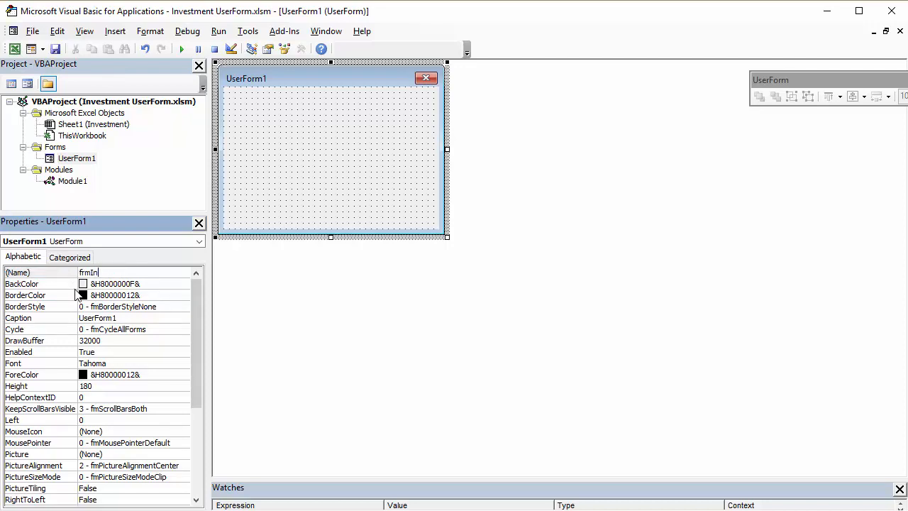
pyautogui.write('vestment')
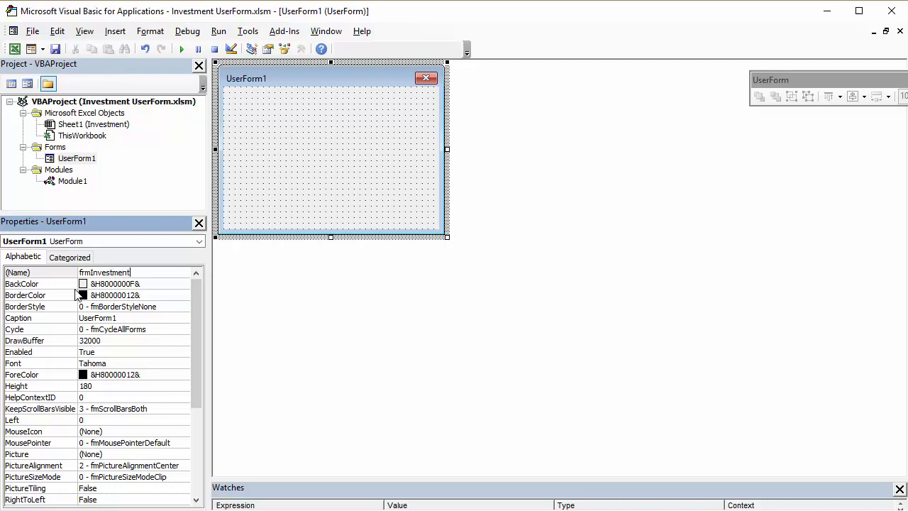
pyautogui.write('Prog')
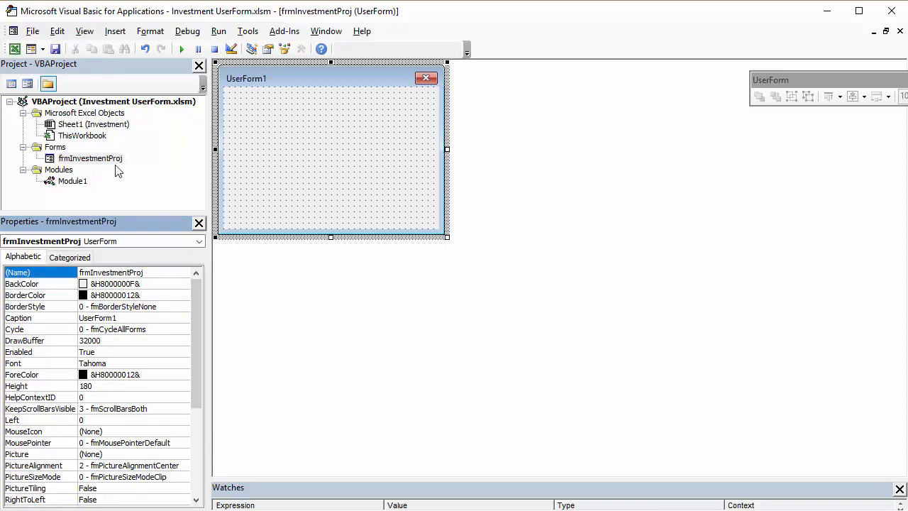
pyautogui.moveTo(254, 83)
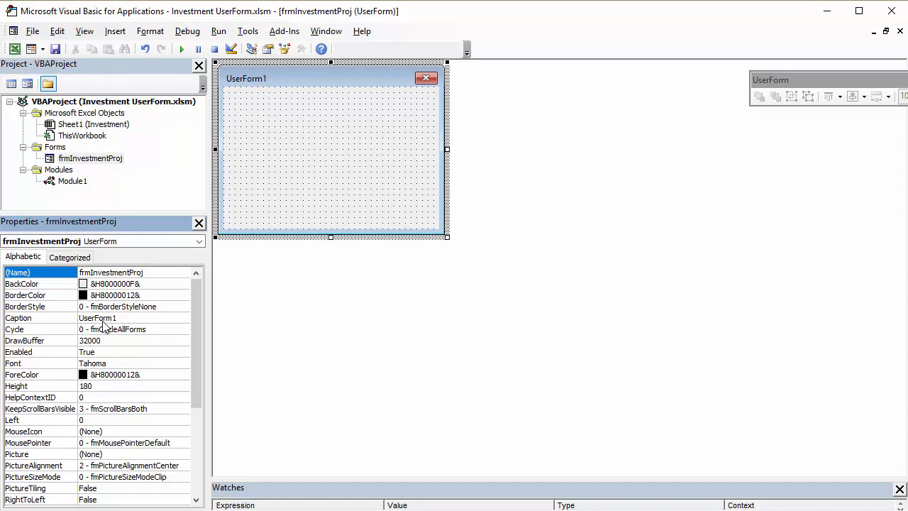
# Step: Caption the form Investment Projection and bring back the Toolbox
pyautogui.click(96, 318)
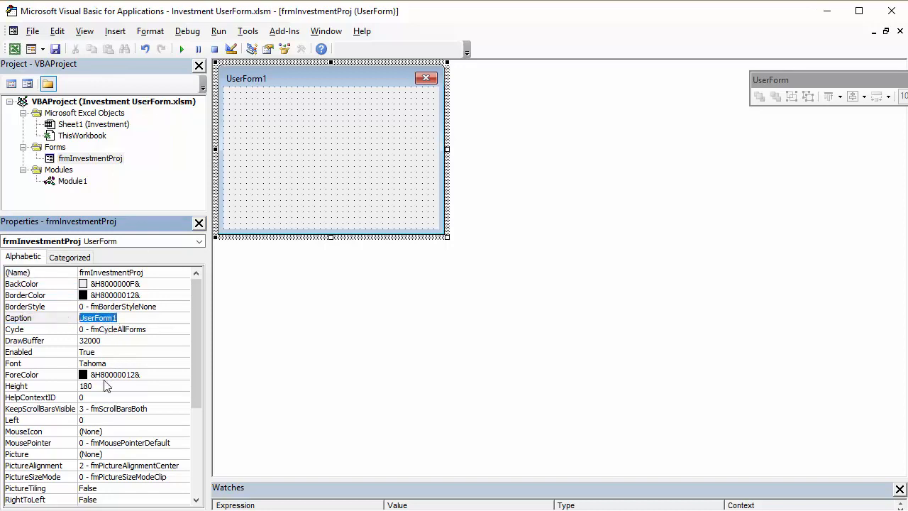
pyautogui.write('Investment Projection')
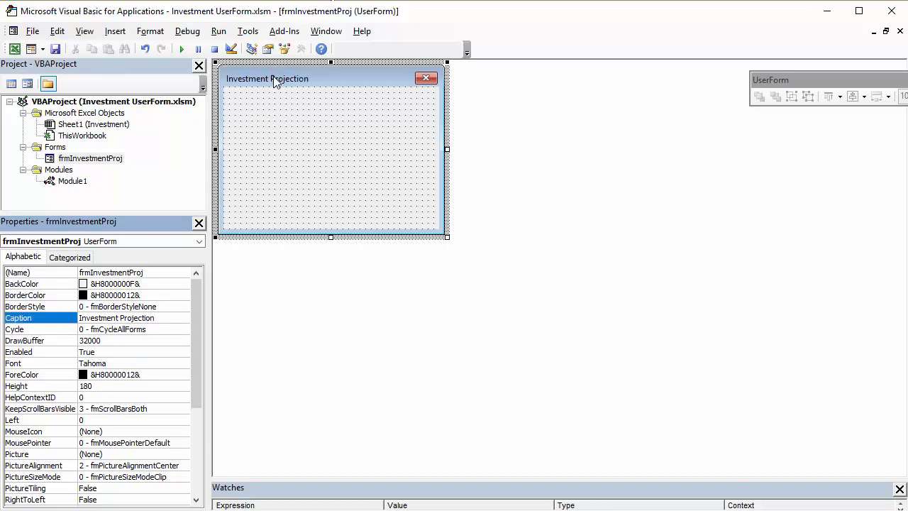
pyautogui.click(301, 48)
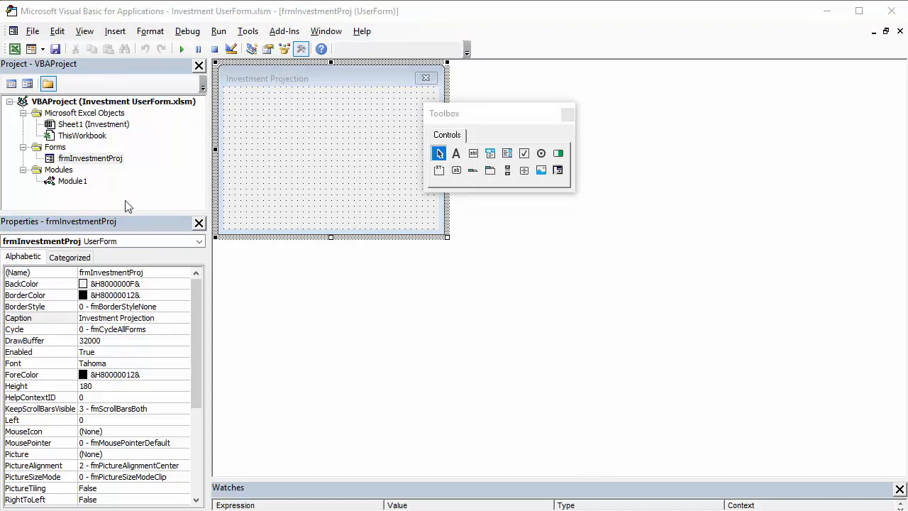
pyautogui.moveTo(324, 140)
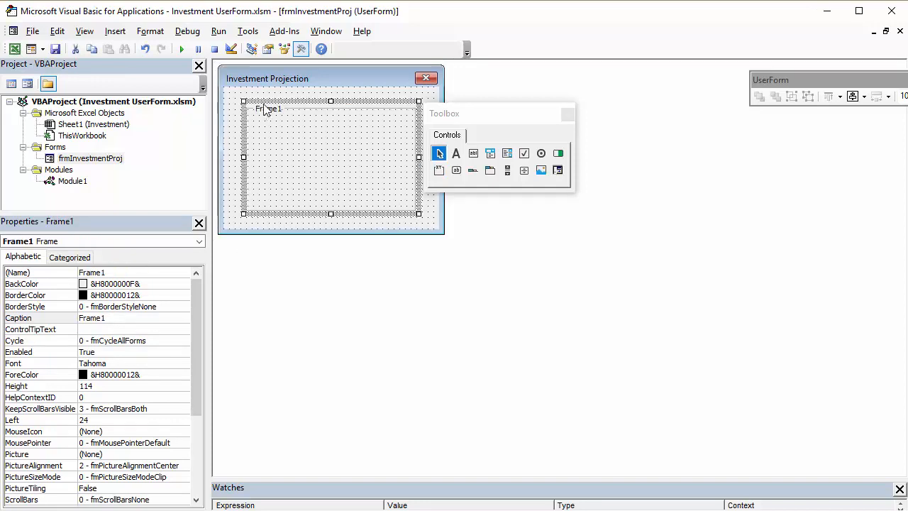
pyautogui.moveTo(277, 115)
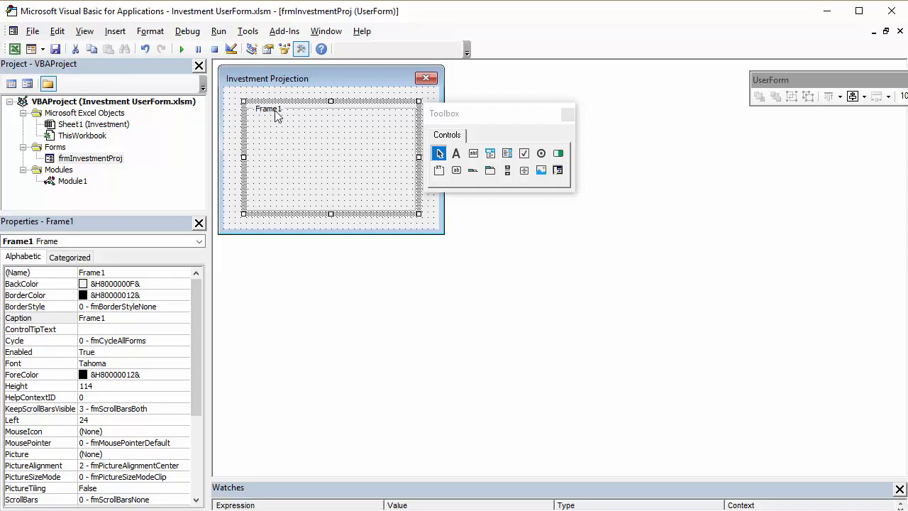
pyautogui.moveTo(282, 118)
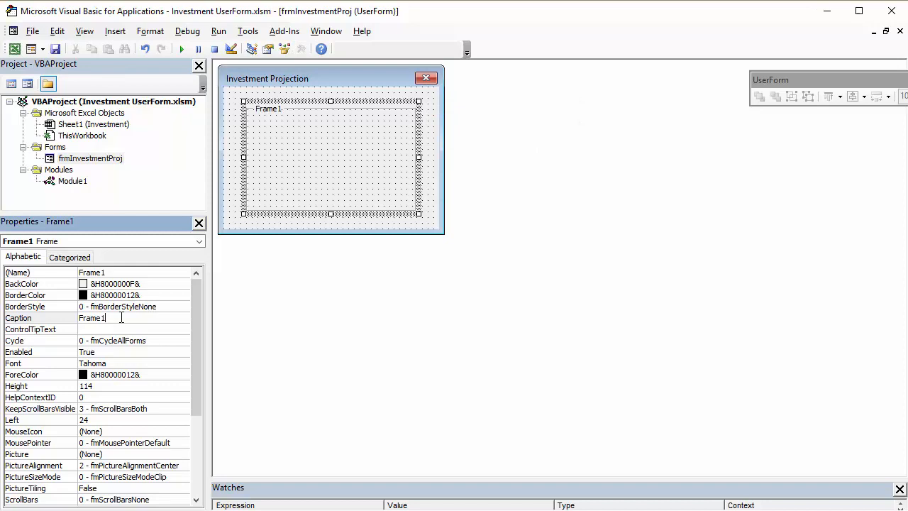
# Step: Caption the new frame Investment Details, correcting a mistyped start
pyautogui.write('IU')
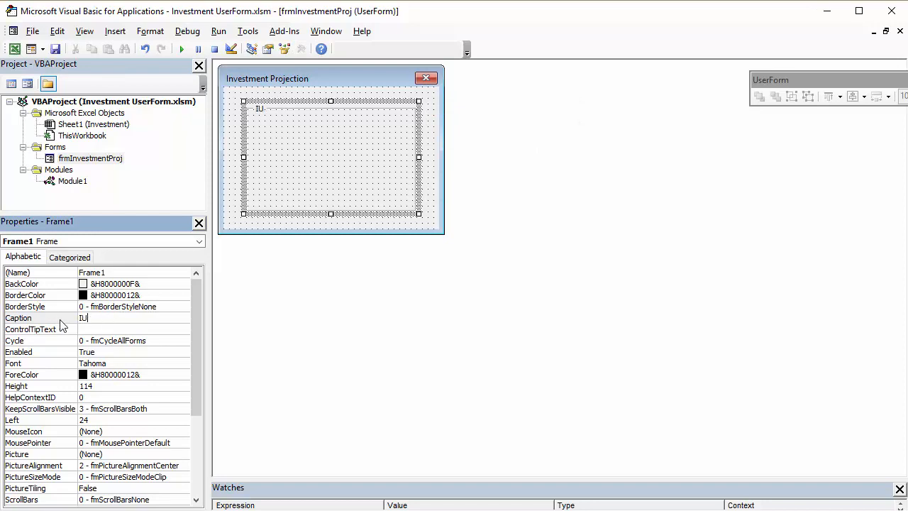
pyautogui.press('BackSpace')
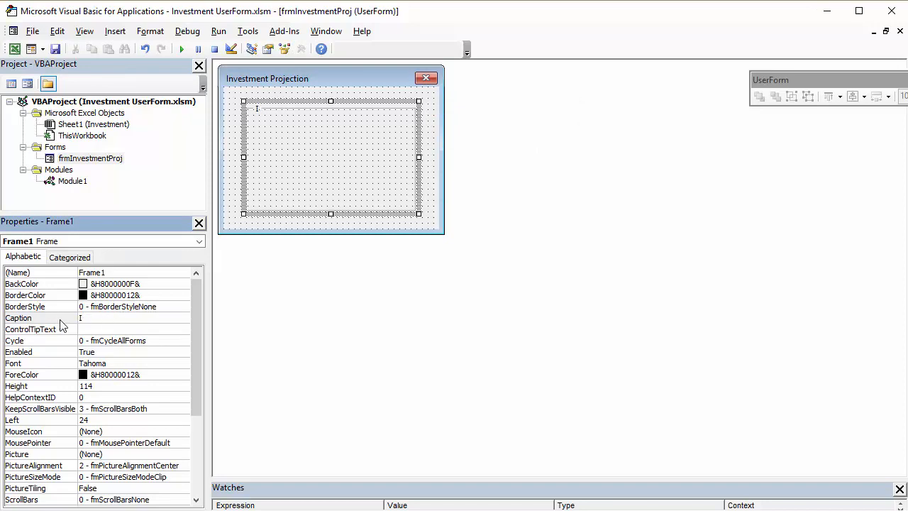
pyautogui.write('Investment')
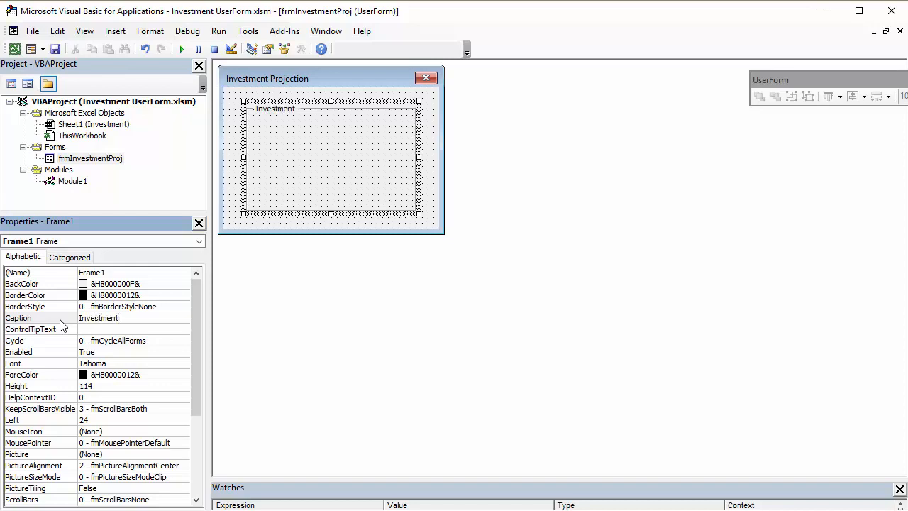
pyautogui.write('Details')
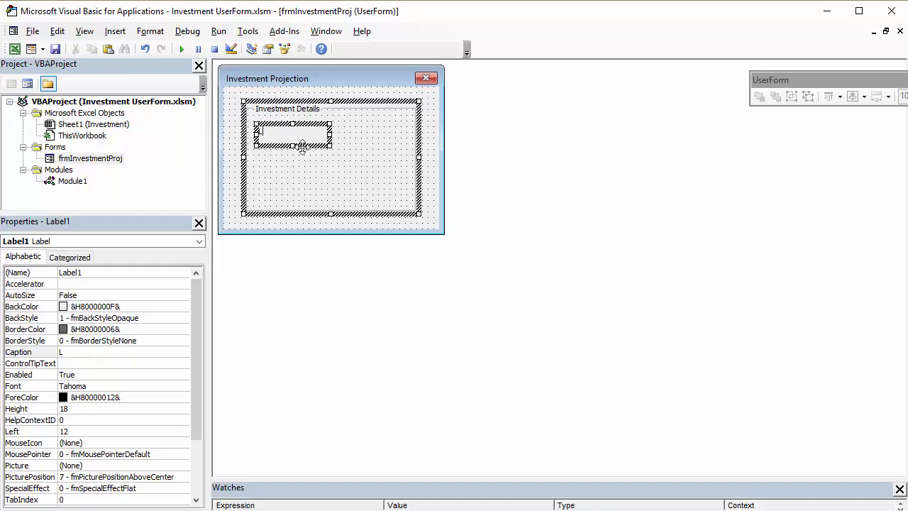
# Step: Caption three frame labels Investment (£), Term (yrs) and Interest Rate (%)
pyautogui.write('nvestment (')
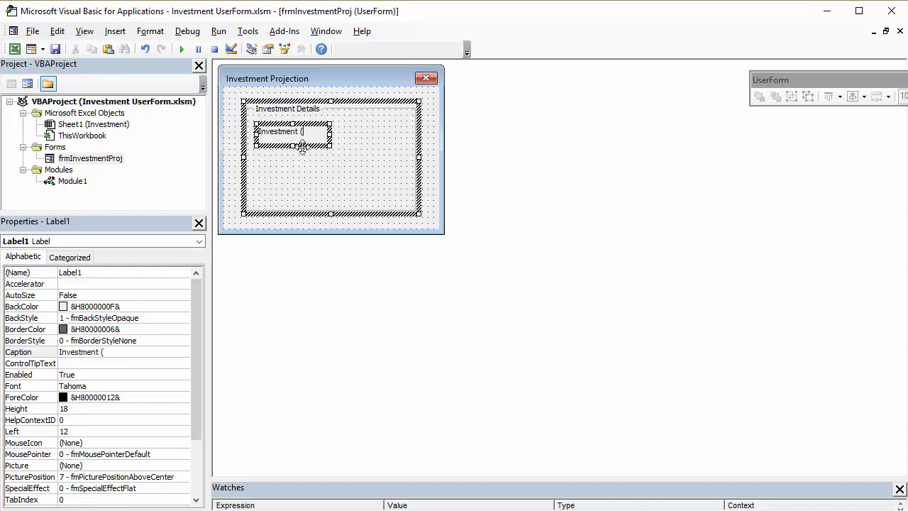
pyautogui.write('£)')
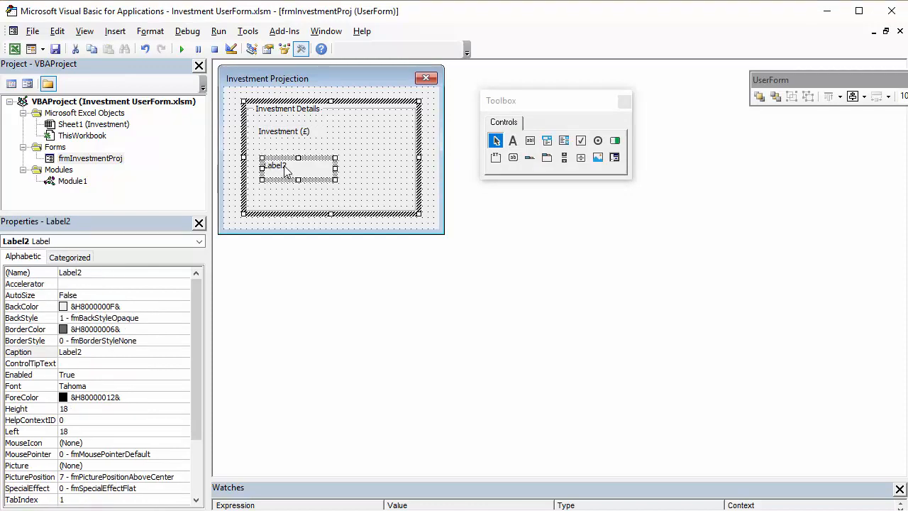
pyautogui.write('Lab')
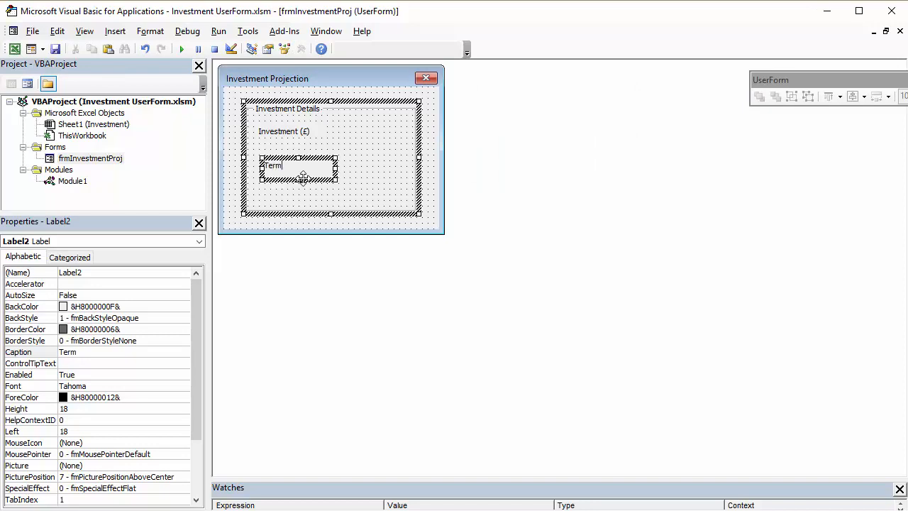
pyautogui.write('(yrs')
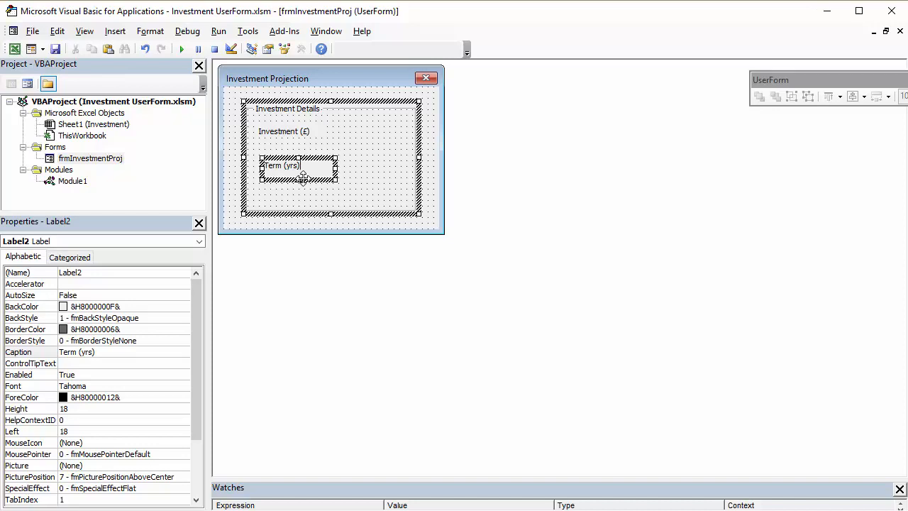
pyautogui.click(301, 49)
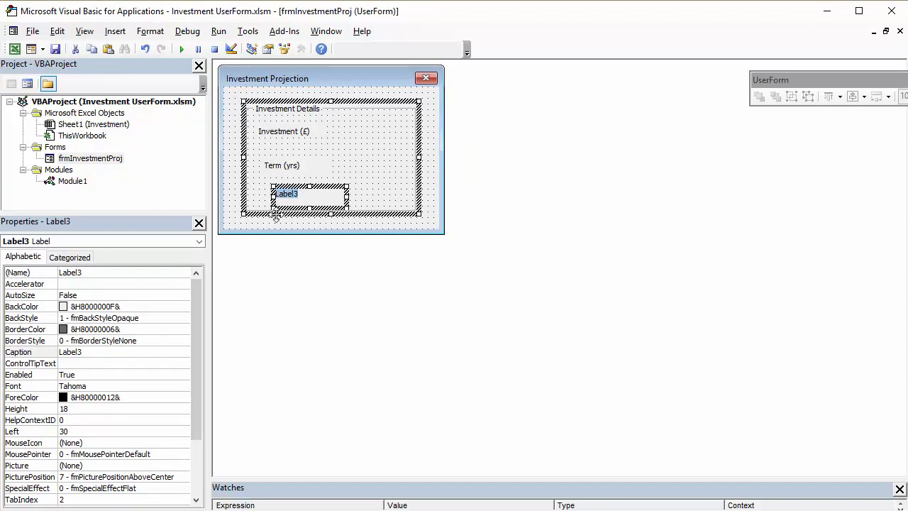
pyautogui.write('Interest (')
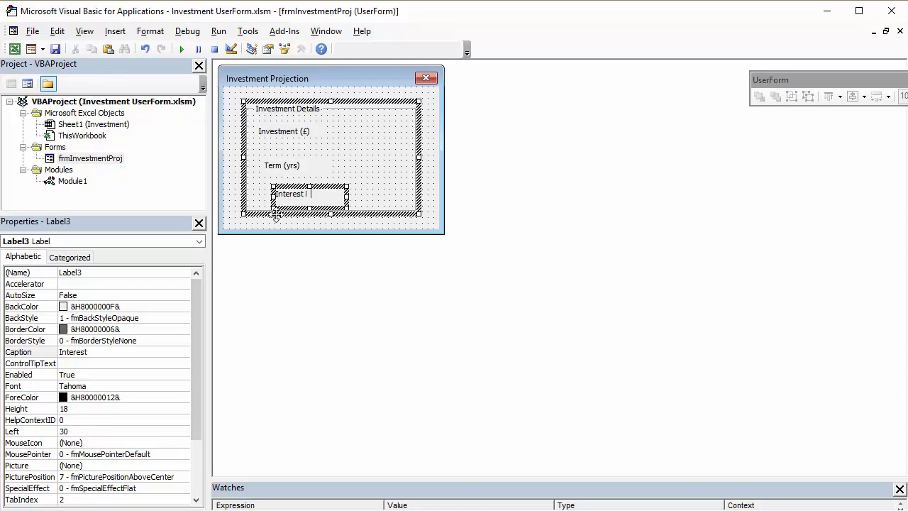
pyautogui.write('Rate (')
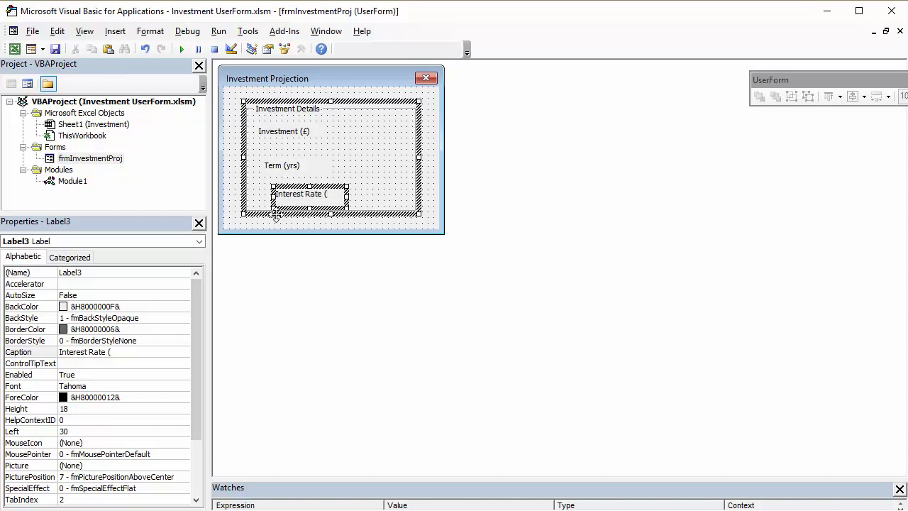
pyautogui.write('%)')
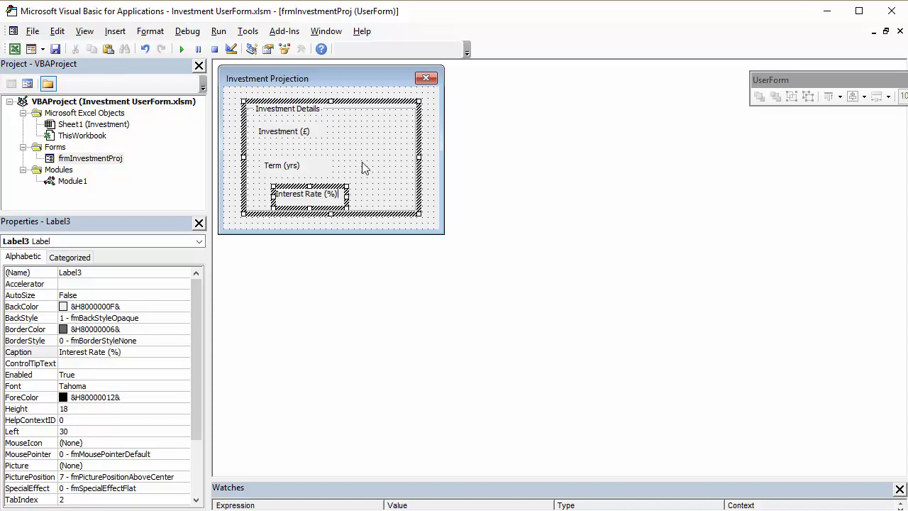
pyautogui.click(301, 48)
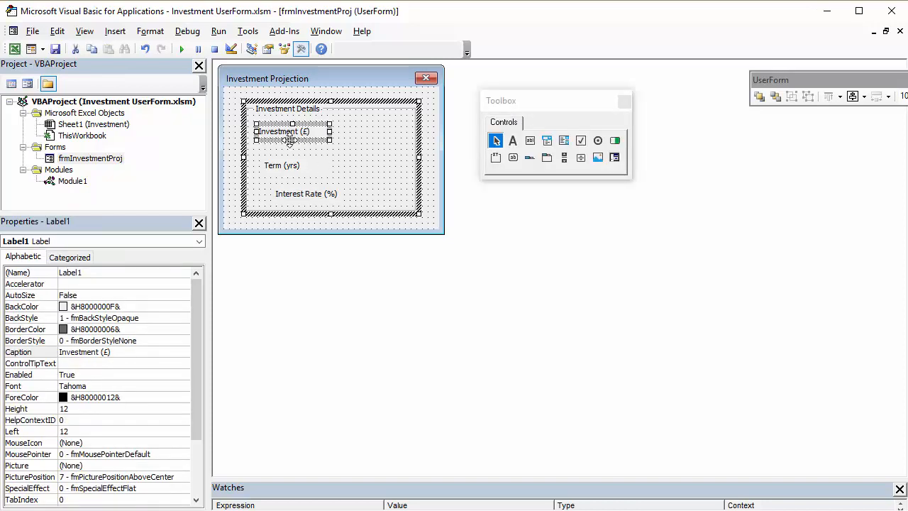
# Step: Resize the labels and stack Interest Rate (%) under Term (yrs), evenly left-aligned
pyautogui.moveTo(281, 131); pyautogui.dragTo(281, 125)
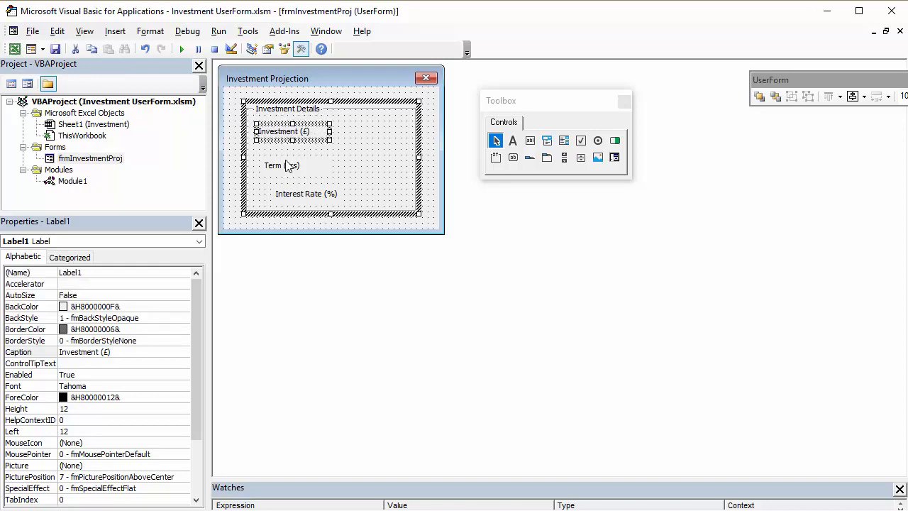
pyautogui.click(281, 164)
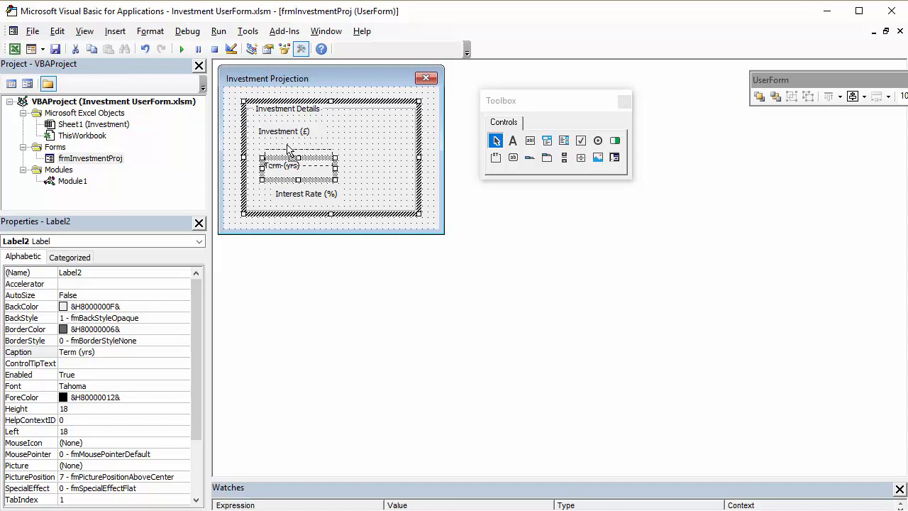
pyautogui.moveTo(284, 164); pyautogui.dragTo(284, 149)
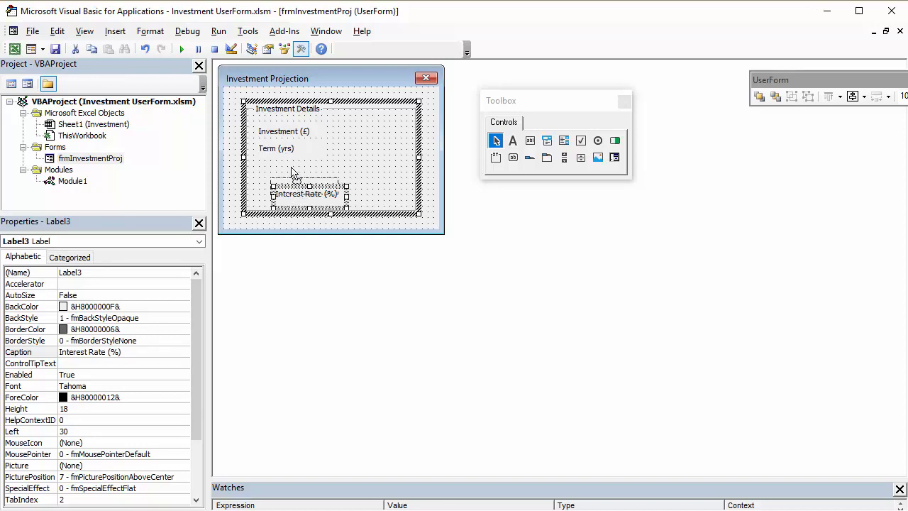
pyautogui.moveTo(298, 193); pyautogui.dragTo(286, 165)
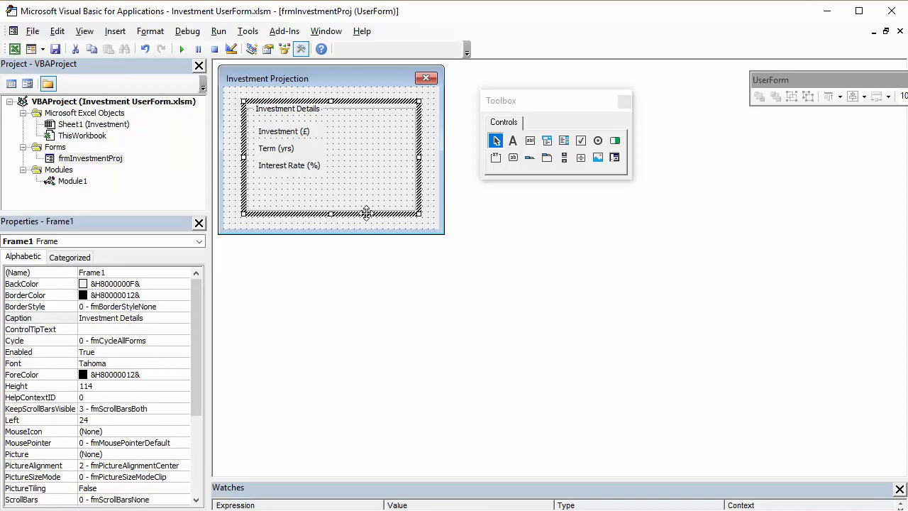
pyautogui.click(289, 164)
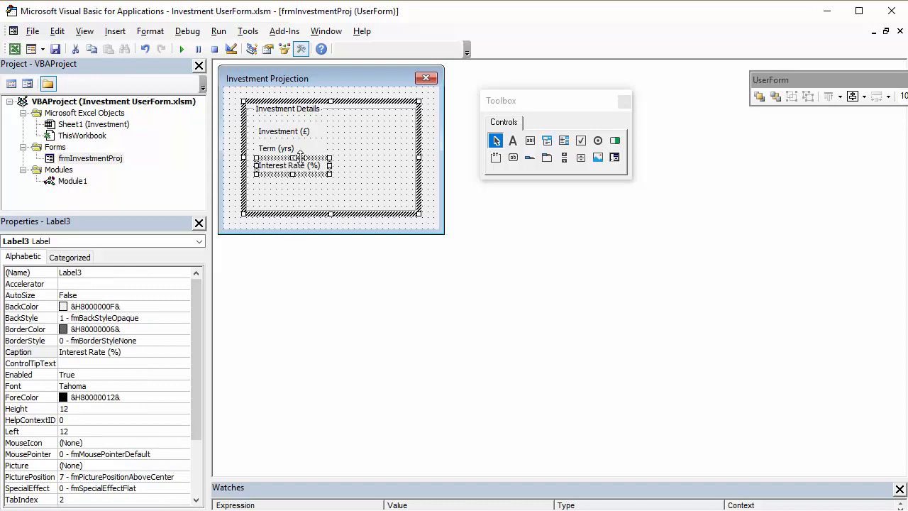
pyautogui.click(275, 149)
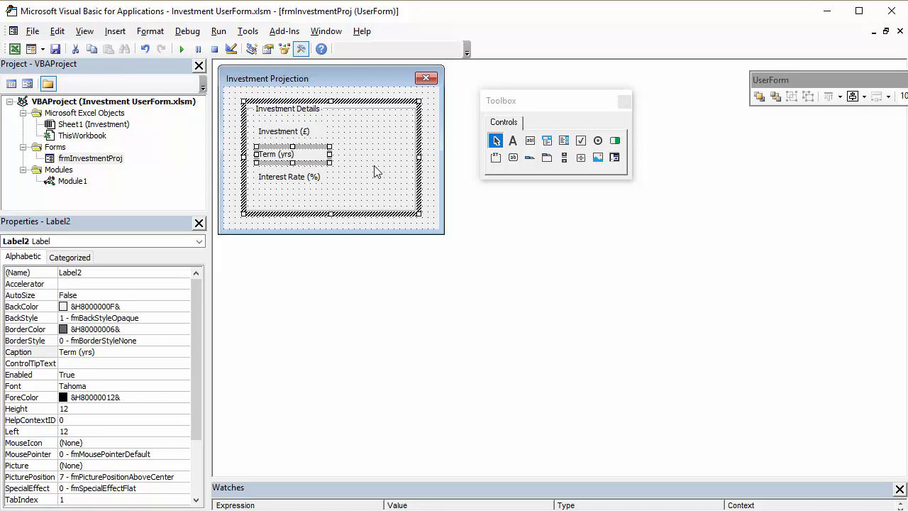
pyautogui.click(292, 153)
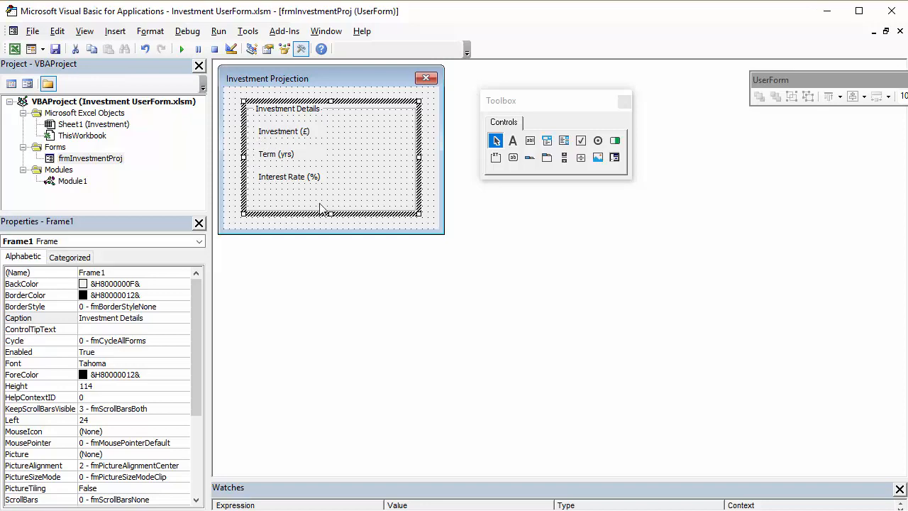
pyautogui.moveTo(311, 176)
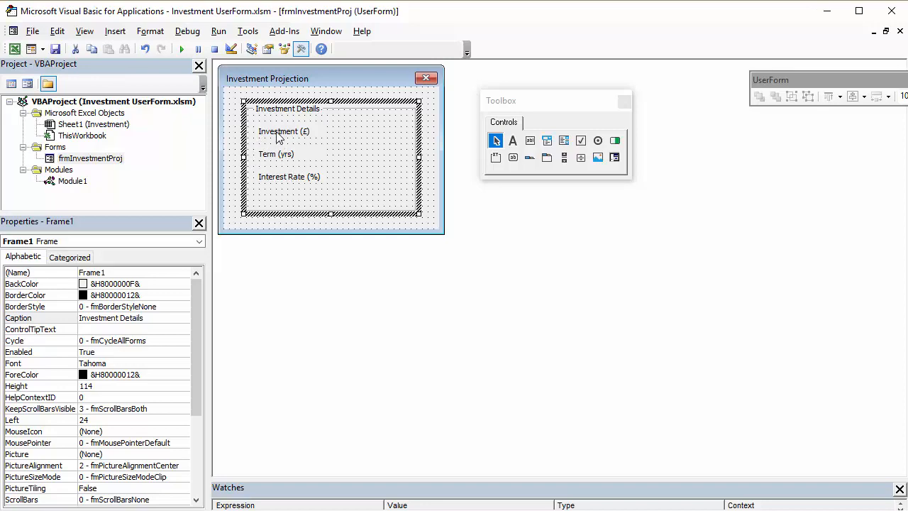
# Step: Name the labels with lbl prefixes, e.g. lblTerm and lblRa... for Interest Rate
pyautogui.click(284, 131)
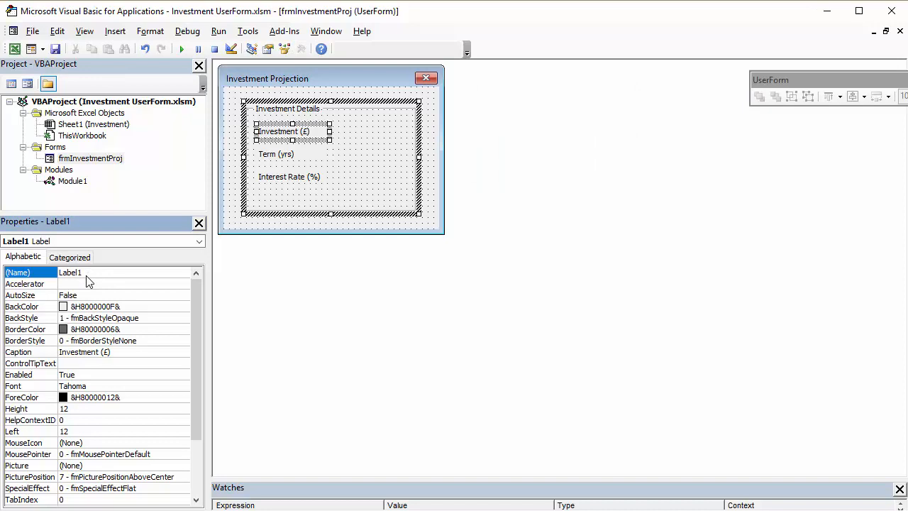
pyautogui.click(70, 272)
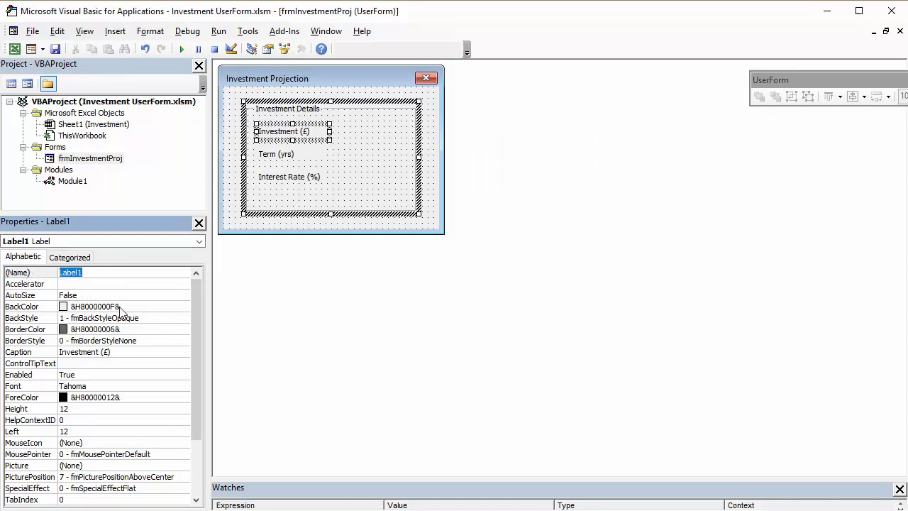
pyautogui.write('t')
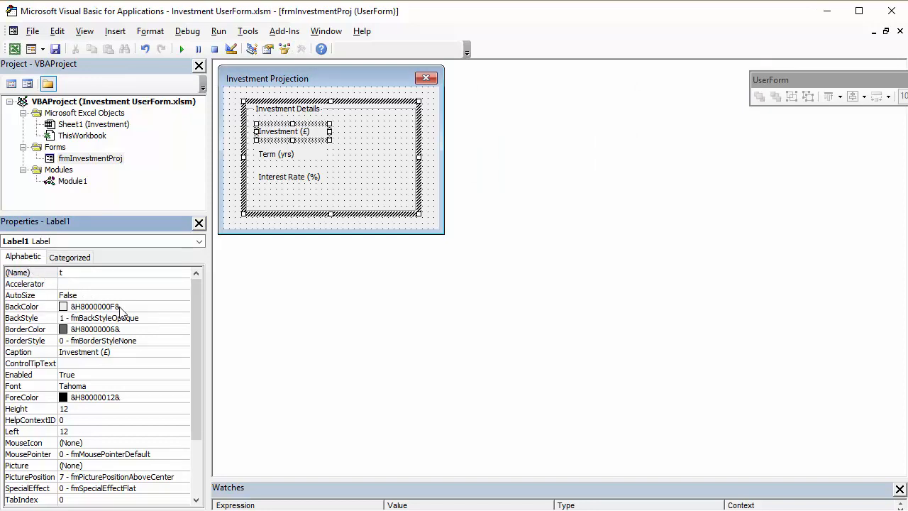
pyautogui.write('lbl')
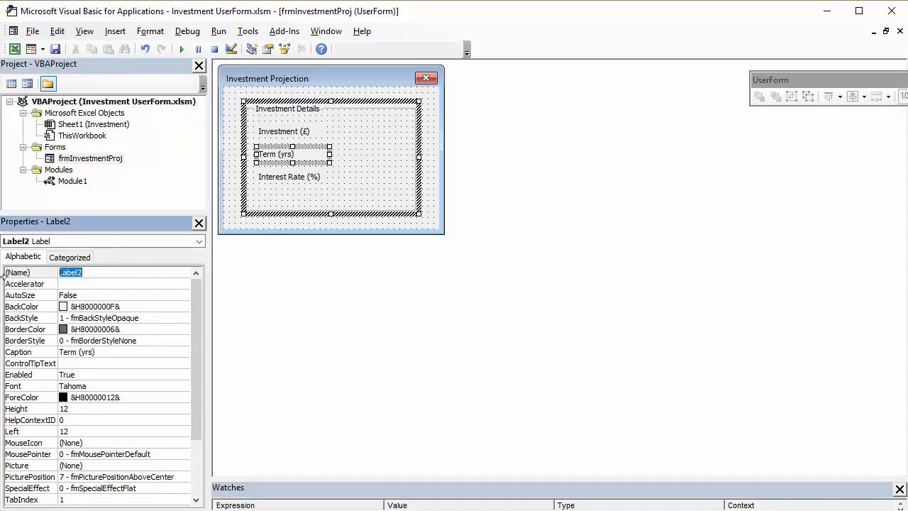
pyautogui.write('lblTerm')
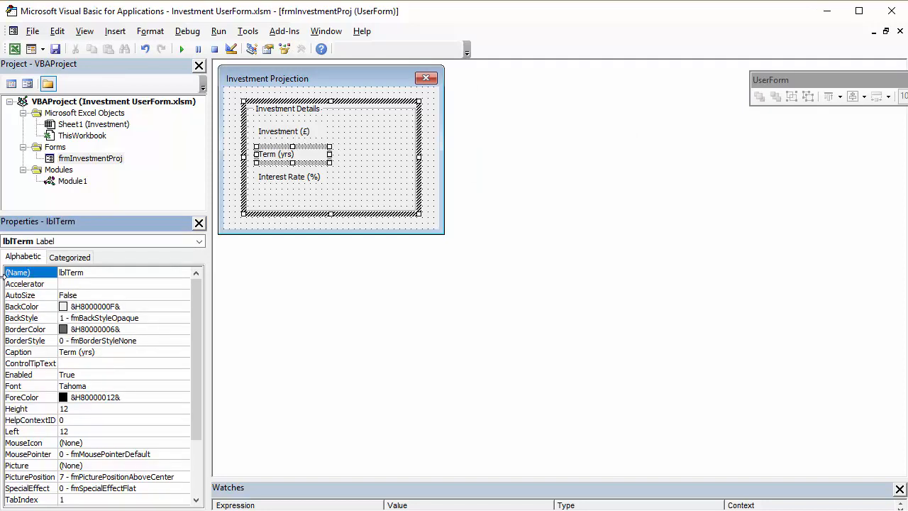
pyautogui.click(301, 48)
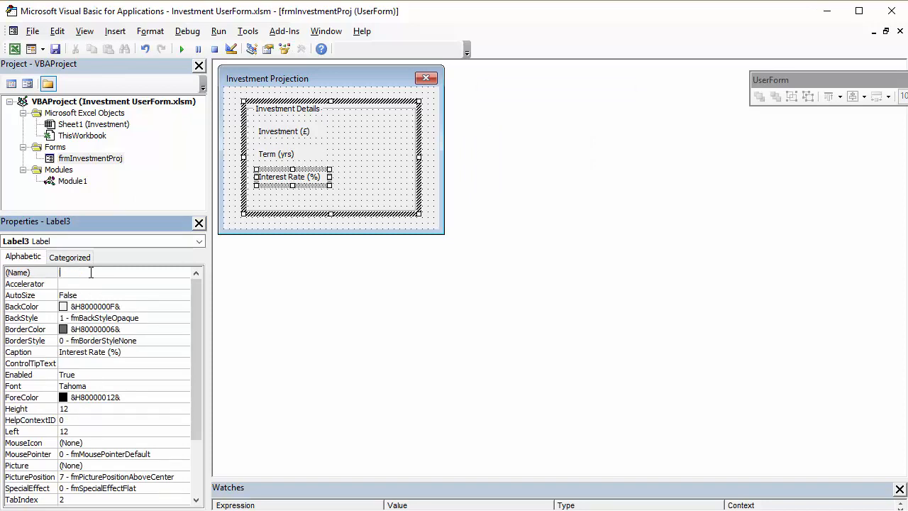
pyautogui.write('lblRa')
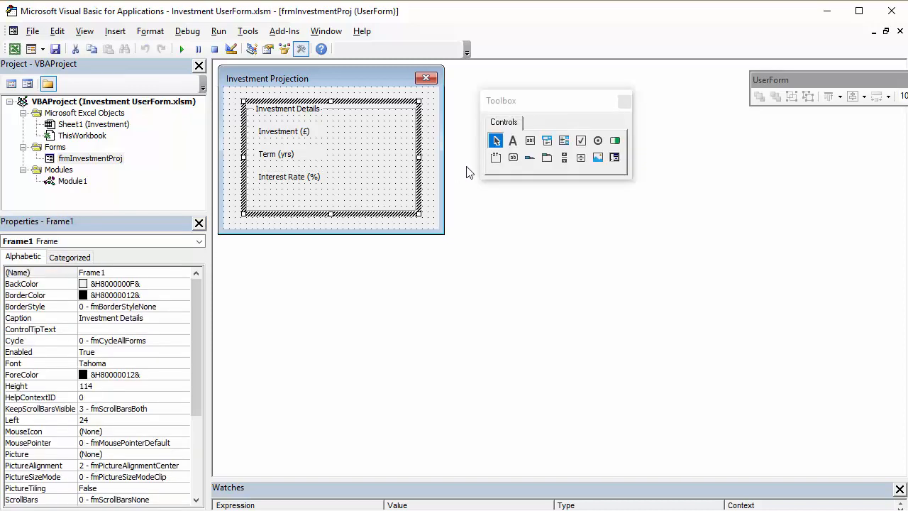
pyautogui.moveTo(531, 140)
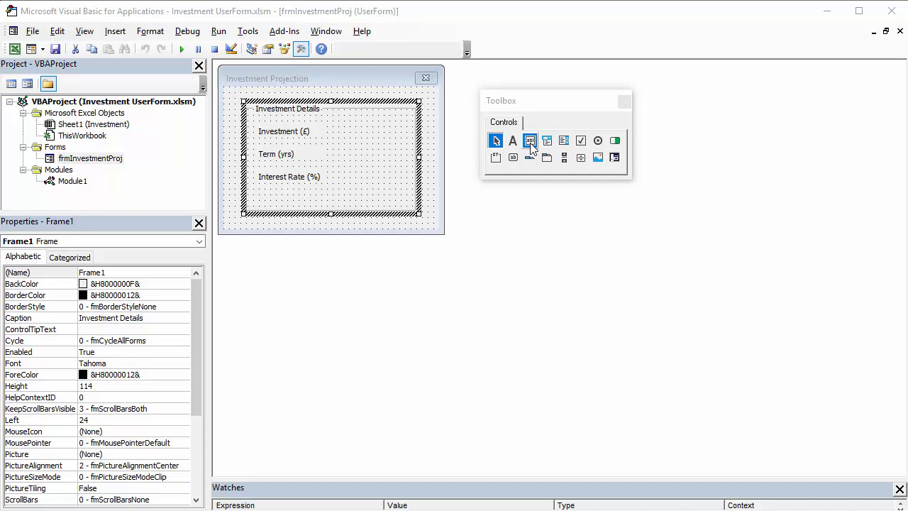
pyautogui.moveTo(531, 141)
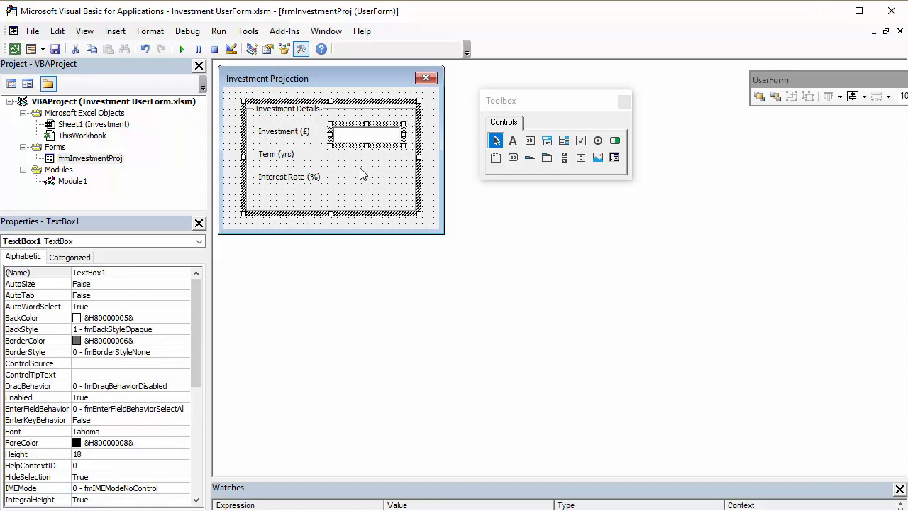
pyautogui.moveTo(121, 284)
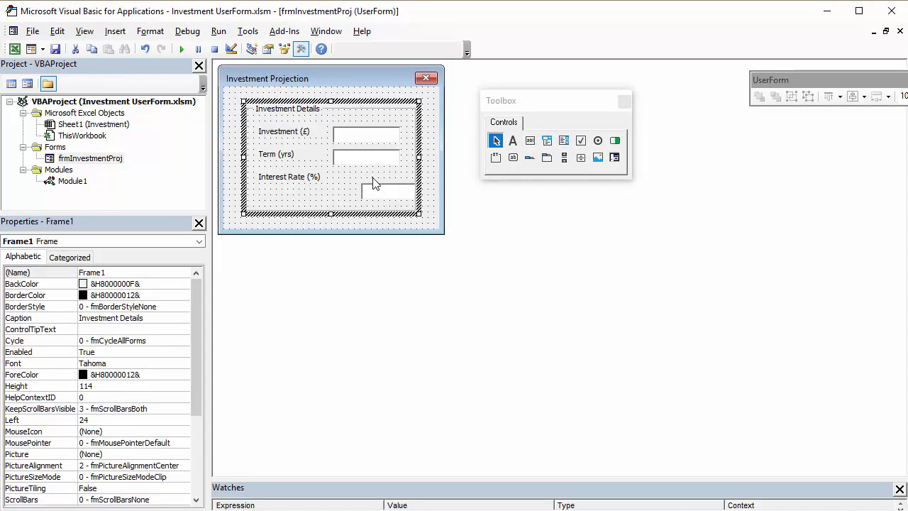
# Step: Select the Investment text box beside its label for renaming
pyautogui.click(372, 182)
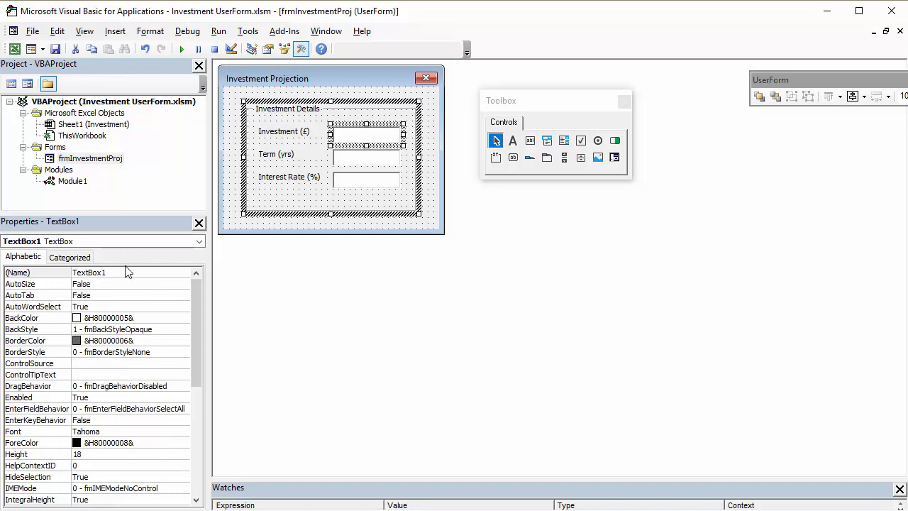
# Step: Name the text boxes txtInvestment, txtTerm and txtInterest
pyautogui.write('tx')
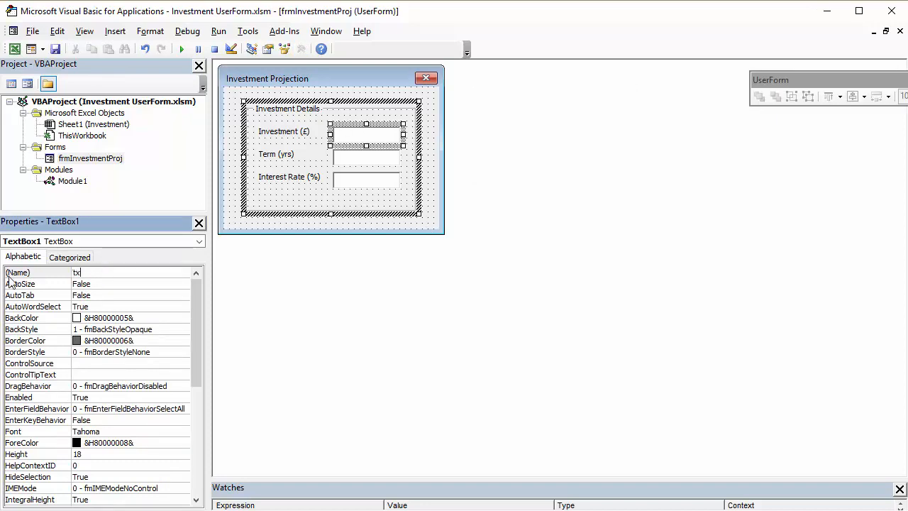
pyautogui.write('tI')
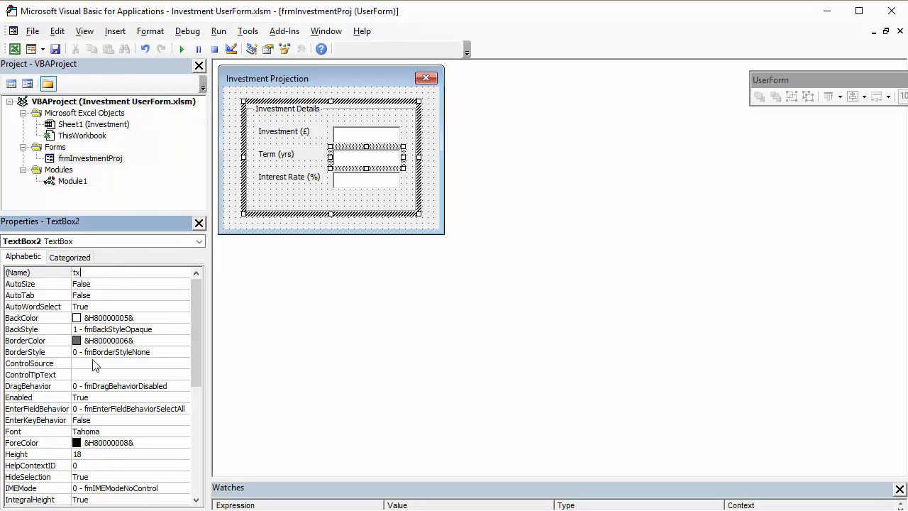
pyautogui.write('txtTerm')
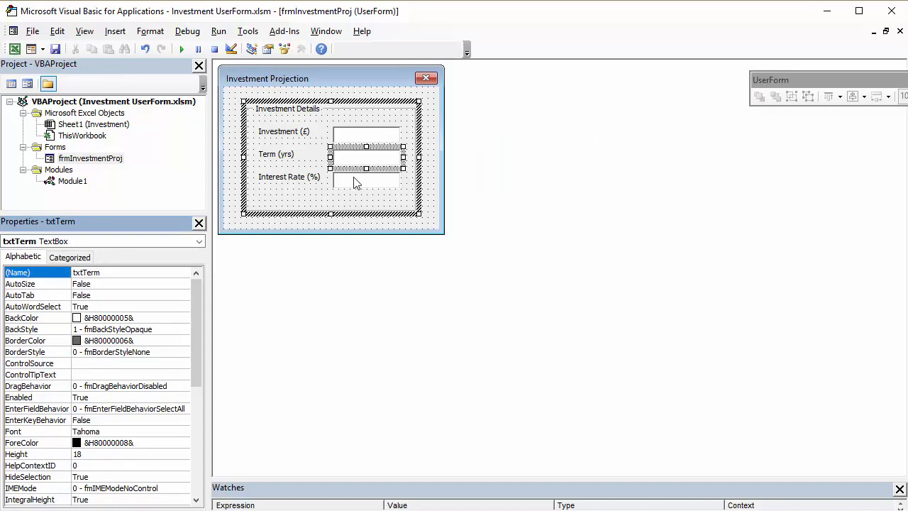
pyautogui.click(300, 48)
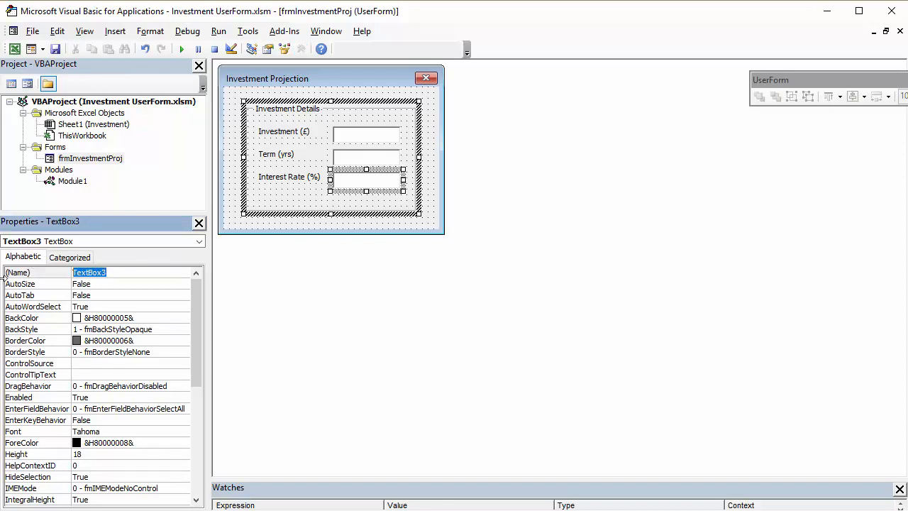
pyautogui.write('txtInterest')
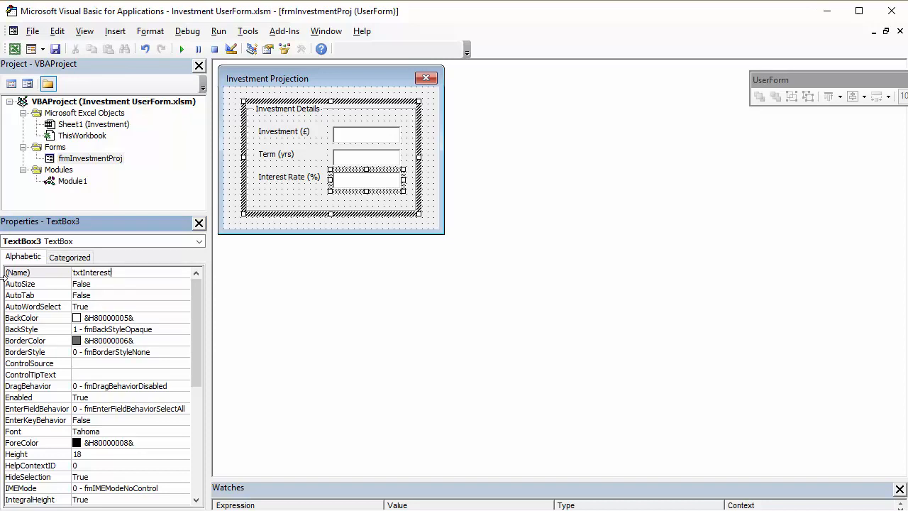
pyautogui.click(301, 48)
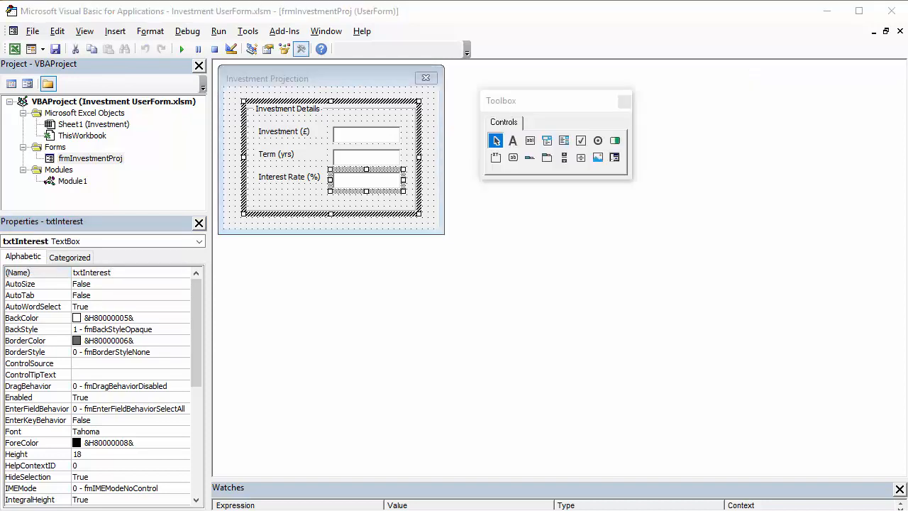
pyautogui.moveTo(268, 221)
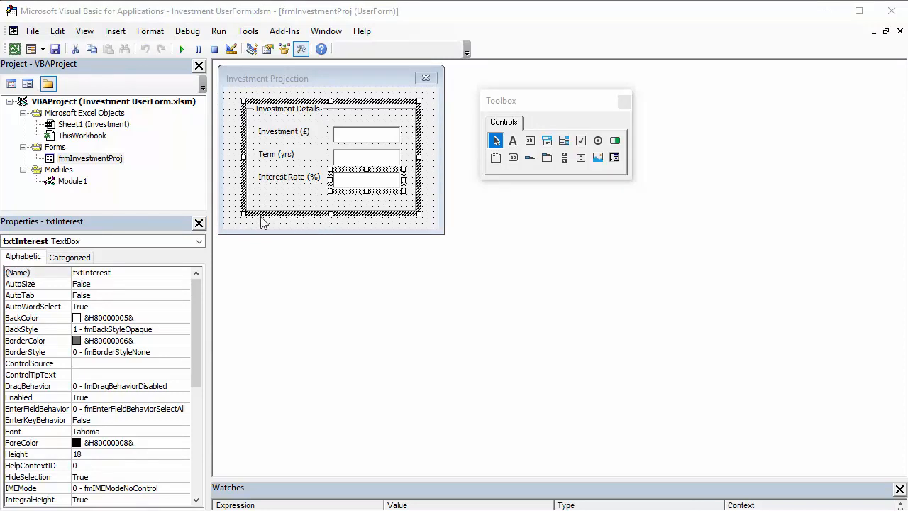
pyautogui.moveTo(400, 235)
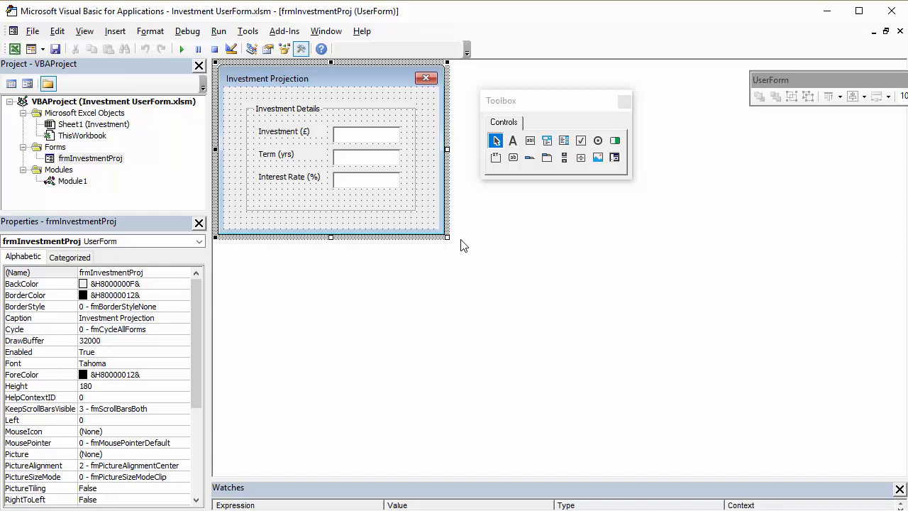
# Step: Enlarge the form and shorten the Investment Details frame to make room below it
pyautogui.moveTo(447, 238); pyautogui.dragTo(466, 268)
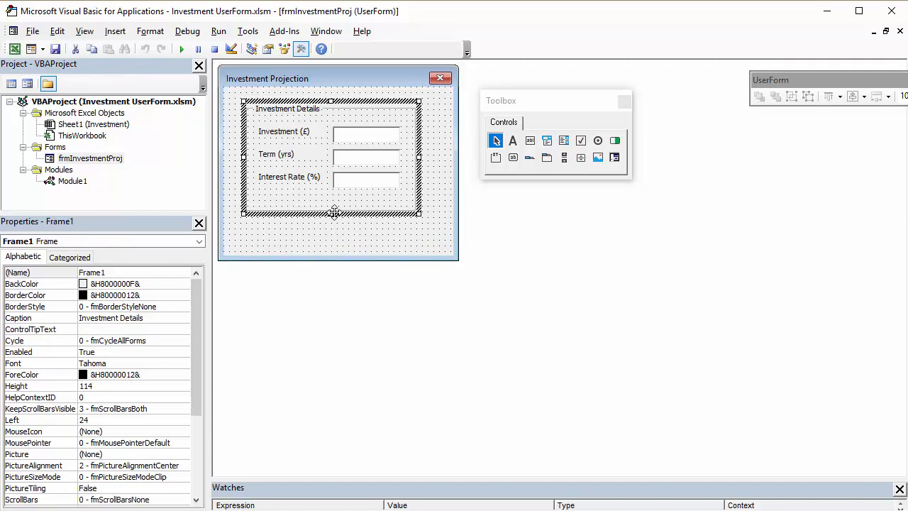
pyautogui.moveTo(335, 213); pyautogui.dragTo(343, 201)
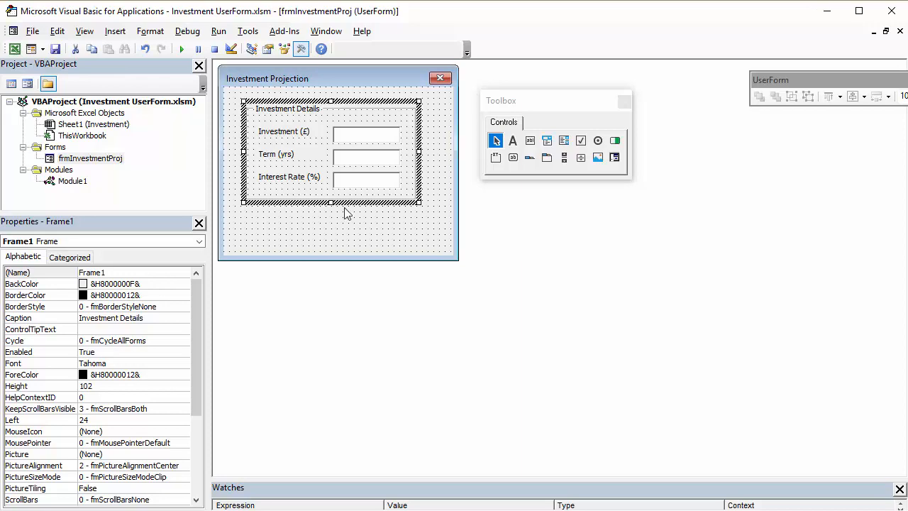
pyautogui.click(295, 230)
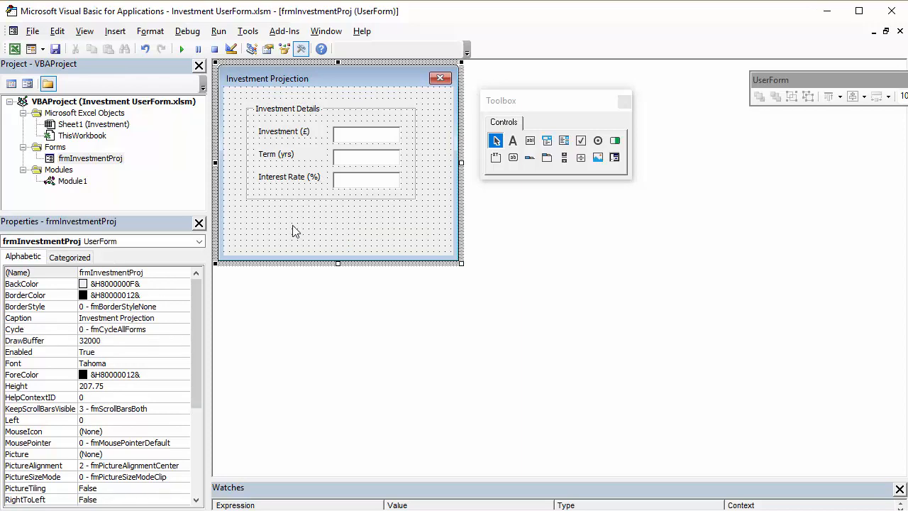
pyautogui.moveTo(329, 233)
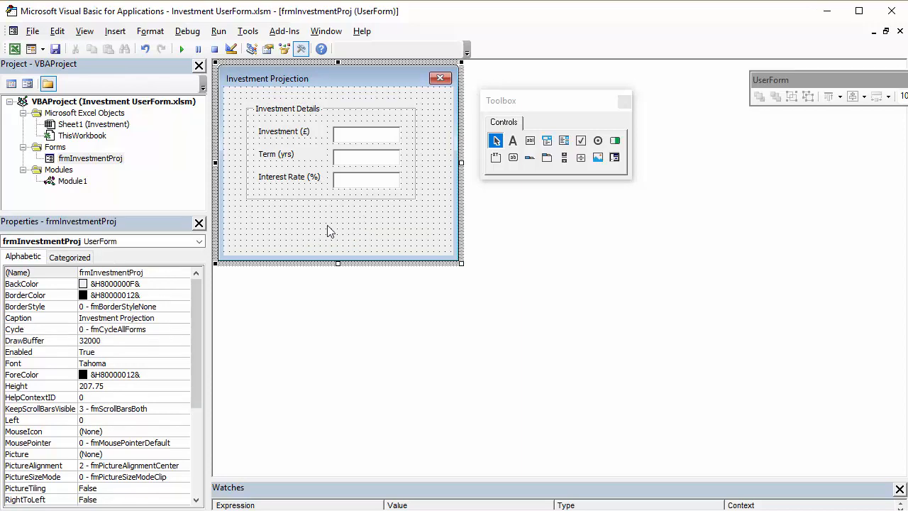
pyautogui.moveTo(524, 241)
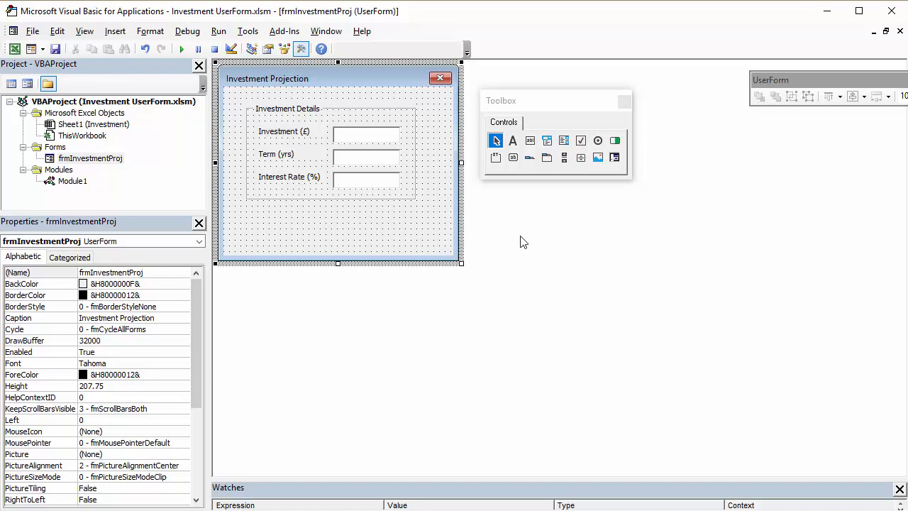
pyautogui.moveTo(542, 196)
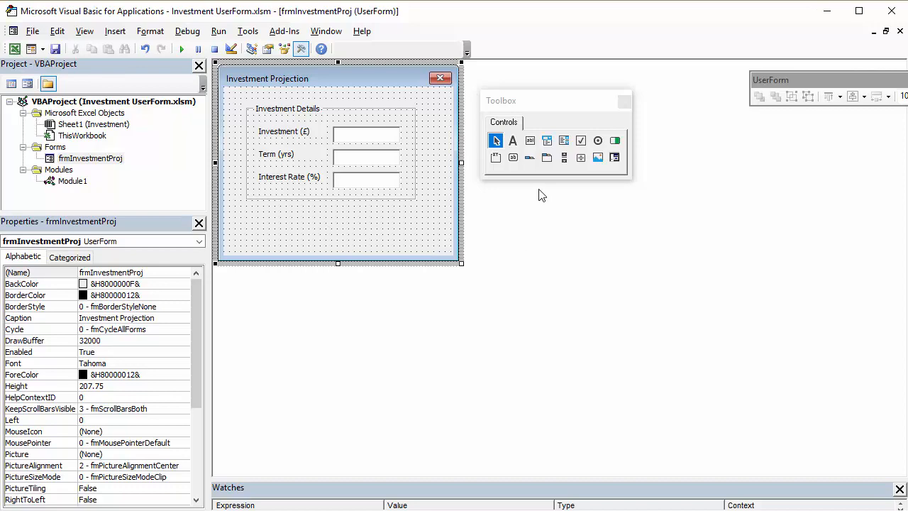
pyautogui.moveTo(514, 157)
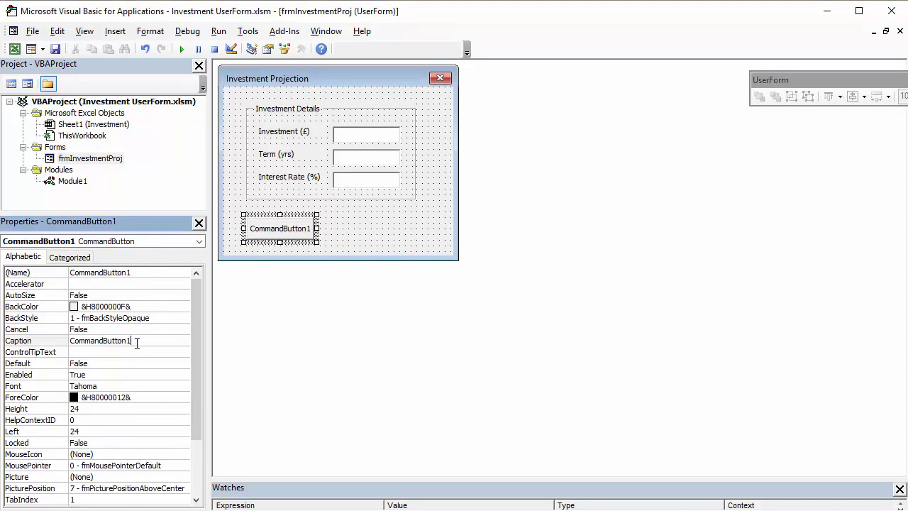
# Step: Add a button captioned Cancel, named cmdCancel, and start a second button beside it
pyautogui.write('Cancel')
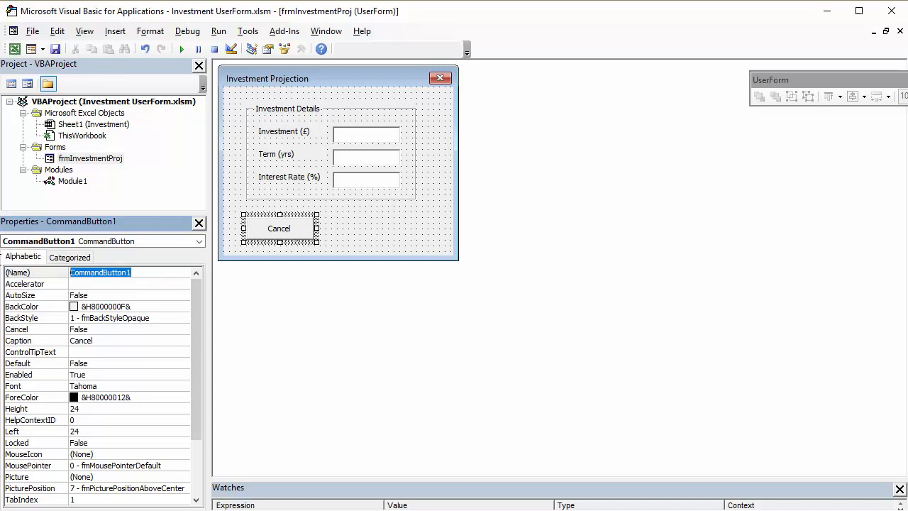
pyautogui.write('cmdCancel')
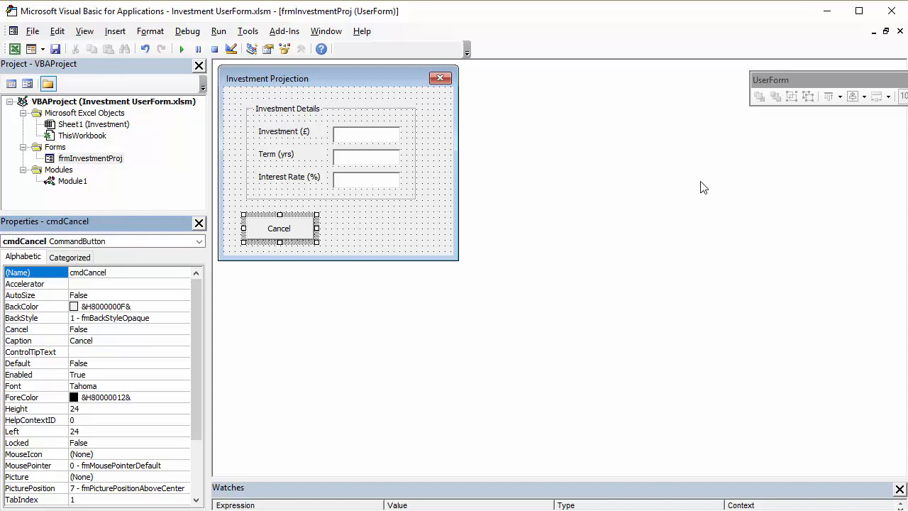
pyautogui.click(301, 48)
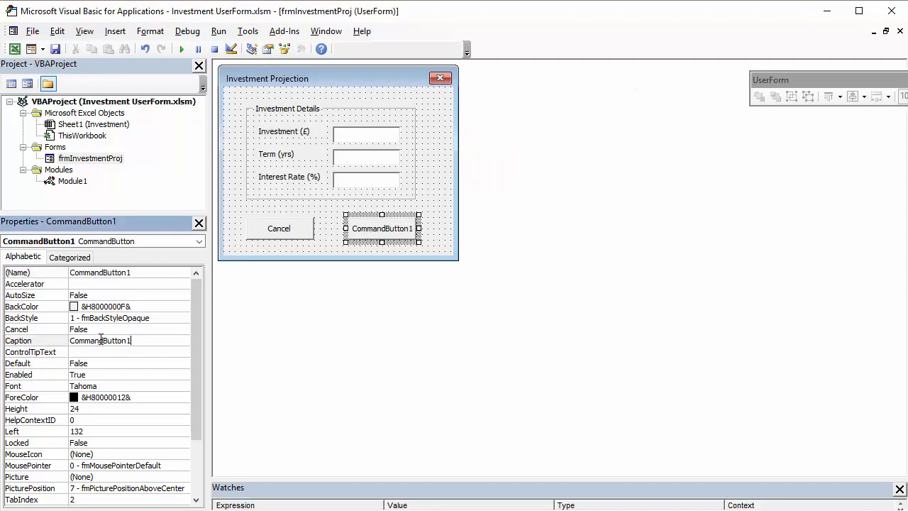
# Step: Caption the second button Run Investment Projection
pyautogui.write('R')
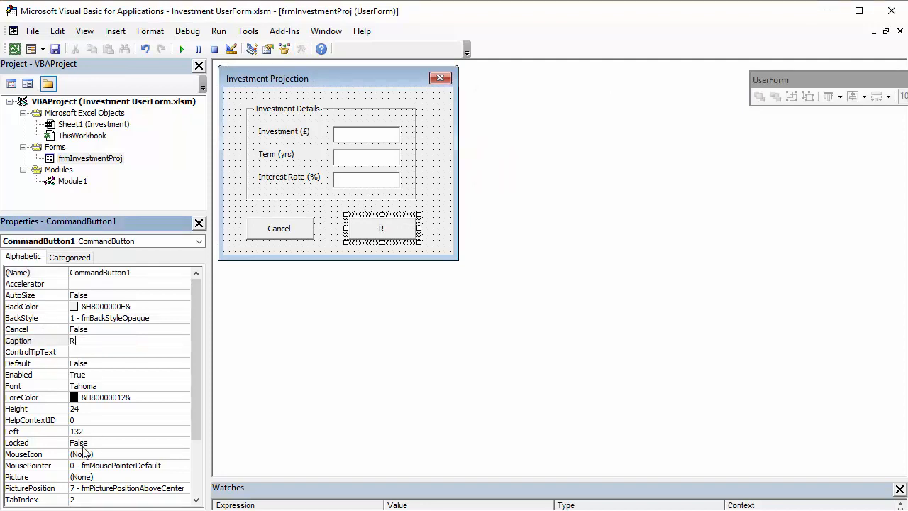
pyautogui.write('un Investe')
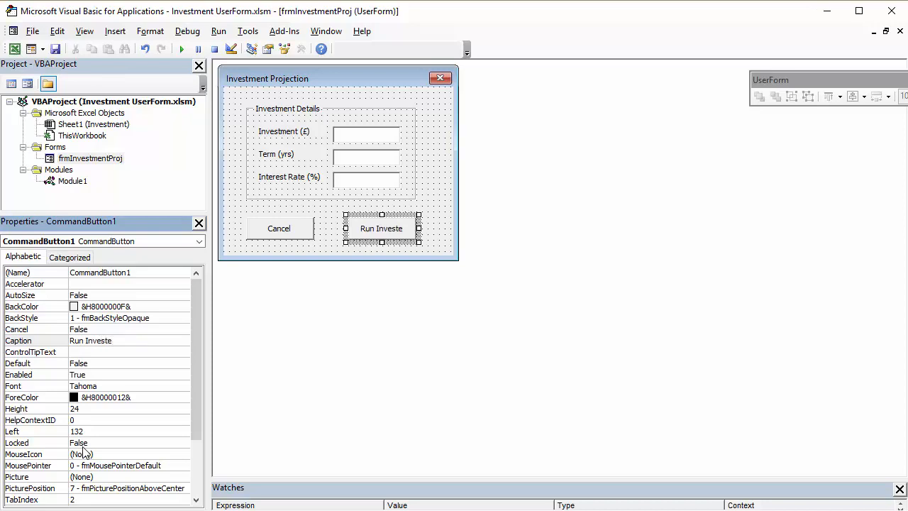
pyautogui.write('Run Investment Projectio')
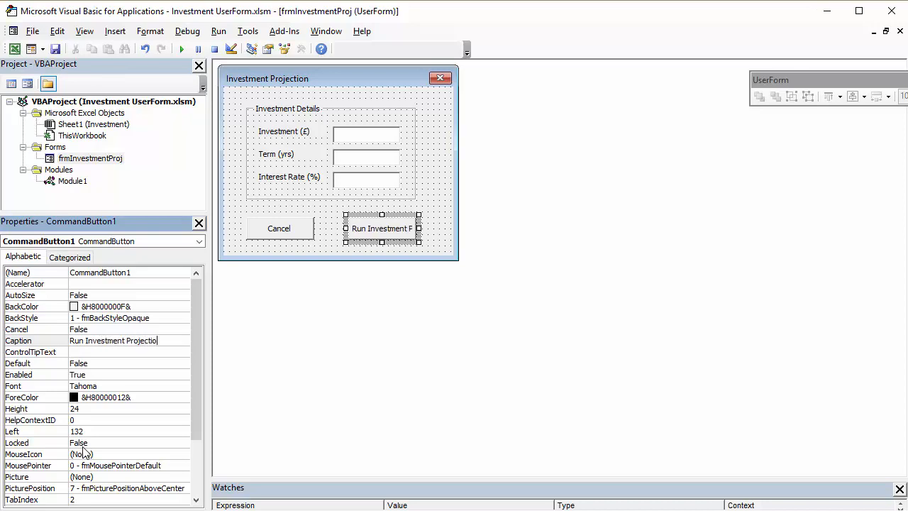
pyautogui.click(18, 341)
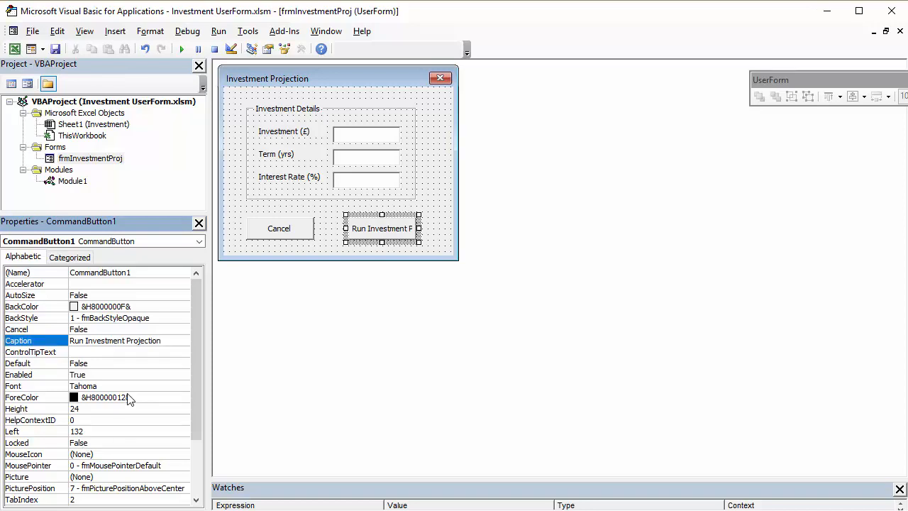
# Step: Name the run button cmdRun
pyautogui.click(301, 49)
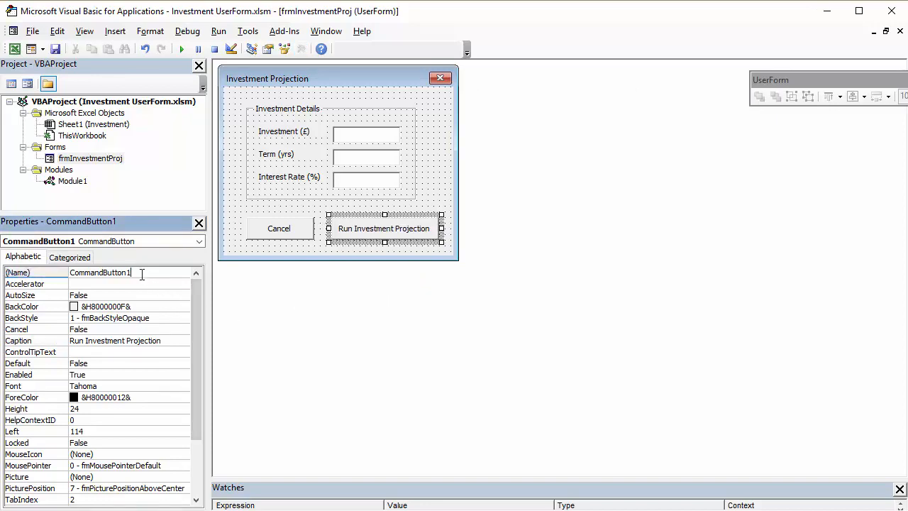
pyautogui.write('cmdRun')
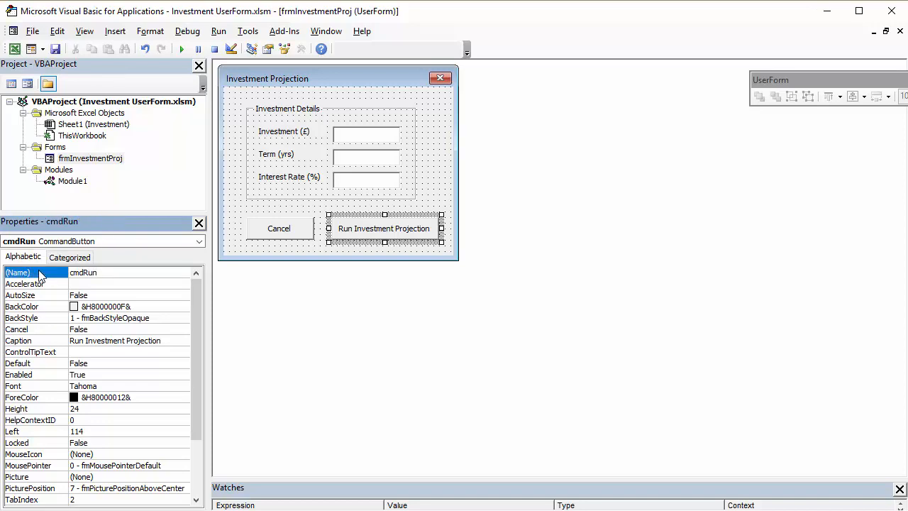
pyautogui.click(279, 227)
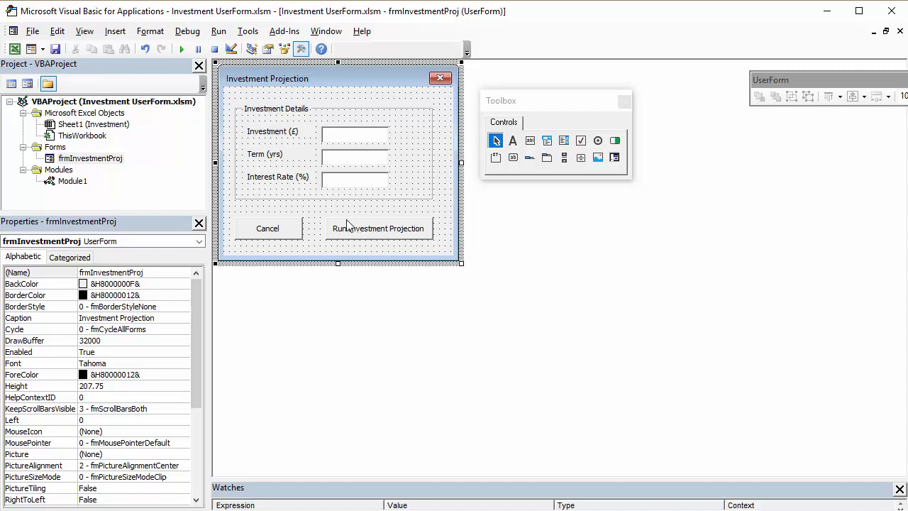
pyautogui.moveTo(339, 241)
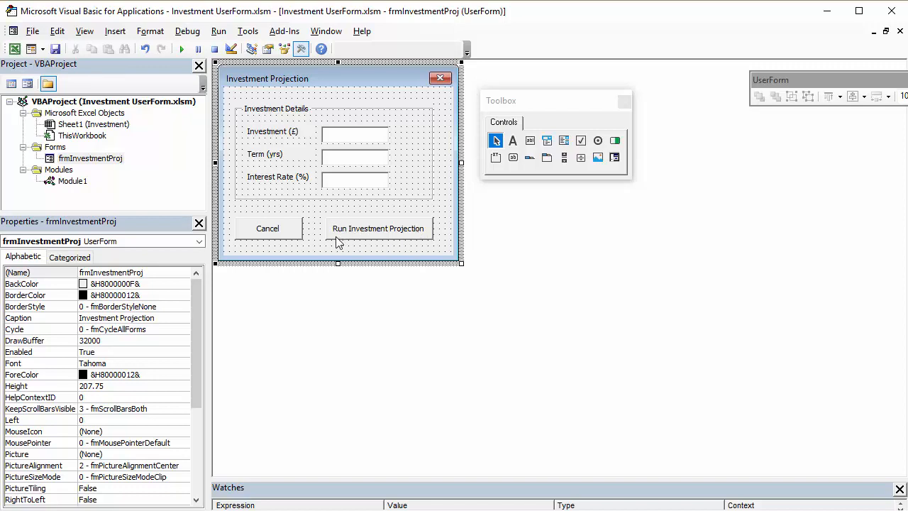
pyautogui.moveTo(414, 239)
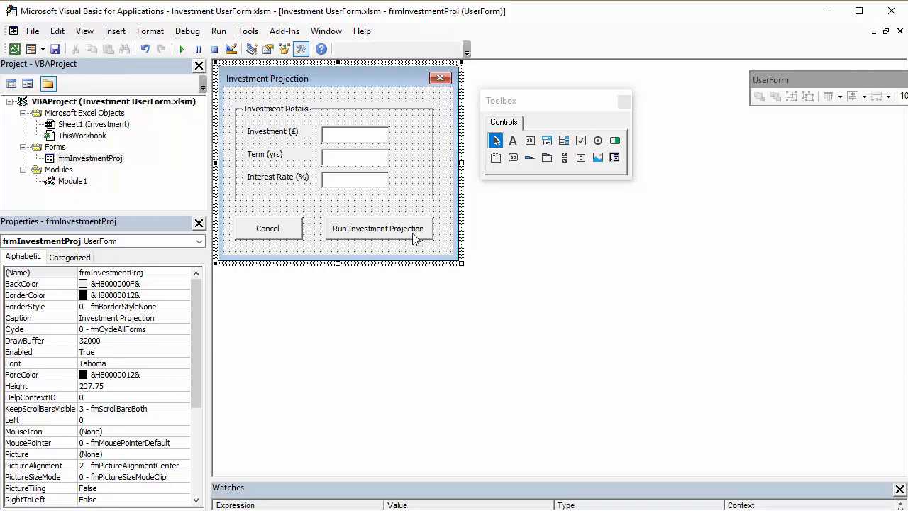
# Step: Bring up Module1's Investment macro code to copy it
pyautogui.click(74, 182)
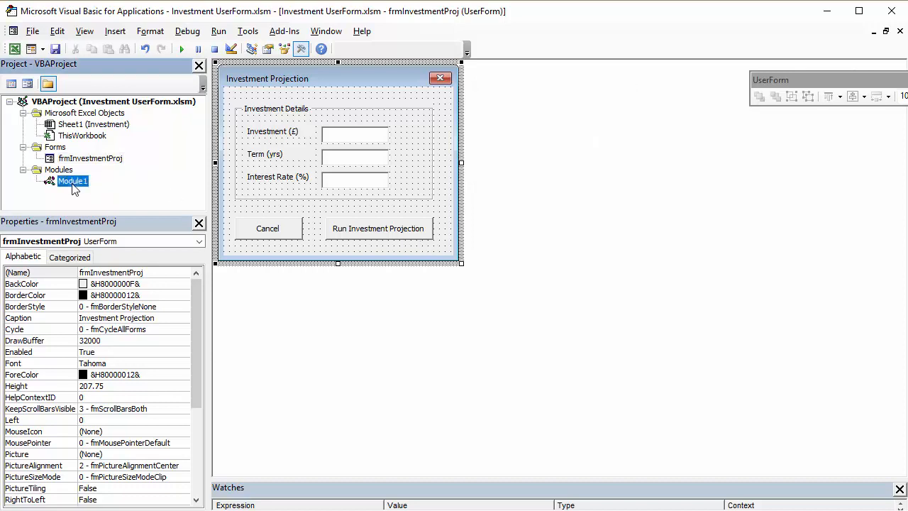
pyautogui.doubleClick(72, 182)
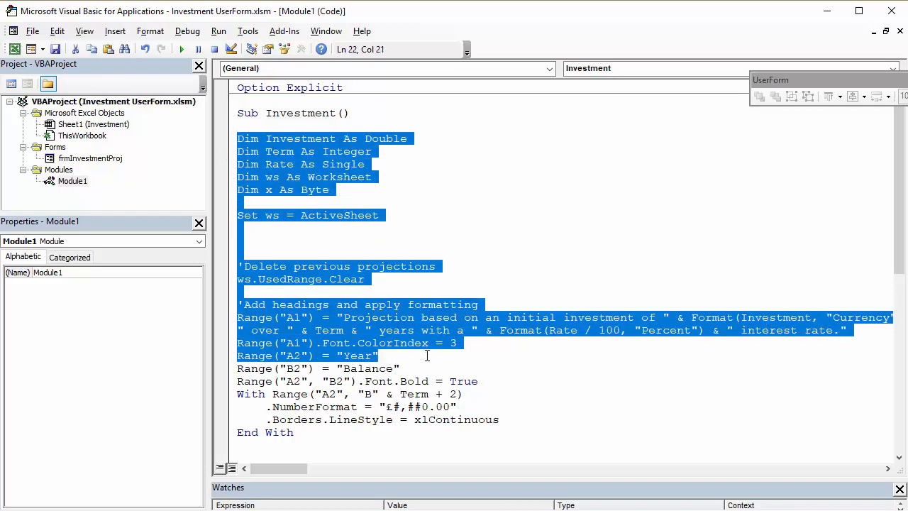
pyautogui.scroll(-3)
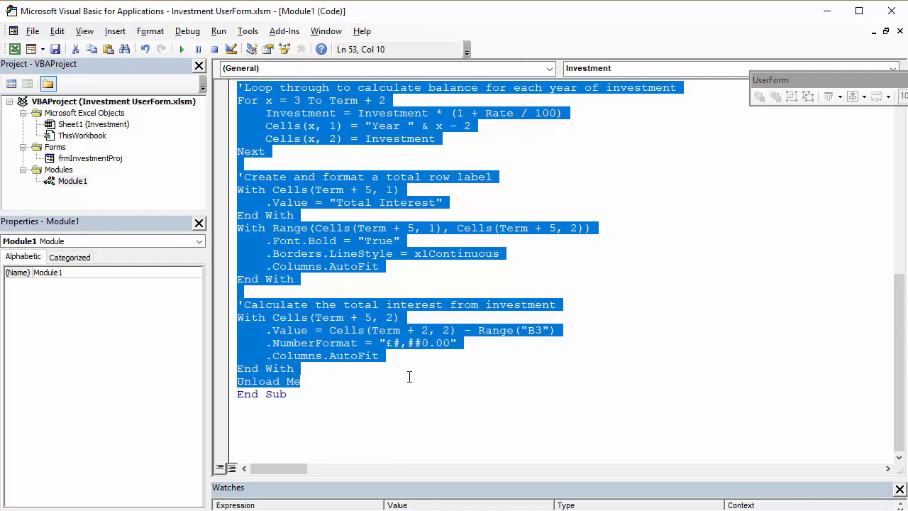
pyautogui.moveTo(88, 168)
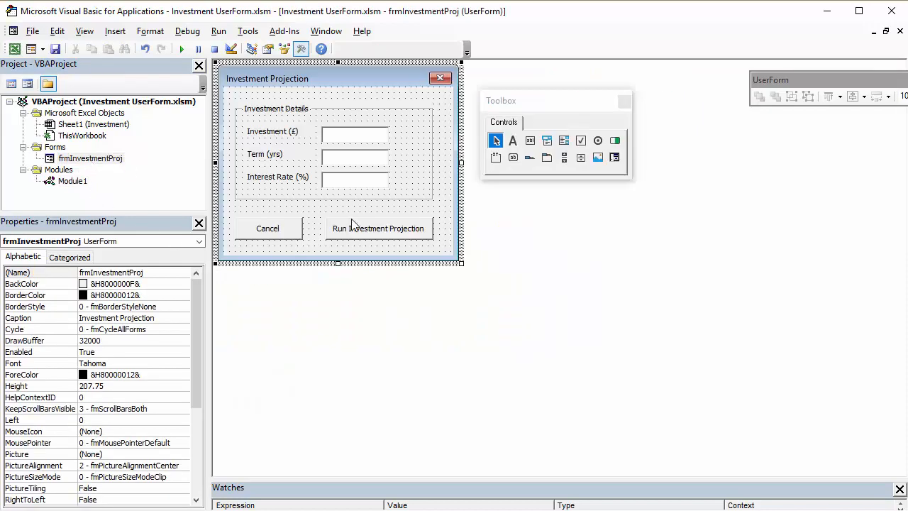
# Step: In cmdRun_Click, set Investment = txtInvestment
pyautogui.doubleClick(377, 227)
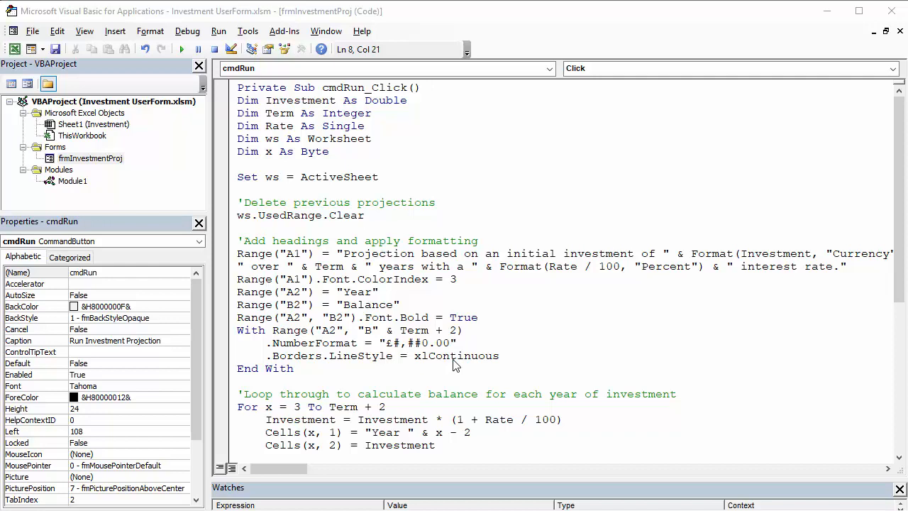
pyautogui.moveTo(428, 325)
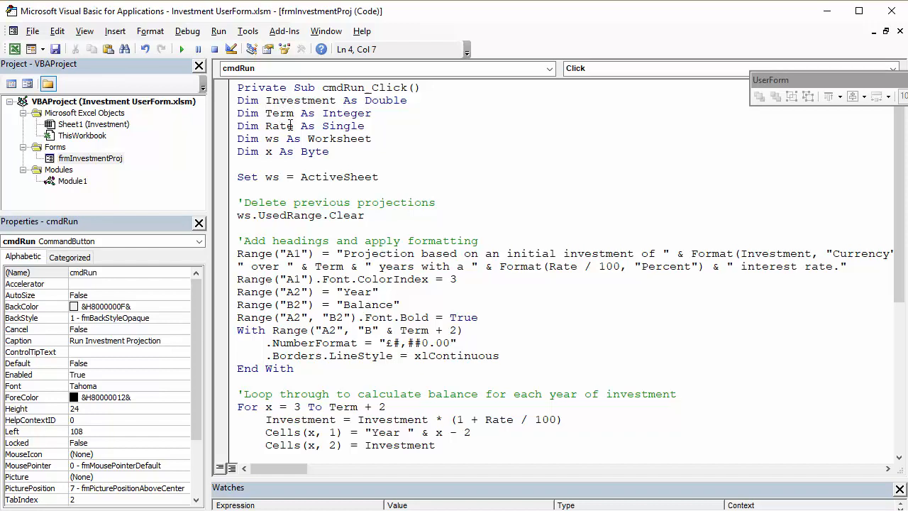
pyautogui.click(409, 202)
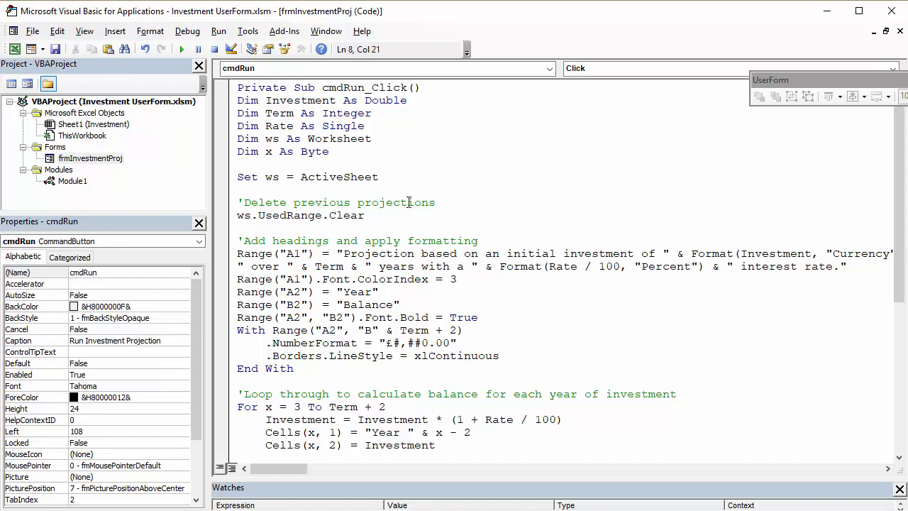
pyautogui.write('Investment = txt')
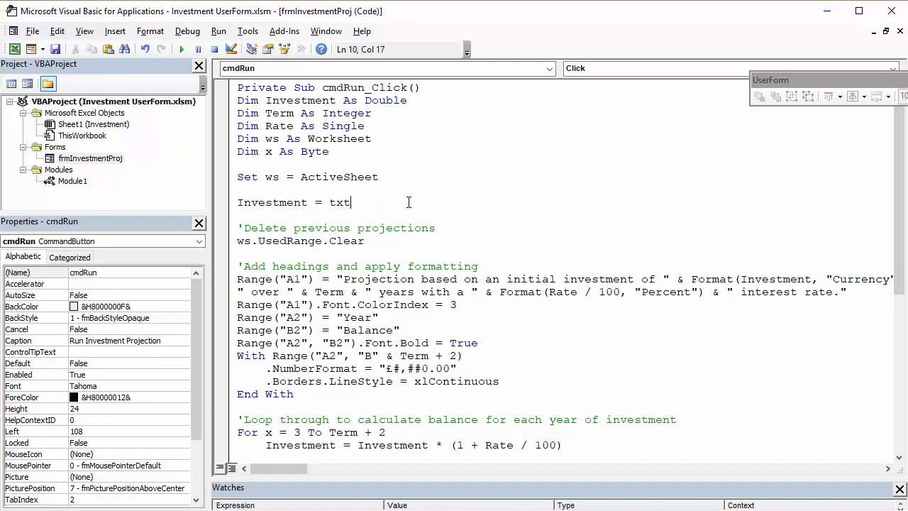
pyautogui.write('In')
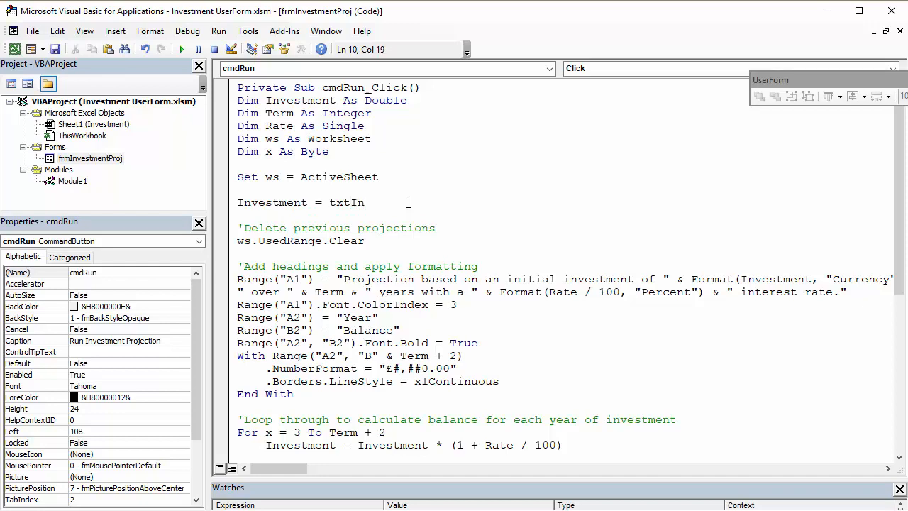
pyautogui.write('vestment')
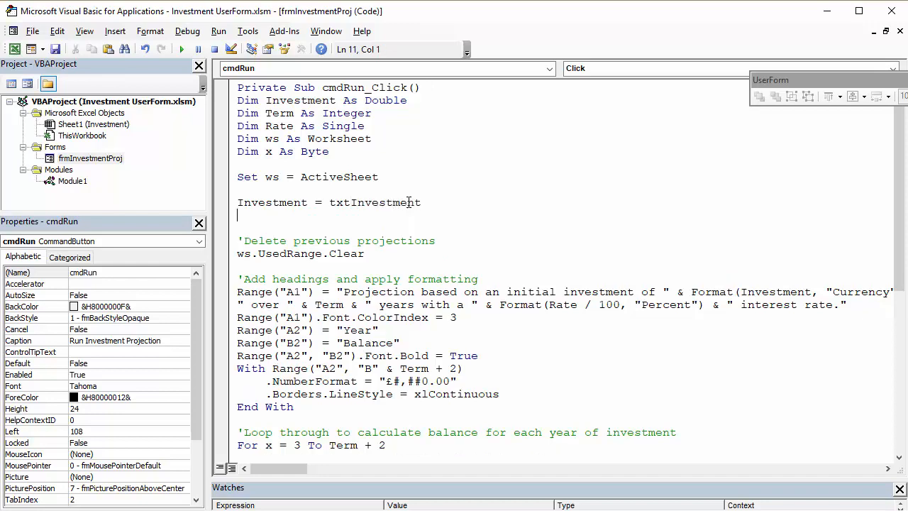
# Step: Add Term = txtTerm and Rate = txtInterest to the procedure
pyautogui.write('Term =')
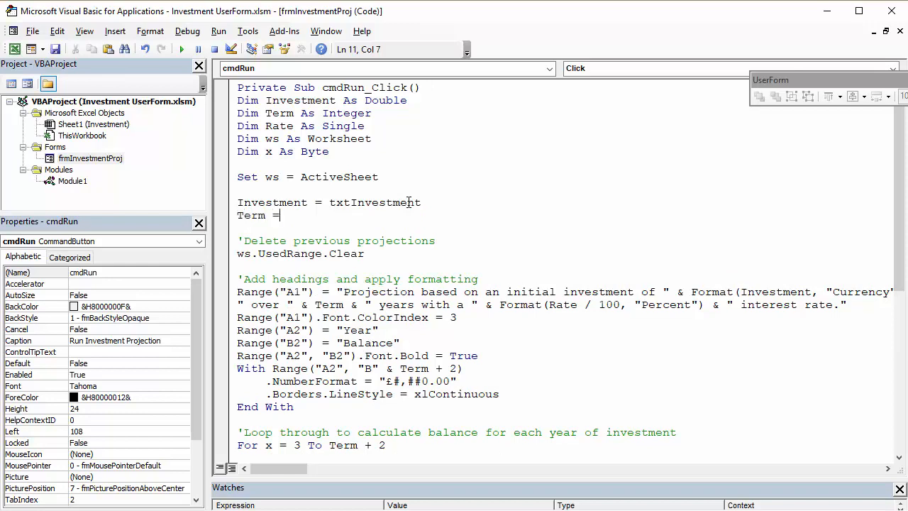
pyautogui.write('txtTerm')
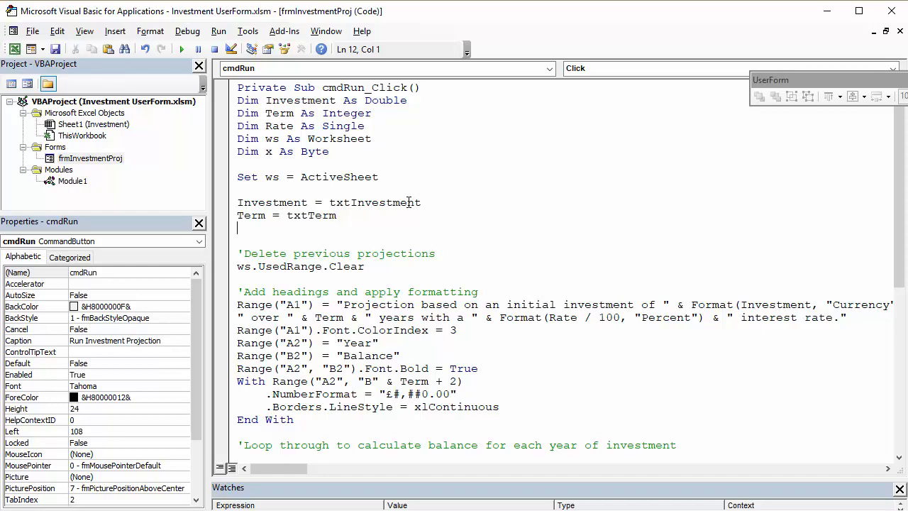
pyautogui.write('Rate =')
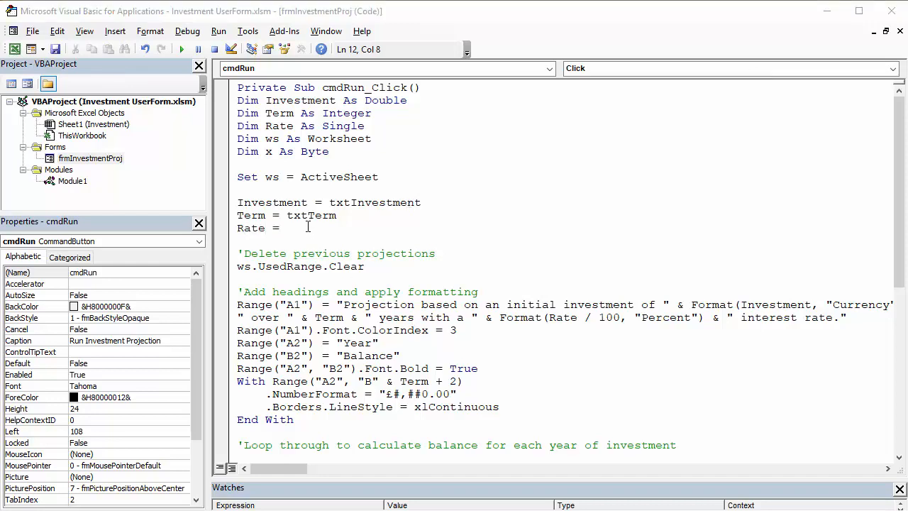
pyautogui.write('txtInte')
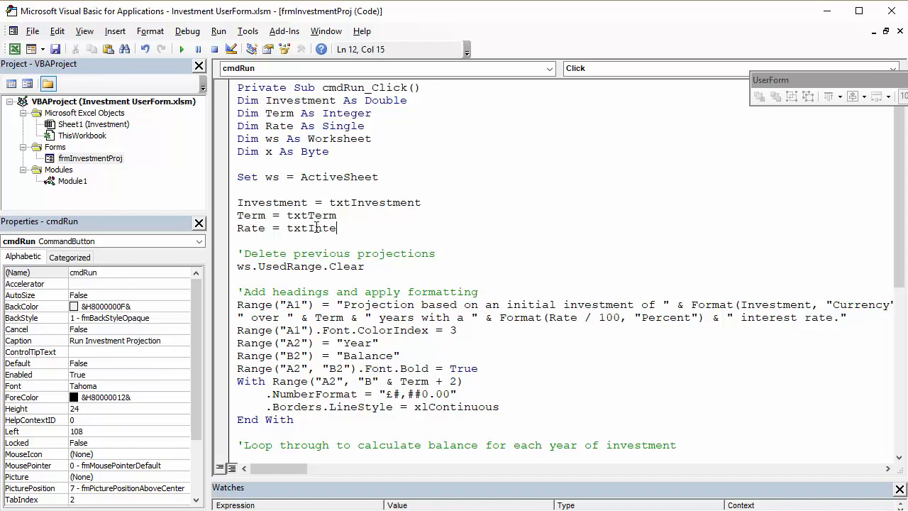
pyautogui.write('rest')
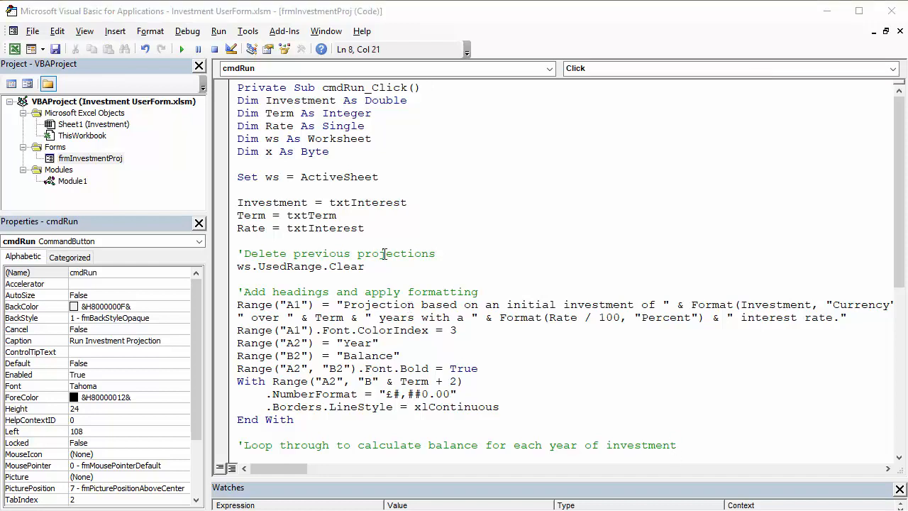
# Step: Scroll through the cmdRun_Click code to review it
pyautogui.scroll(-3)
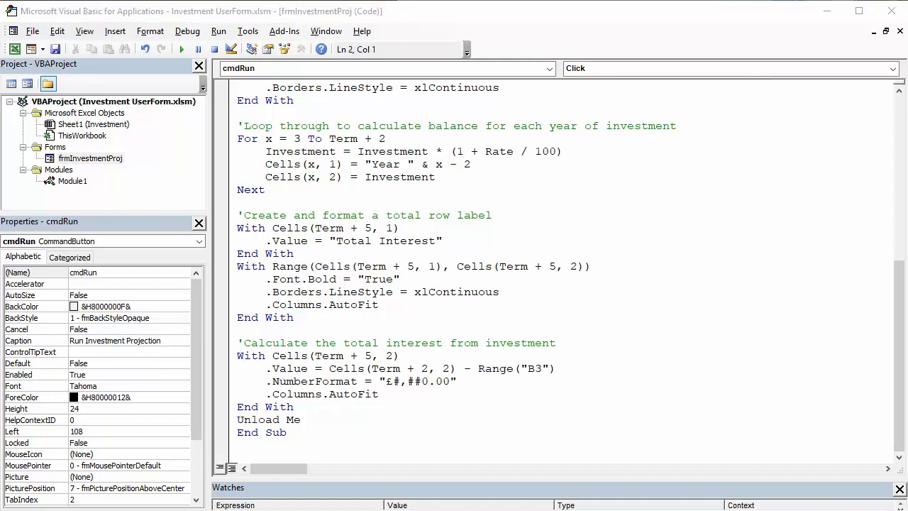
pyautogui.scroll(3)
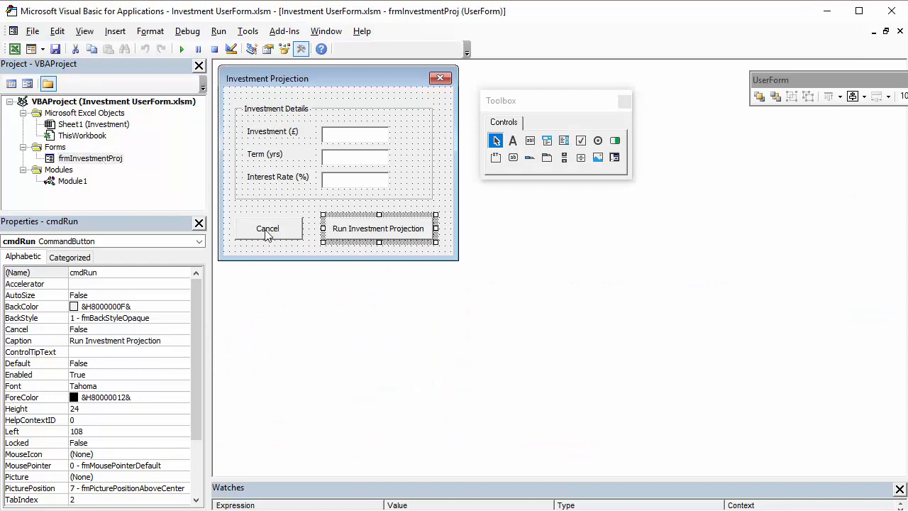
# Step: Make cmdCancel_Click run Unload Me to close the form
pyautogui.doubleClick(267, 227)
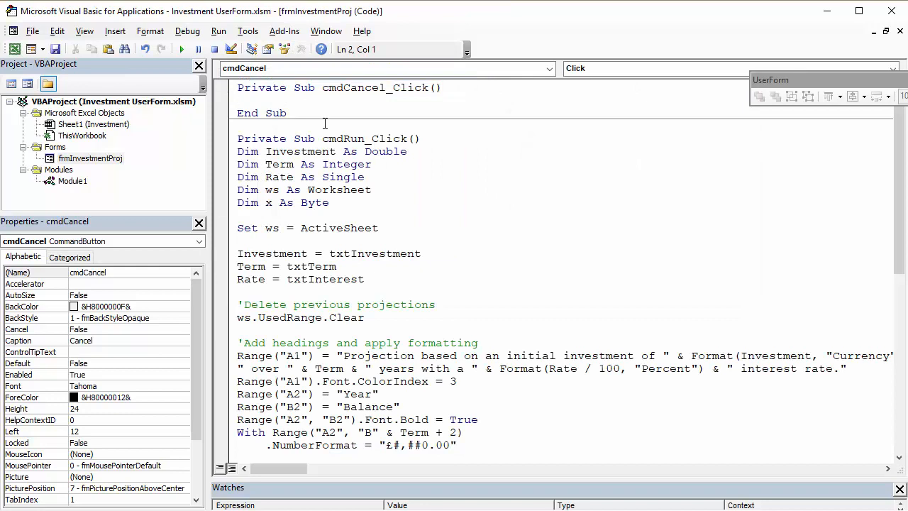
pyautogui.write('Unload')
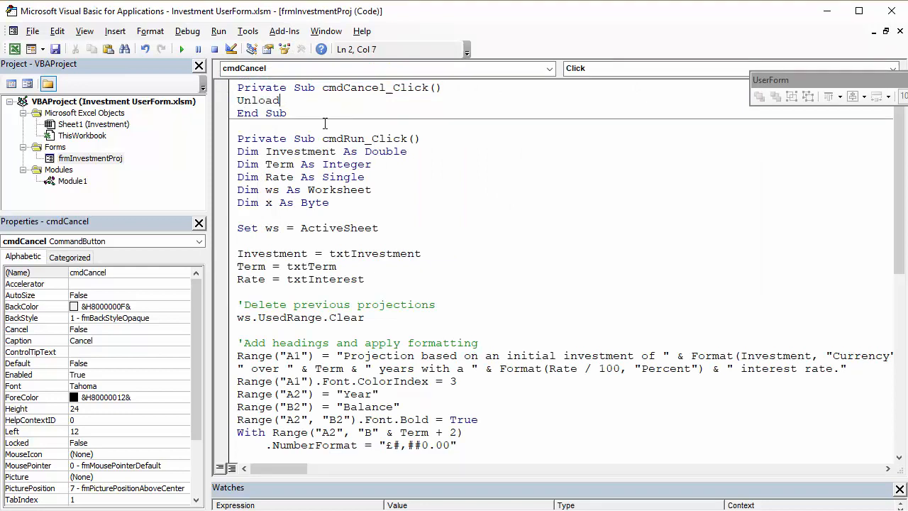
pyautogui.write('me')
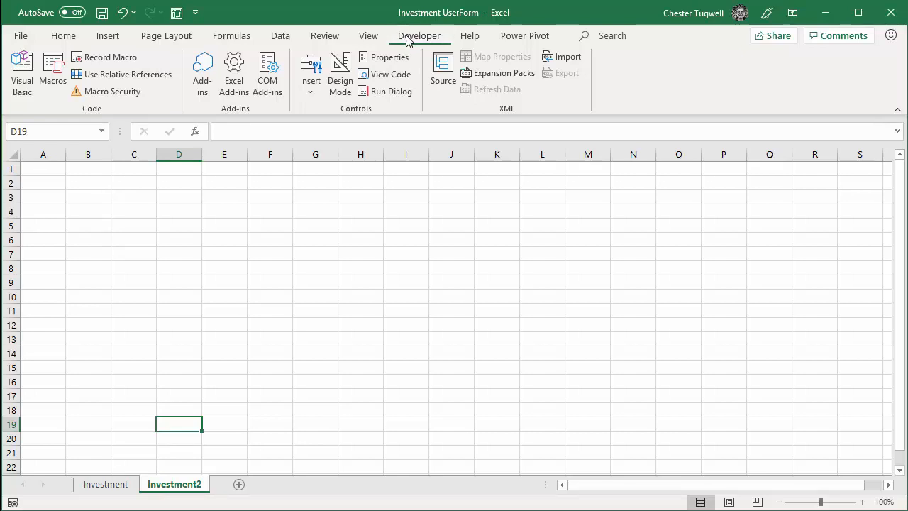
# Step: Insert an ActiveX command button across columns D to F and bring up its click code
pyautogui.click(309, 74)
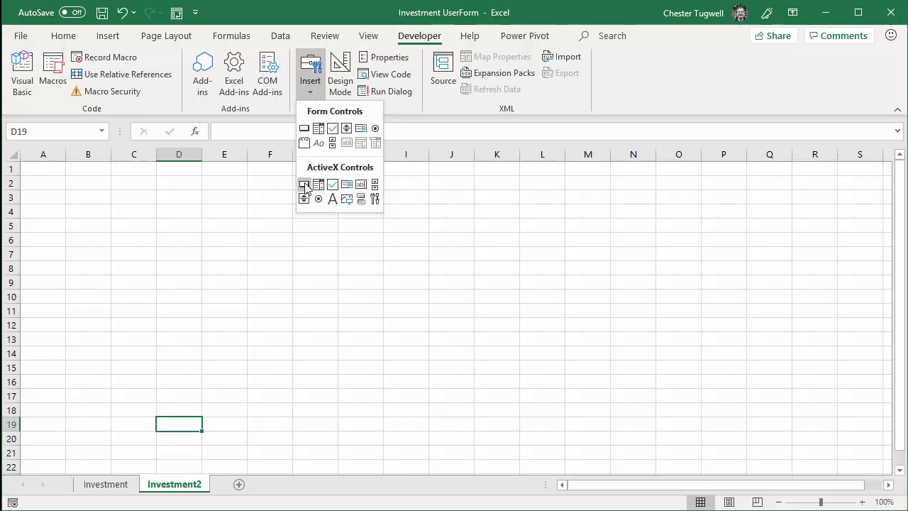
pyautogui.moveTo(304, 184)
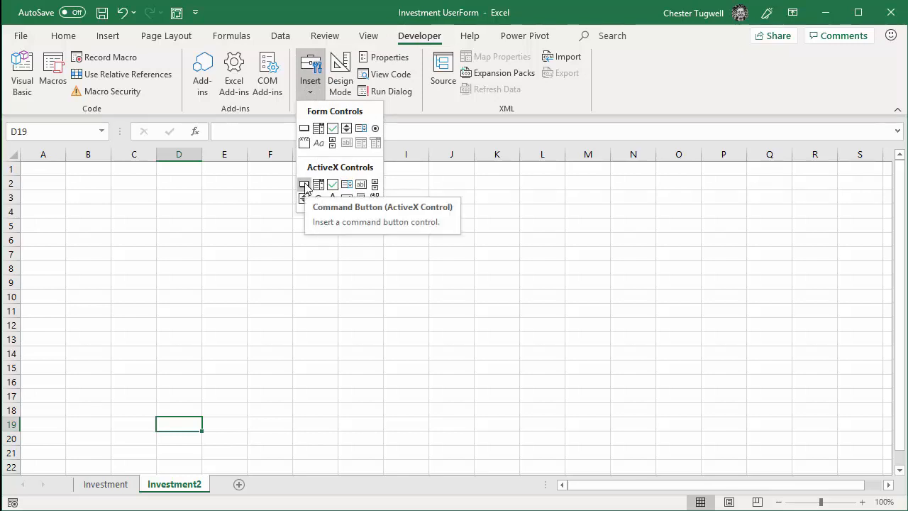
pyautogui.click(304, 184)
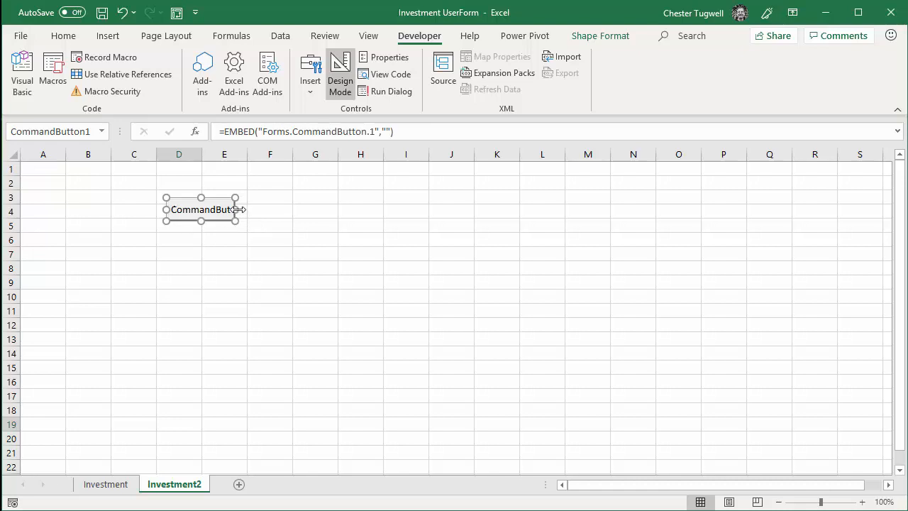
pyautogui.moveTo(238, 210); pyautogui.dragTo(304, 210)
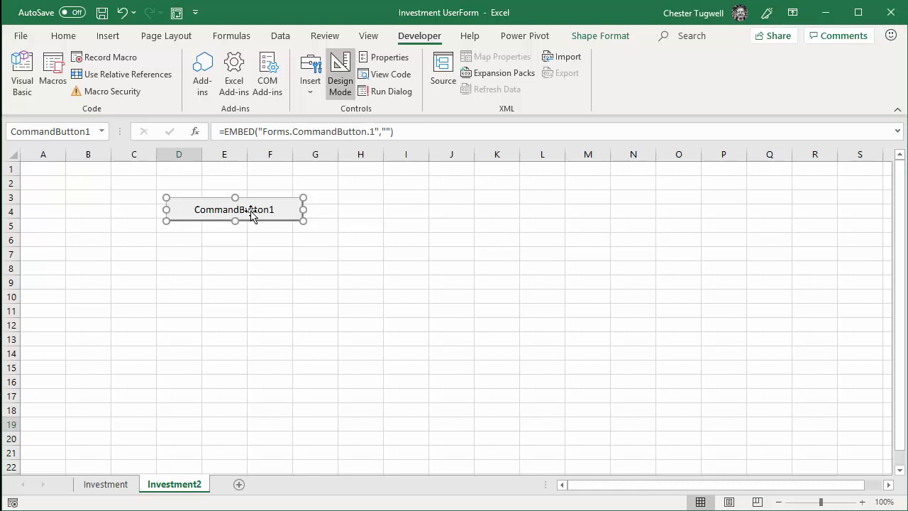
pyautogui.doubleClick(233, 209)
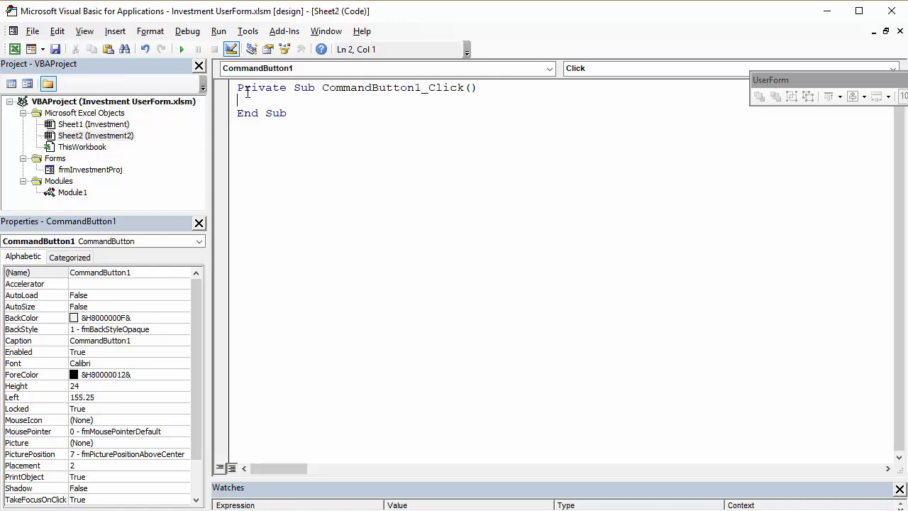
pyautogui.moveTo(139, 348)
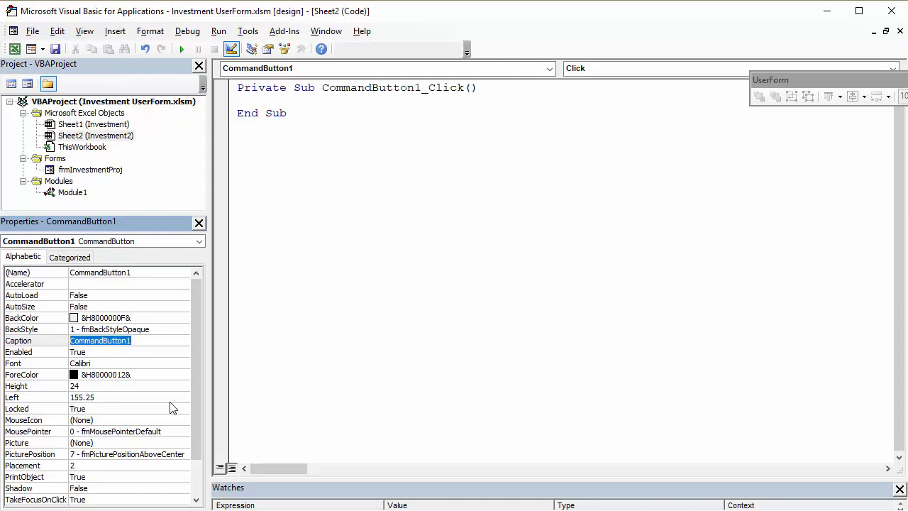
# Step: Set the sheet button's Caption to Run New Investment Projection
pyautogui.write('Run N')
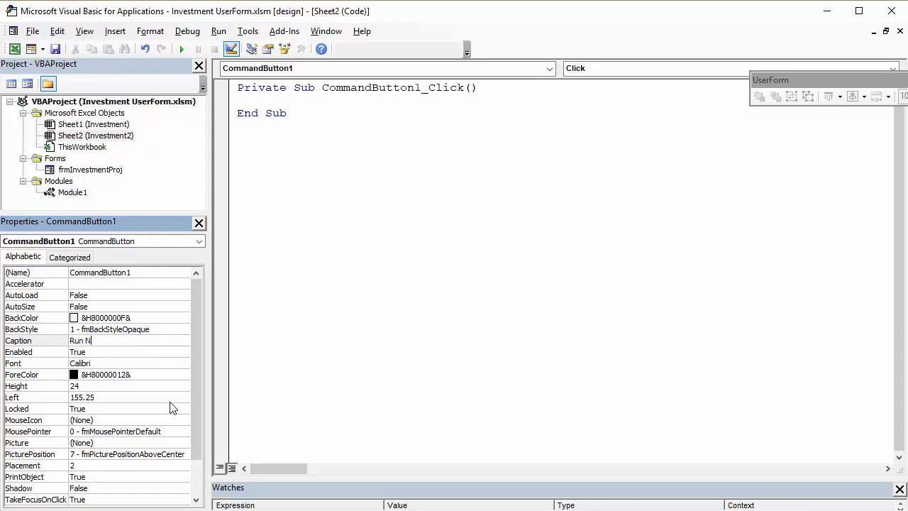
pyautogui.write('ew')
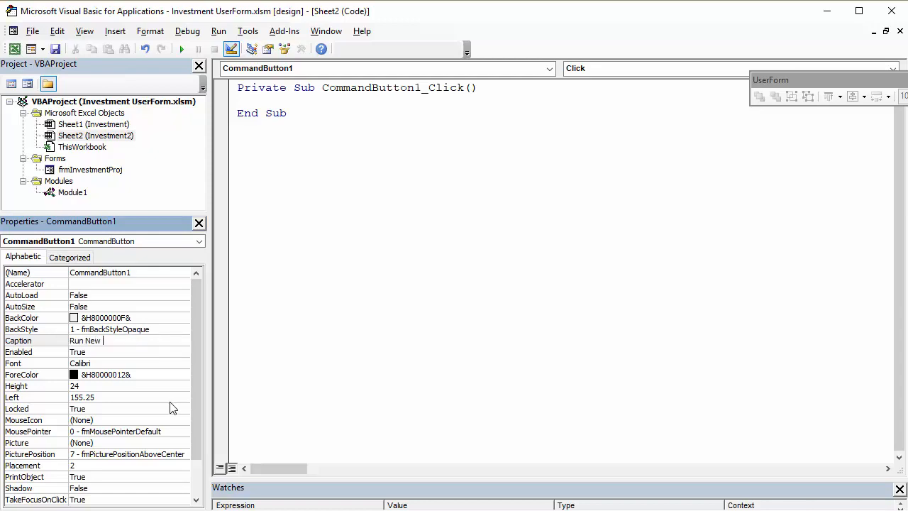
pyautogui.write('Invest,m')
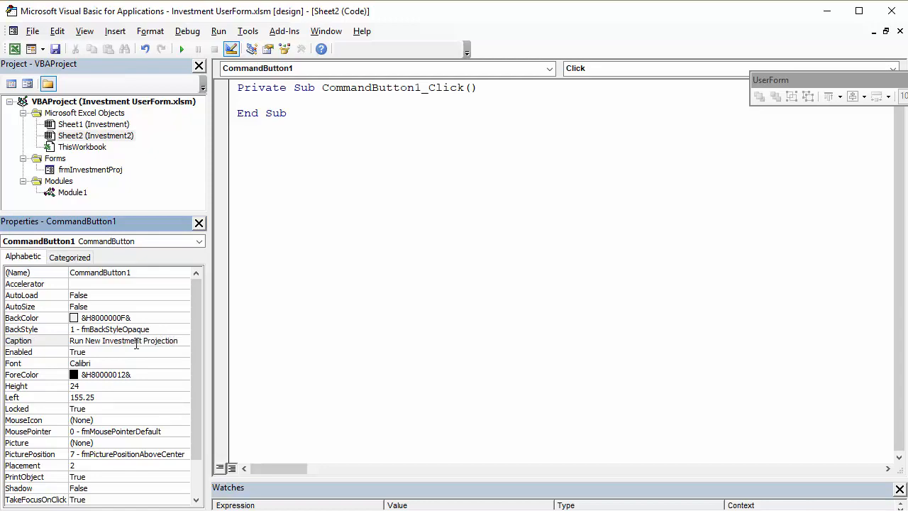
pyautogui.click(36, 341)
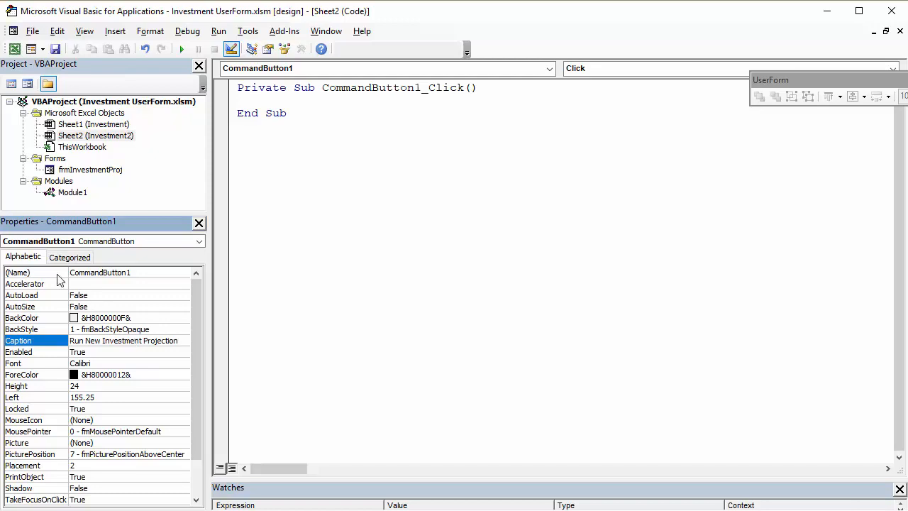
pyautogui.click(36, 273)
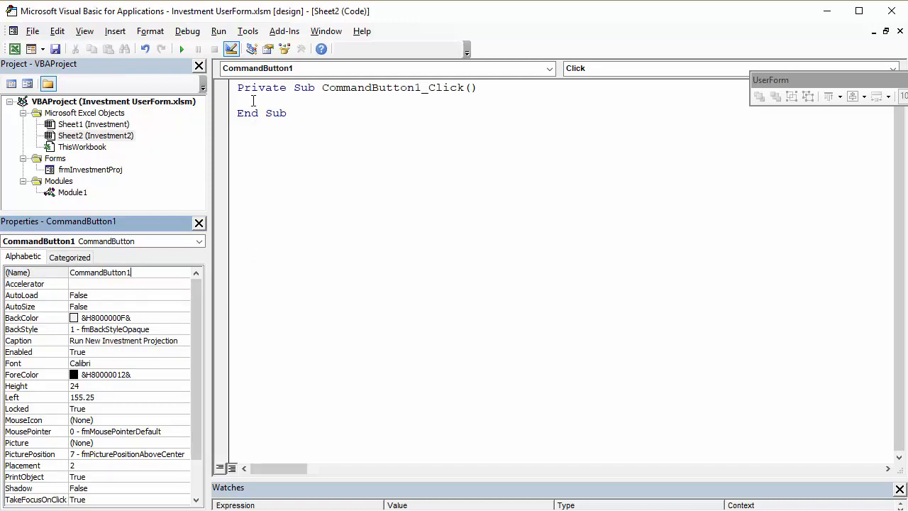
# Step: Write frmInvestmentProj.Show in CommandButton1_Click
pyautogui.click(252, 99)
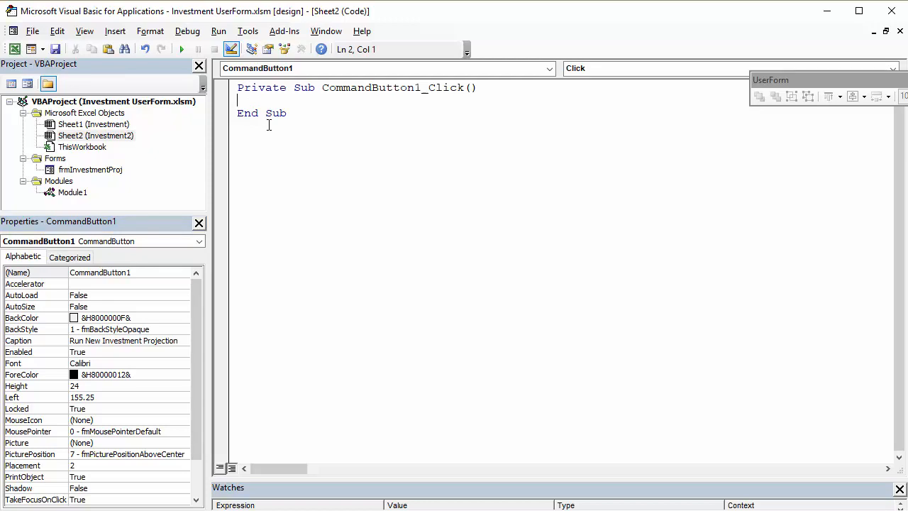
pyautogui.write('frmInvestmentProj')
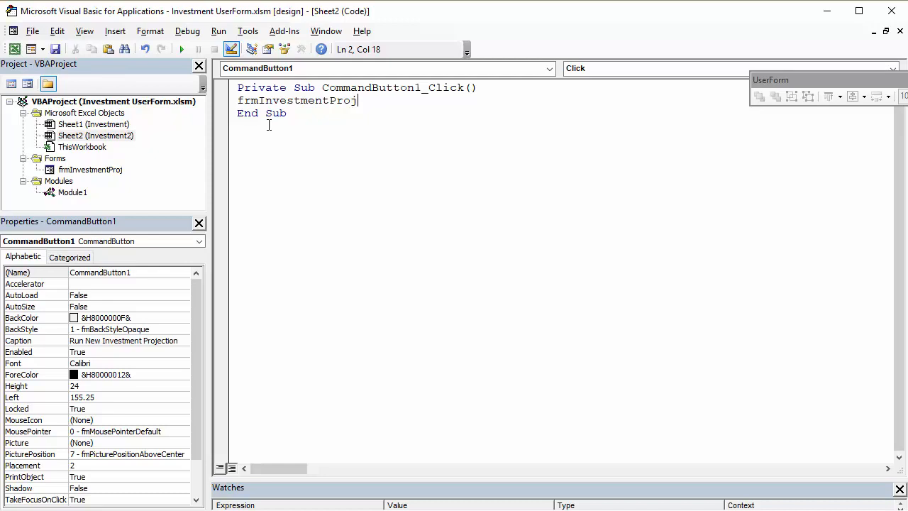
pyautogui.write('.s')
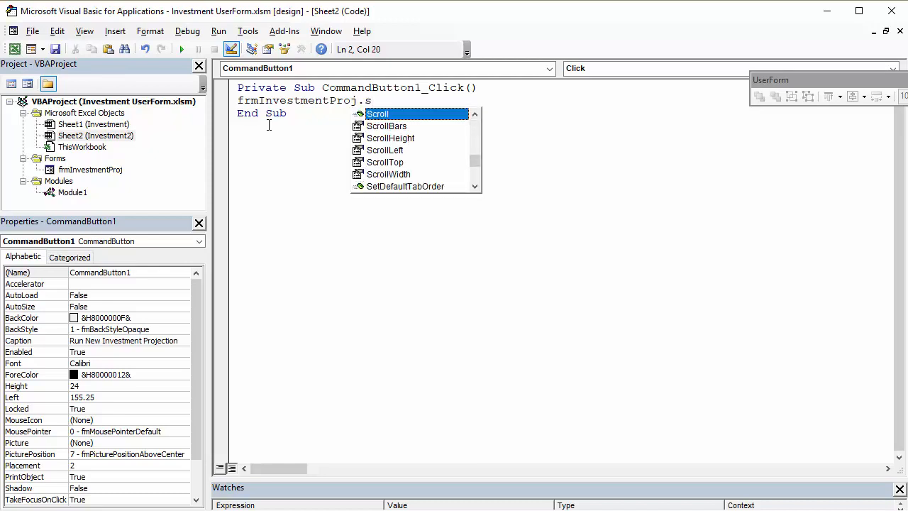
pyautogui.write('h')
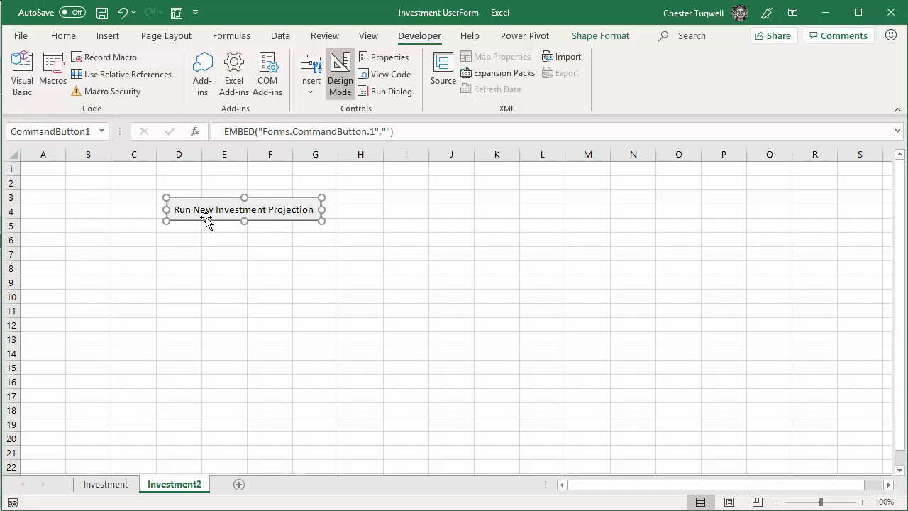
pyautogui.moveTo(297, 219)
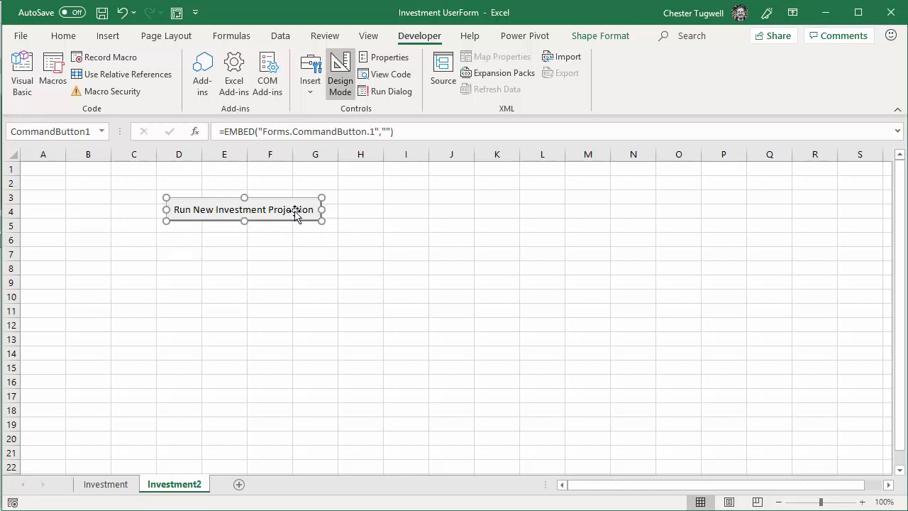
pyautogui.moveTo(276, 238)
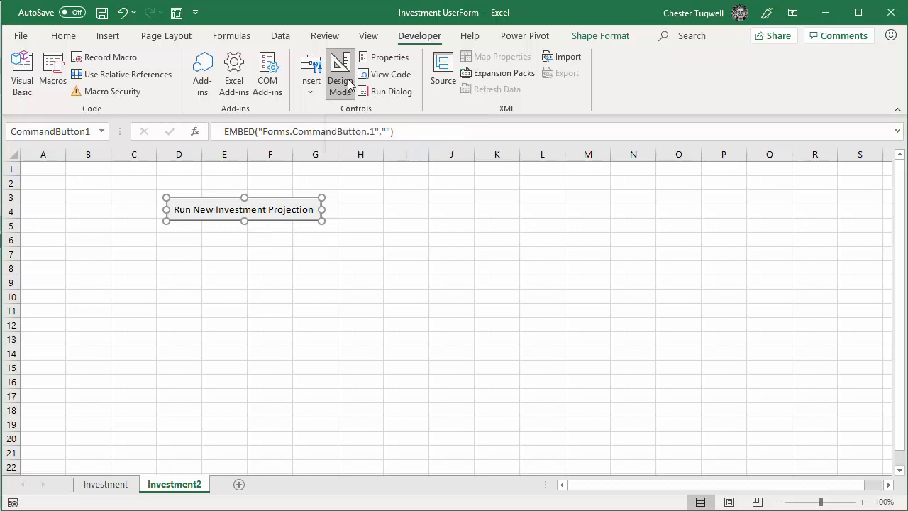
# Step: Turn off Design Mode so the sheet button is live
pyautogui.click(340, 74)
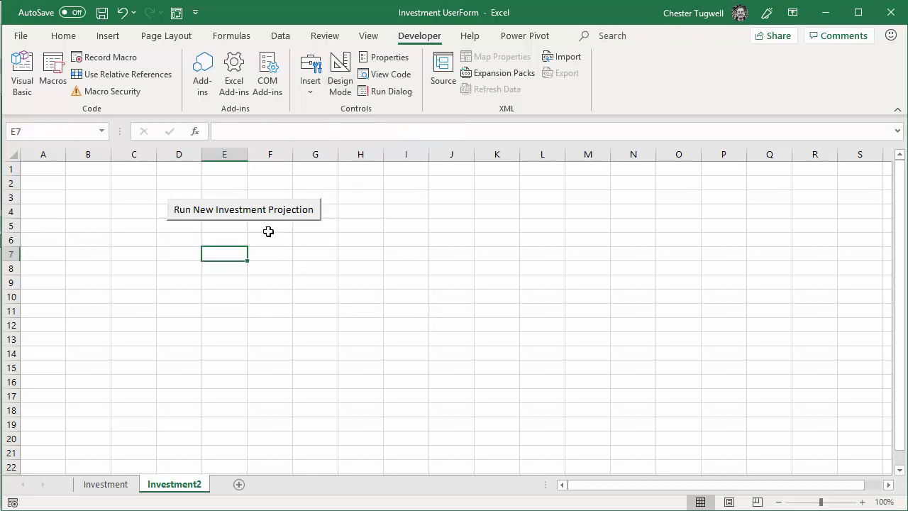
# Step: Run the projection from the sheet button with £50,000, 8 years and 2% interest
pyautogui.click(244, 210)
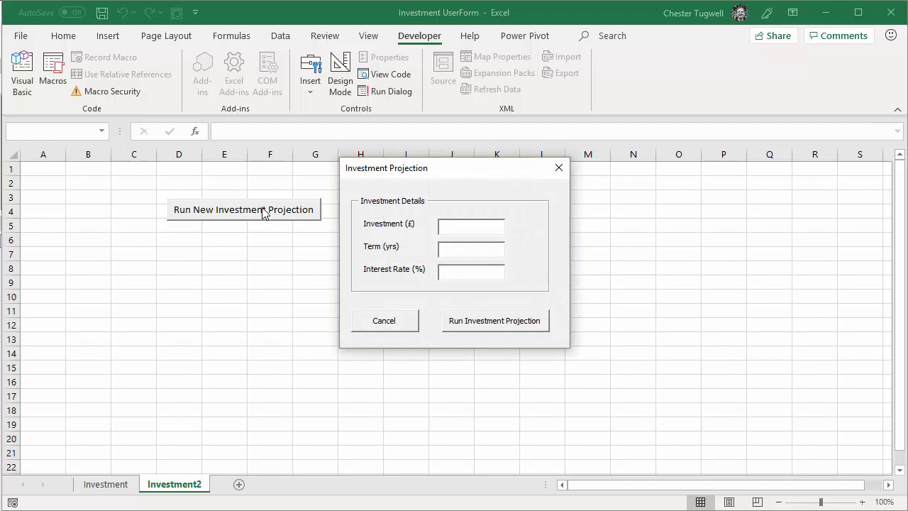
pyautogui.write('5')
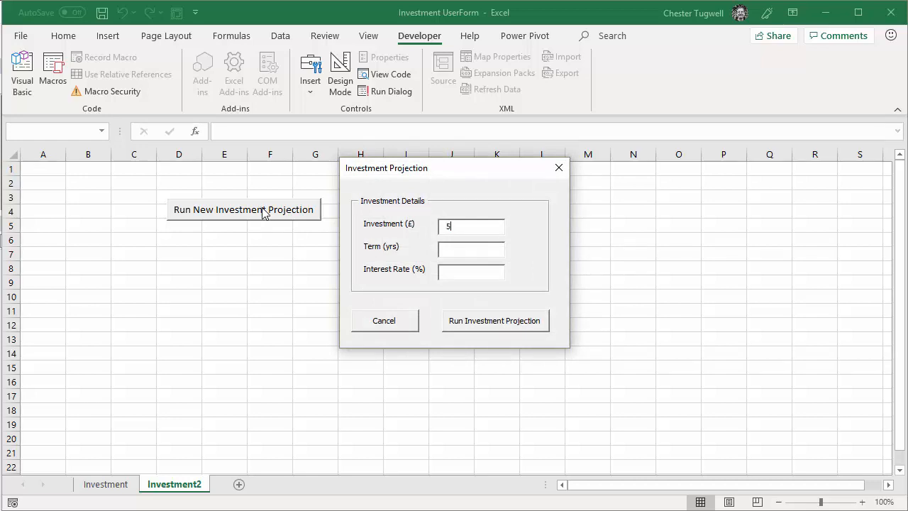
pyautogui.write('0000')
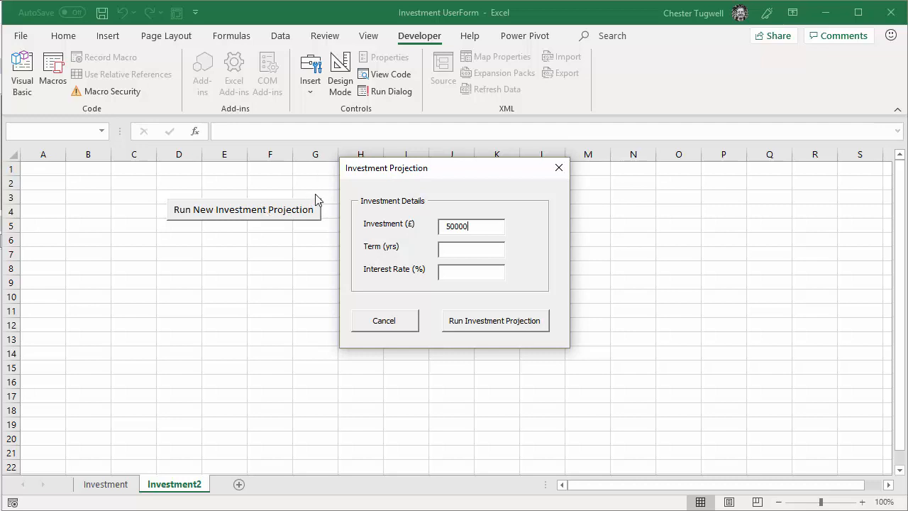
pyautogui.write('8')
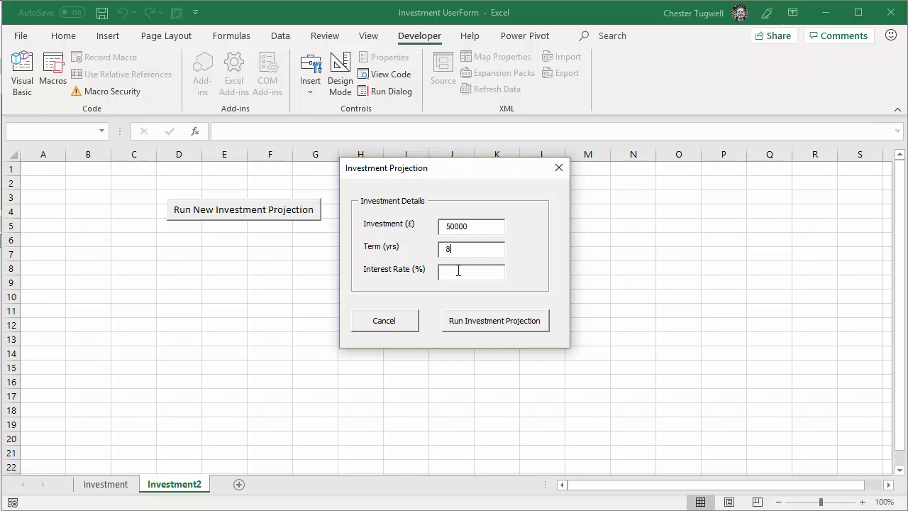
pyautogui.write('2')
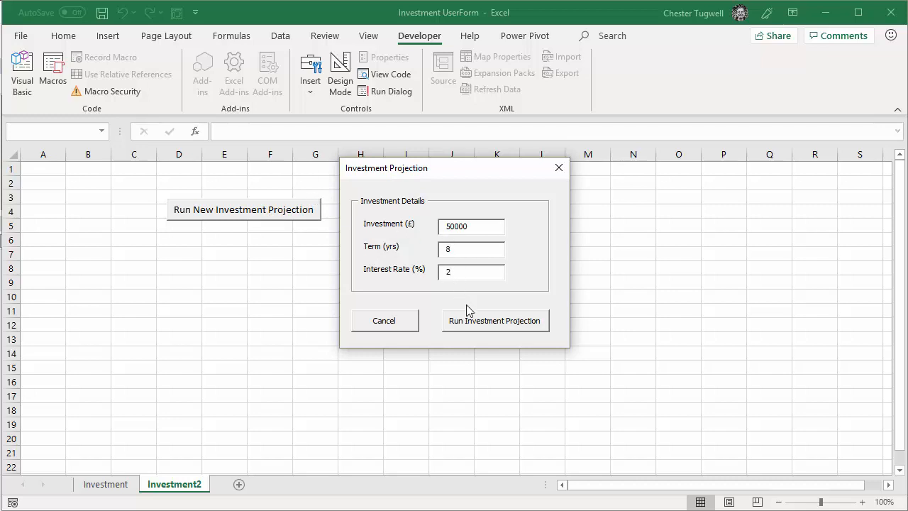
pyautogui.click(494, 321)
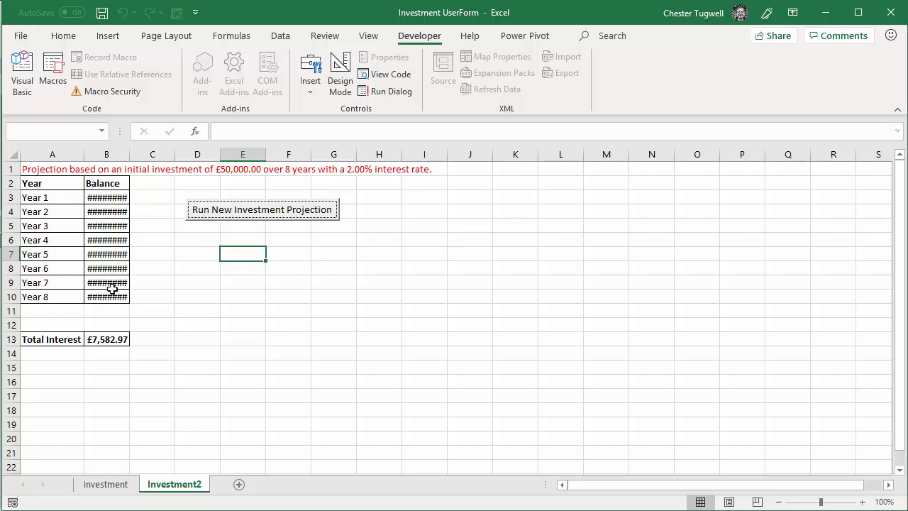
# Step: Review the resulting 8-year balance table totalling £7,582.97 interest
pyautogui.click(107, 154)
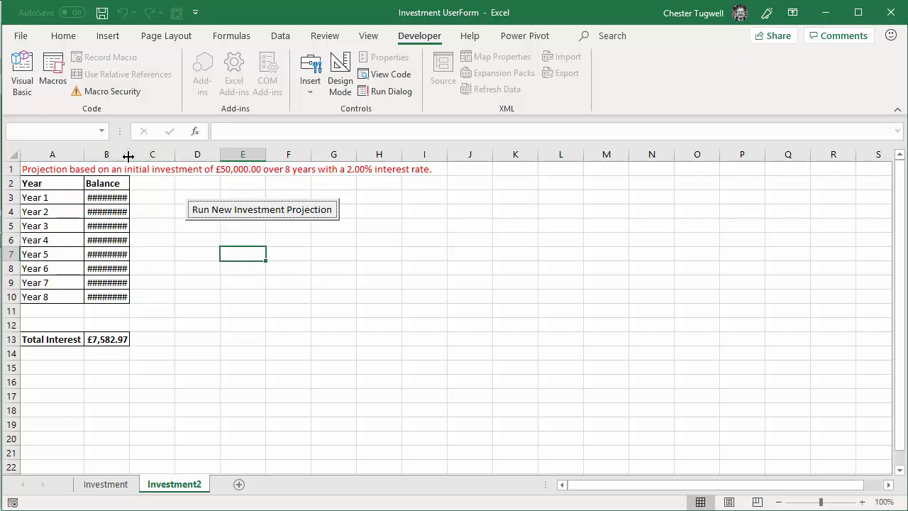
pyautogui.click(379, 296)
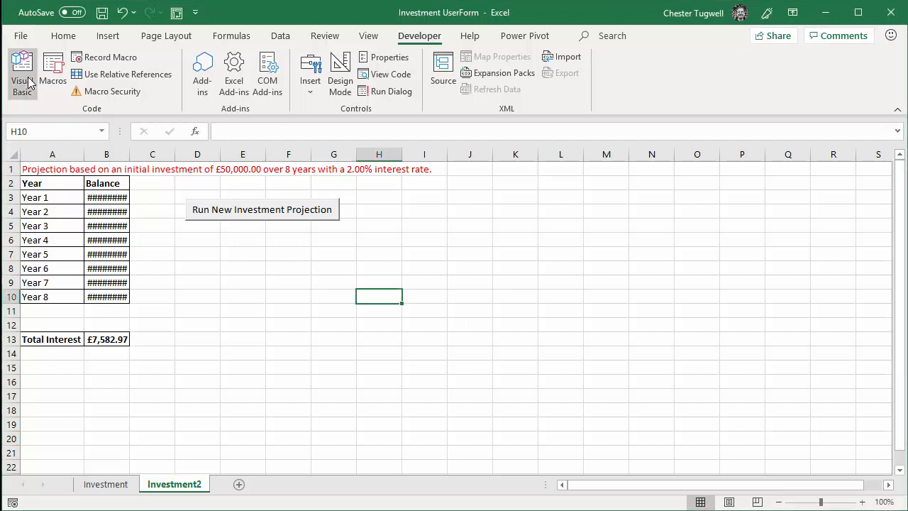
# Step: Add Columns("A").ColumnWidth = 14 after the total interest block in the run code
pyautogui.click(23, 68)
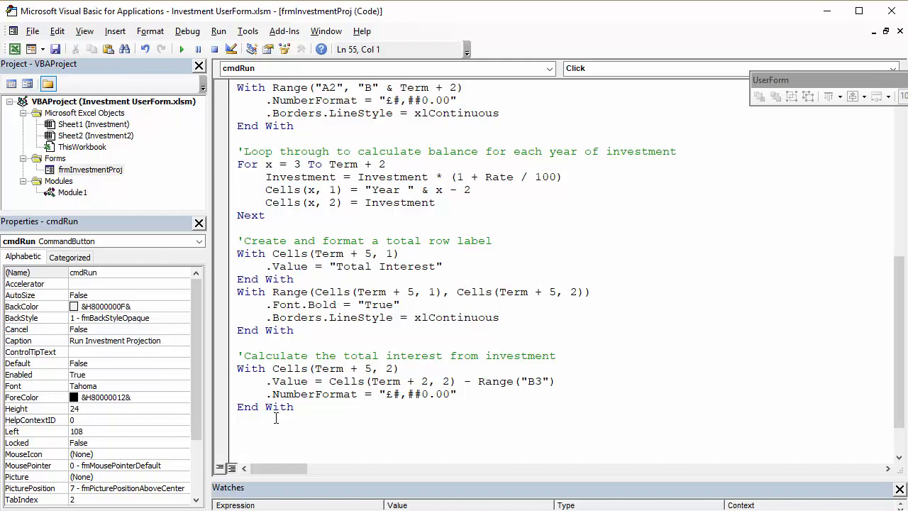
pyautogui.write('Co')
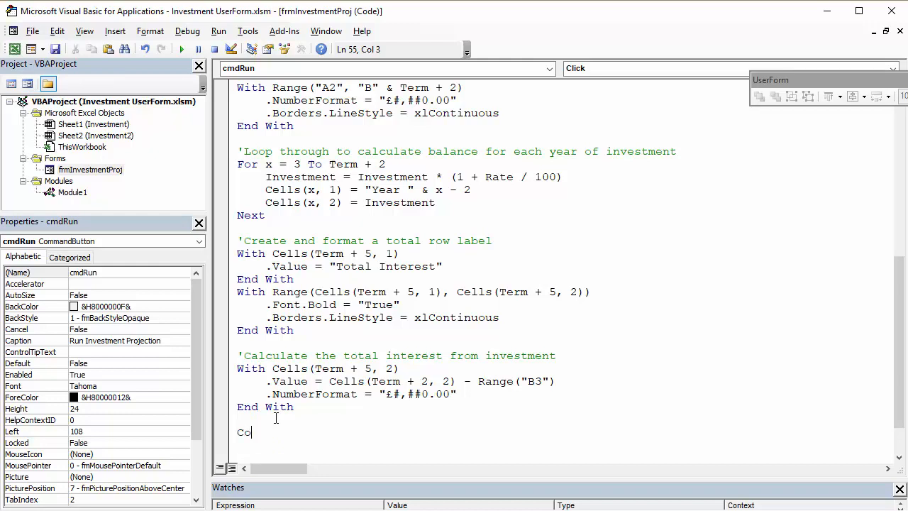
pyautogui.write('lumns(')
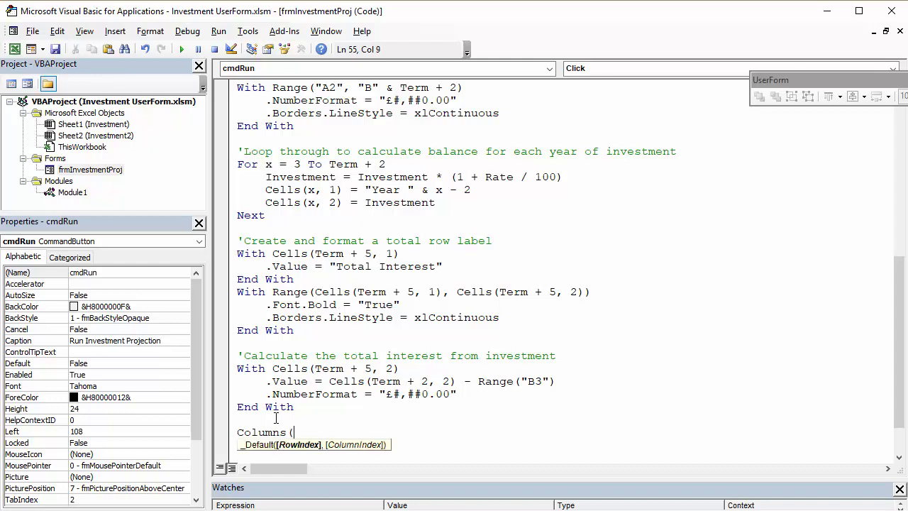
pyautogui.write('"A"')
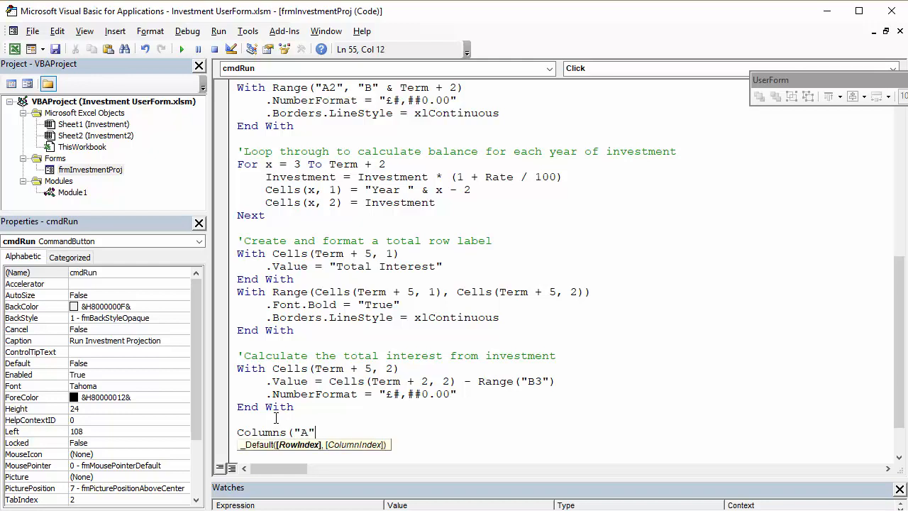
pyautogui.write(')')
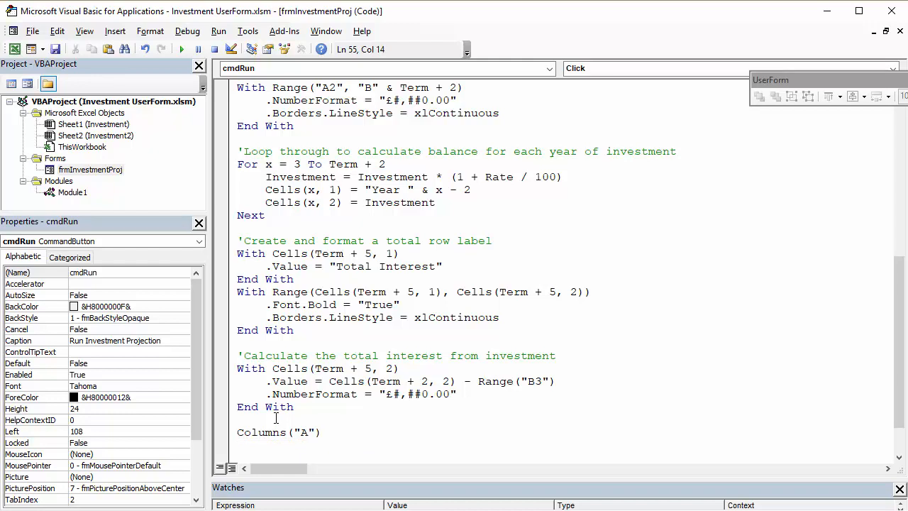
pyautogui.write('.col')
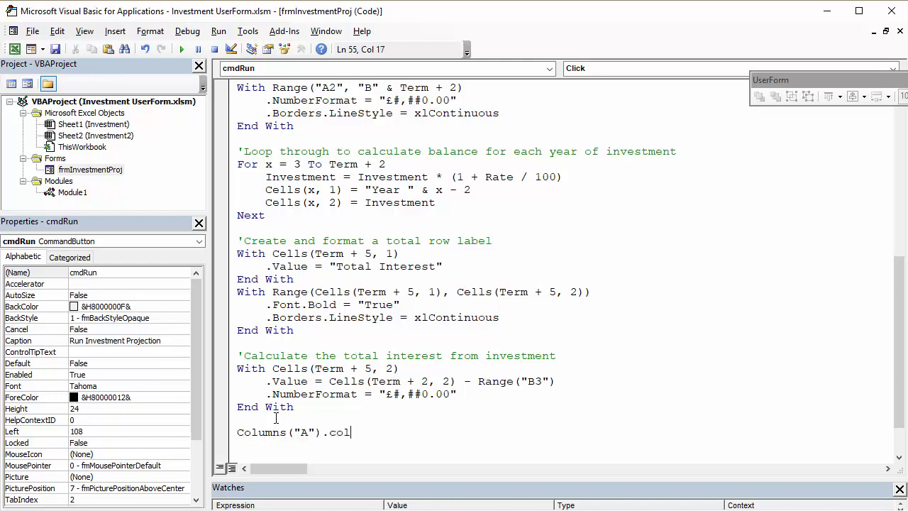
pyautogui.write('umn')
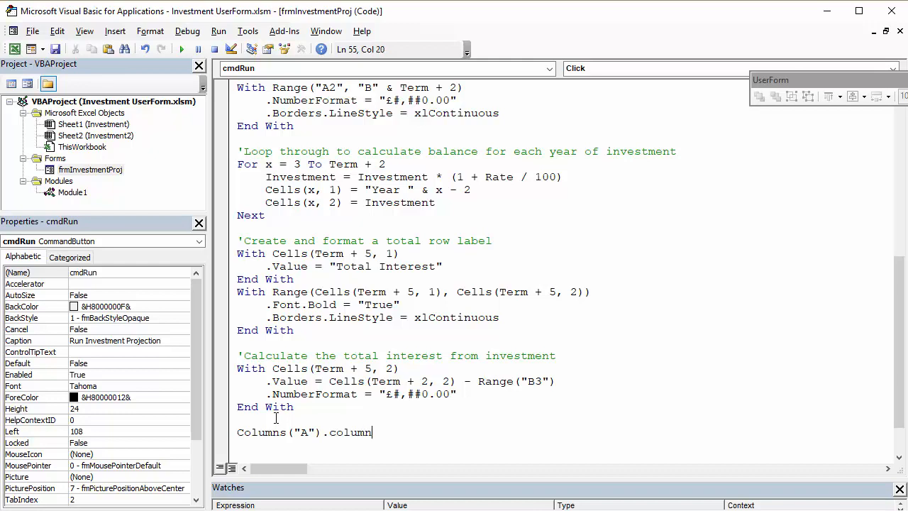
pyautogui.write('wid')
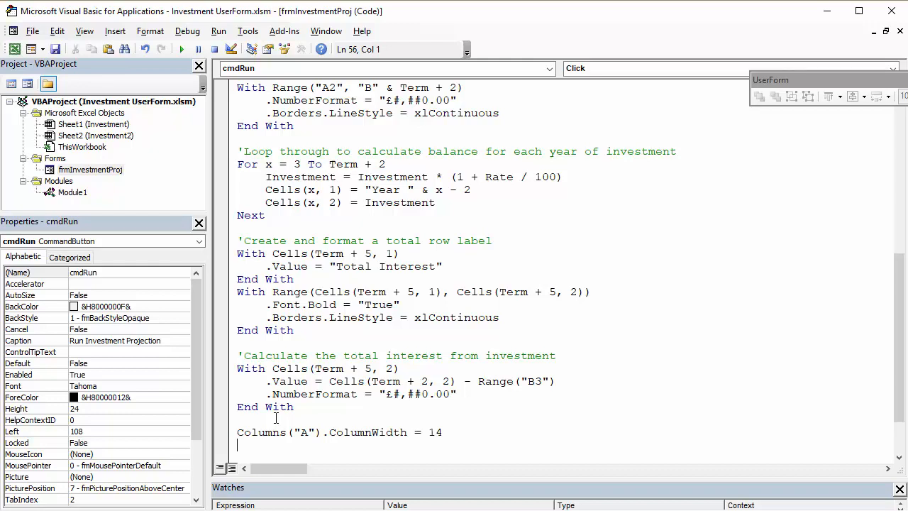
# Step: Add a Columns("B").AutoFit line and acknowledge the compile error it raises
pyautogui.write('Coumns')
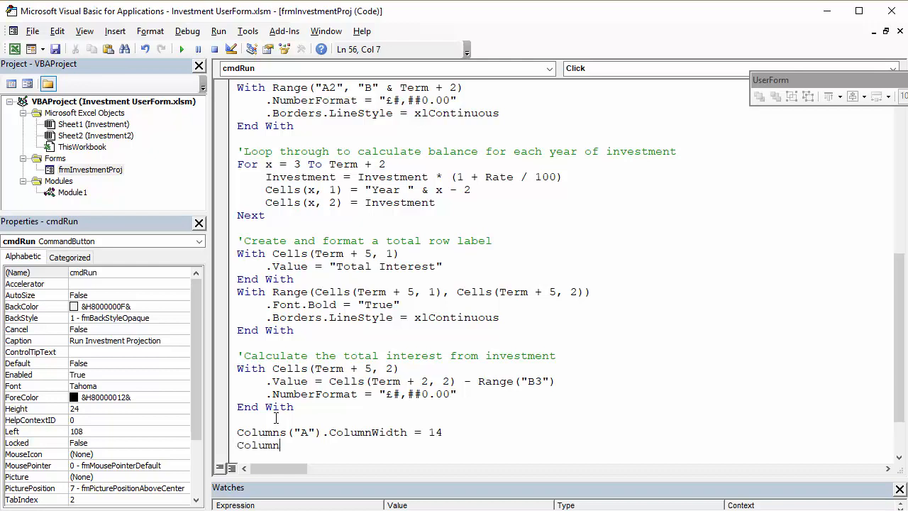
pyautogui.write('*("')
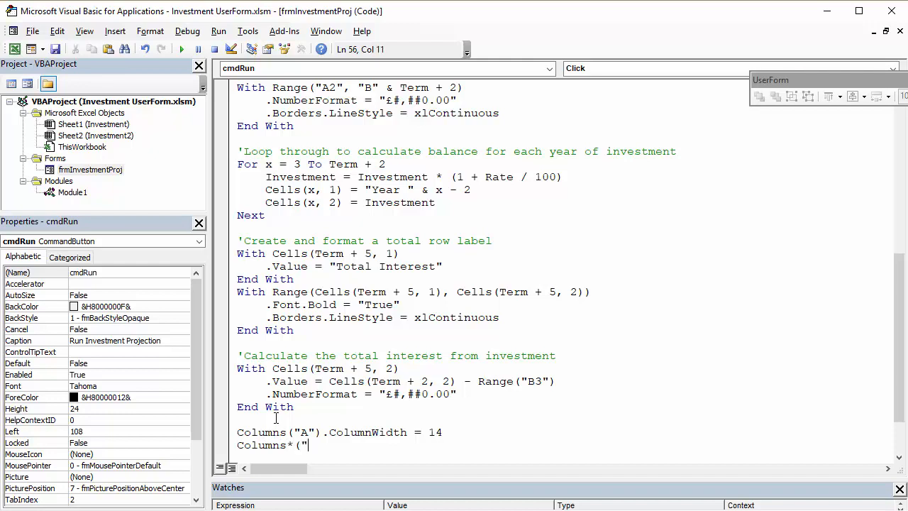
pyautogui.write('B")')
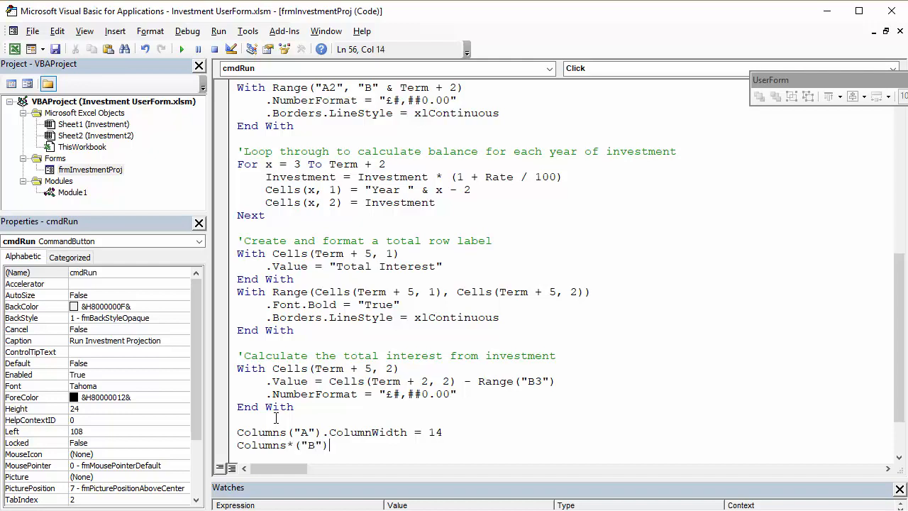
pyautogui.write('.')
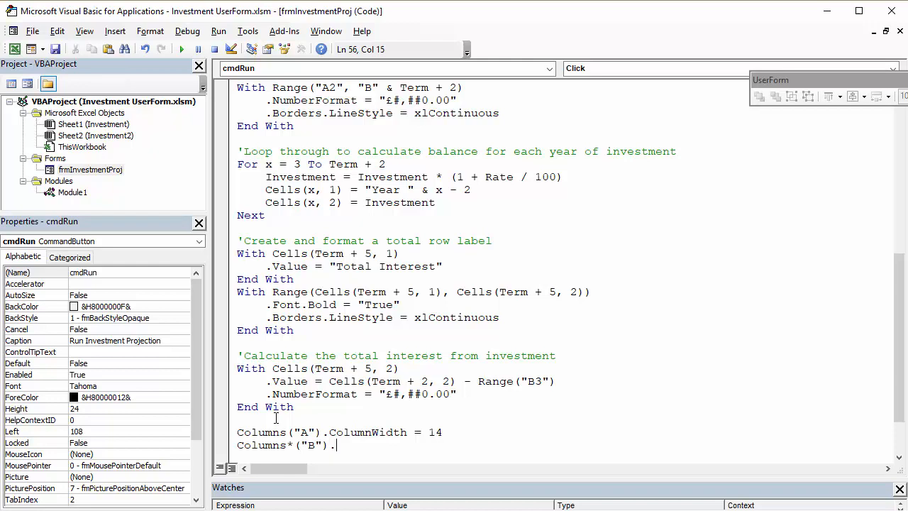
pyautogui.write('autofit')
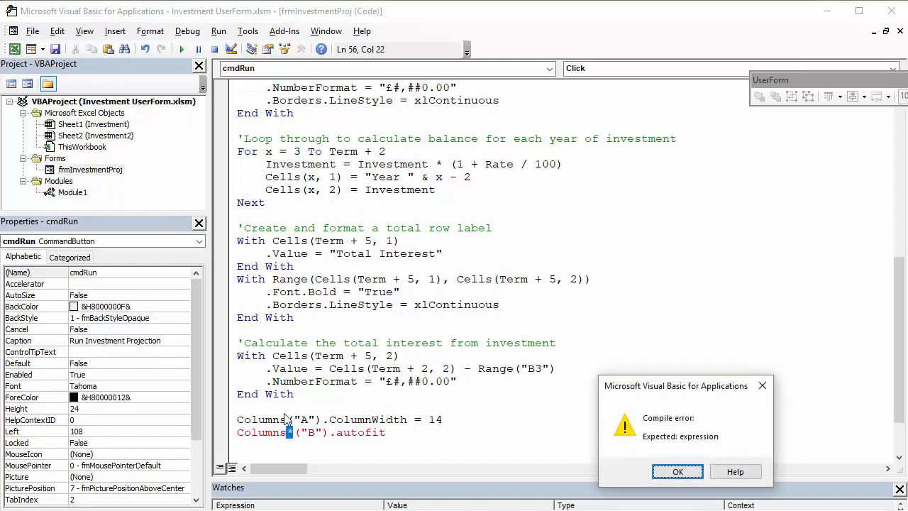
pyautogui.click(677, 471)
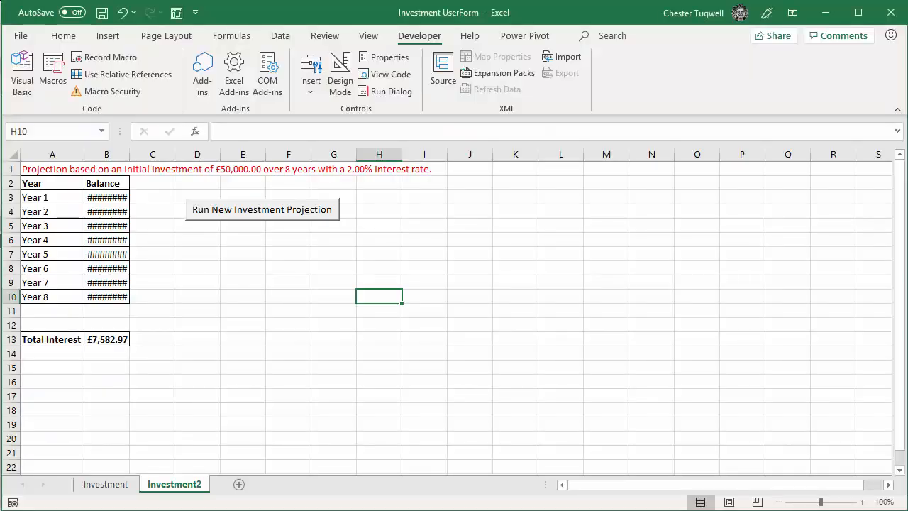
# Step: Rerun the projection with £60,000, 20 years and 5% interest for a widened 20-year report
pyautogui.click(261, 210)
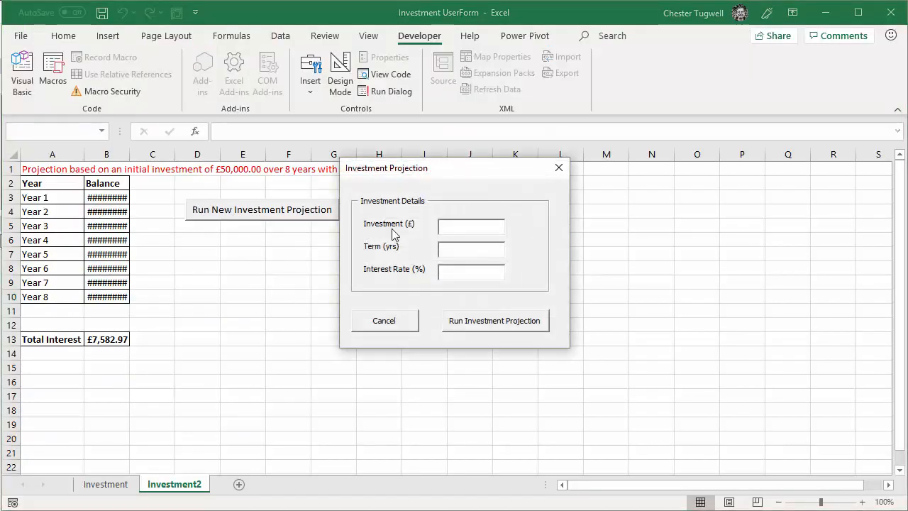
pyautogui.write('60000')
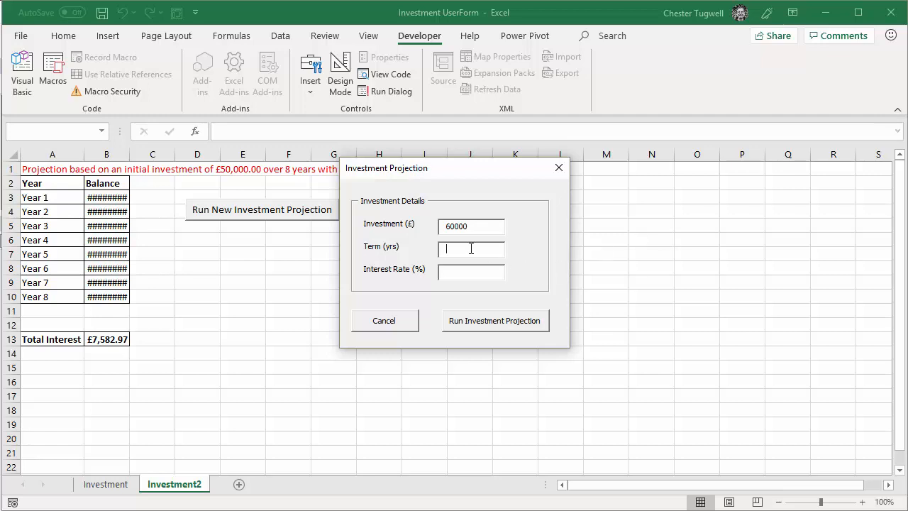
pyautogui.write('20')
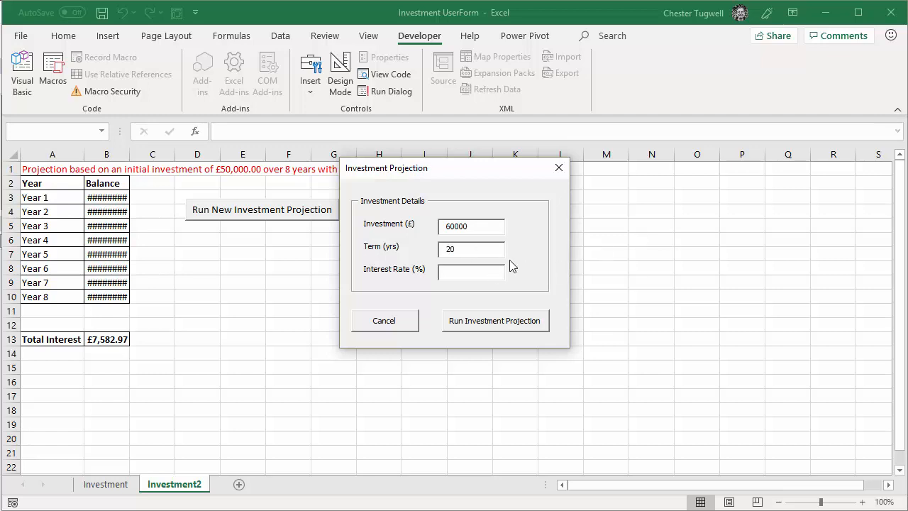
pyautogui.write('5')
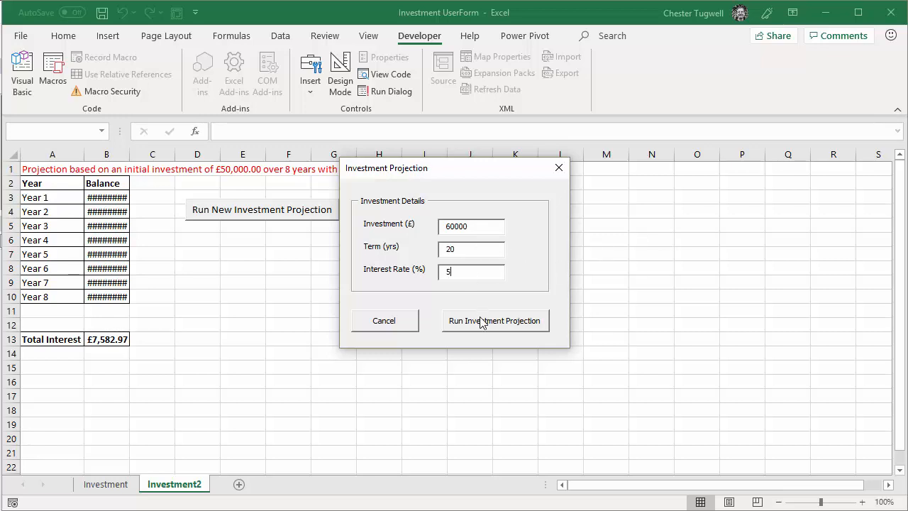
pyautogui.click(495, 321)
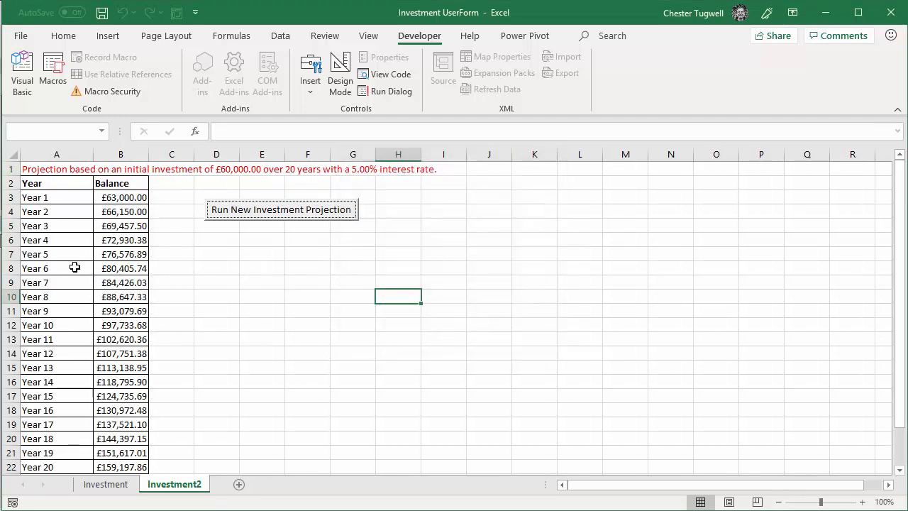